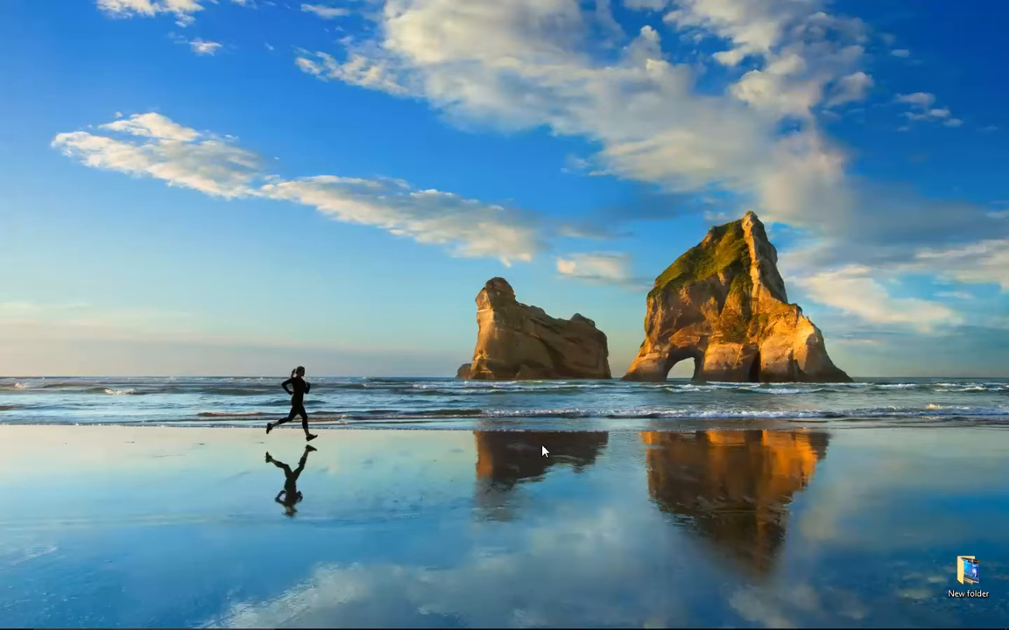
mouse_move(459, 308)
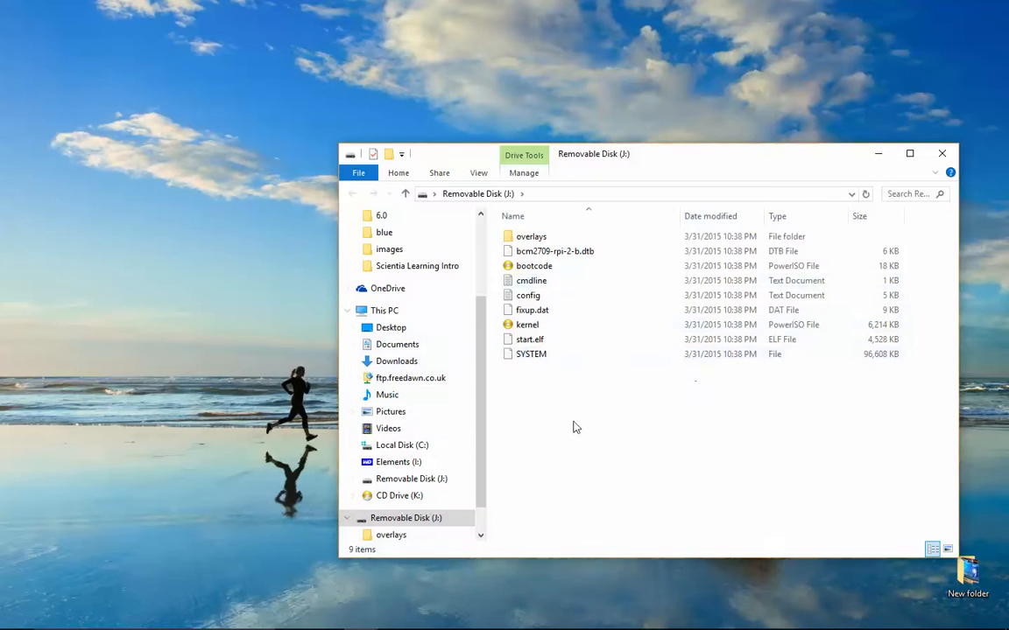
right_click(576, 427)
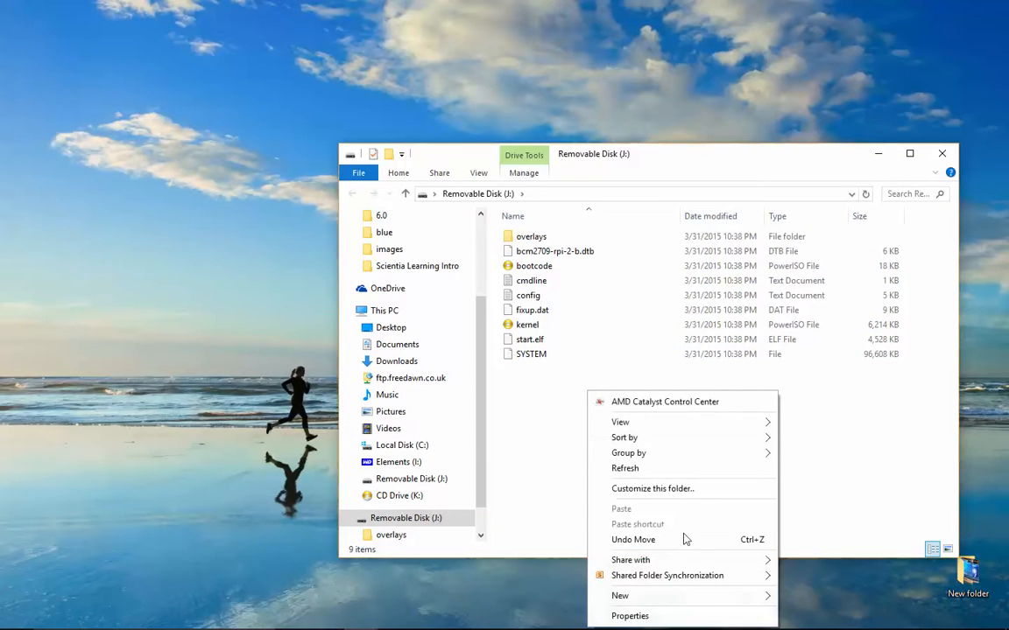
click(577, 413)
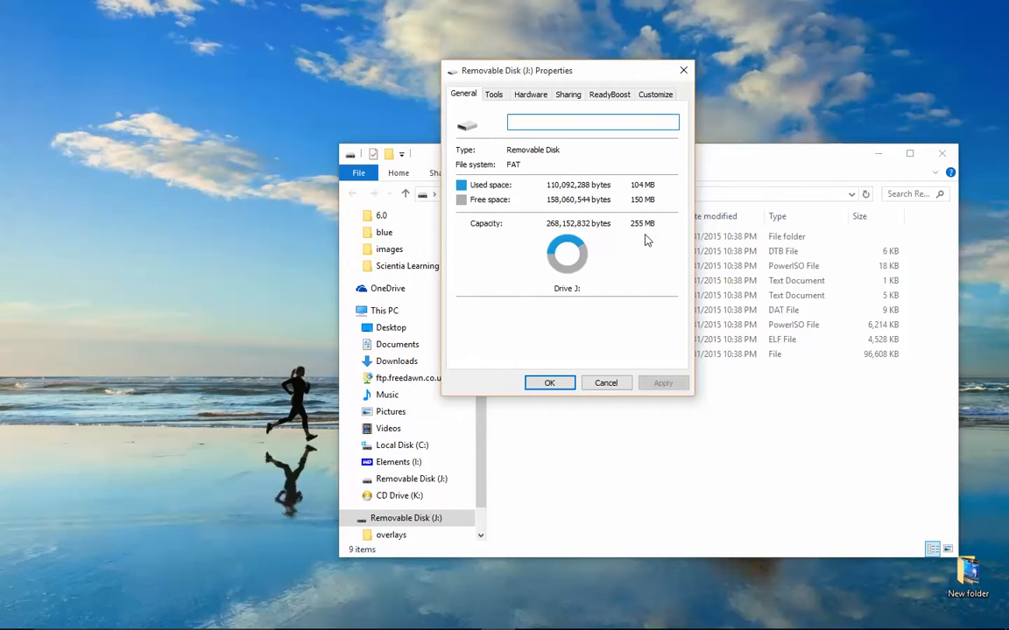
mouse_move(641, 237)
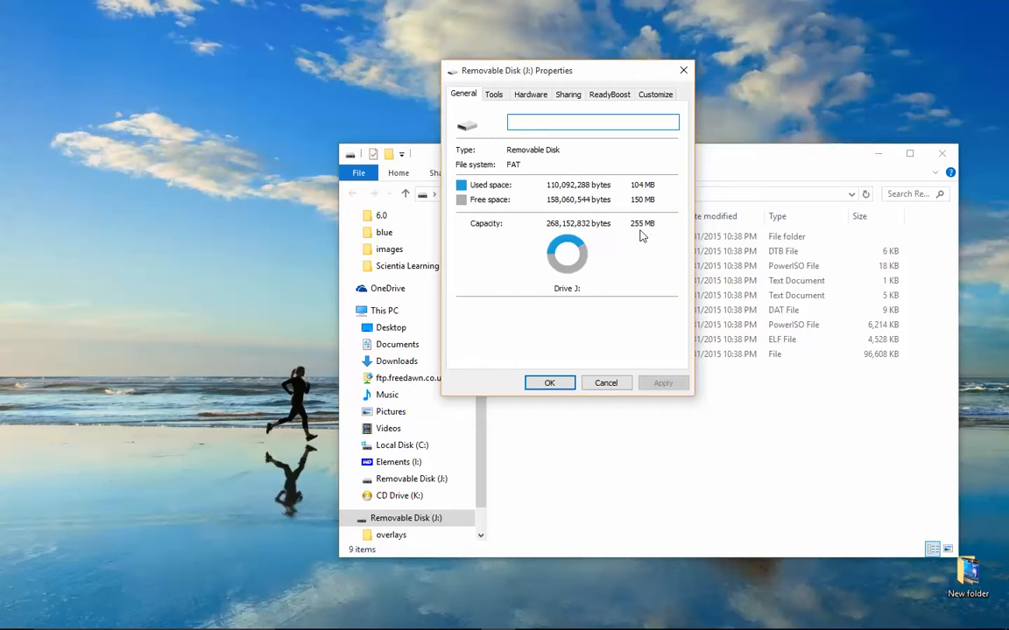
mouse_move(608, 253)
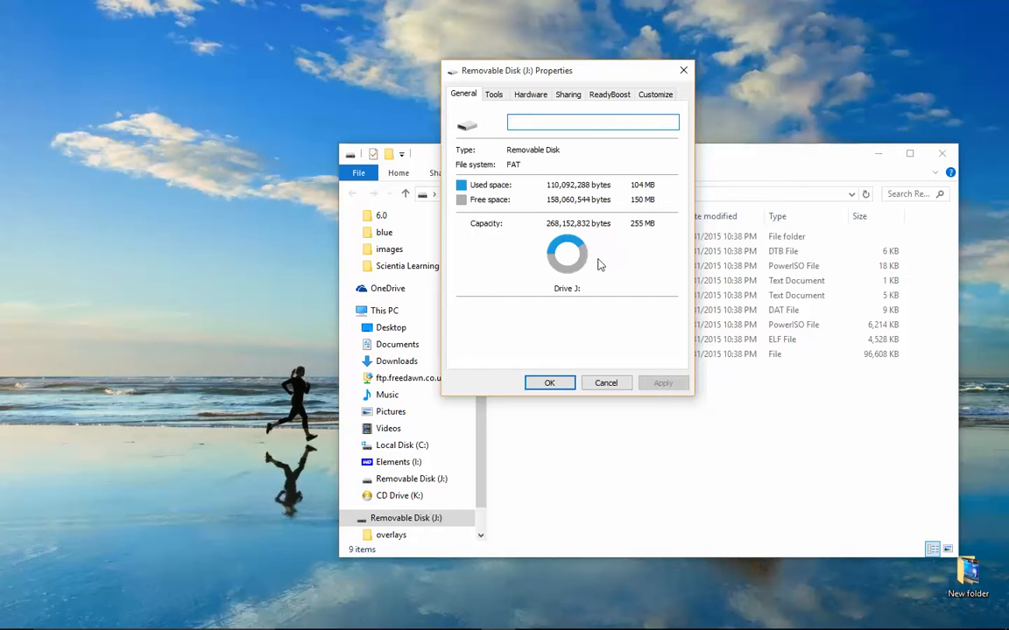
click(592, 123)
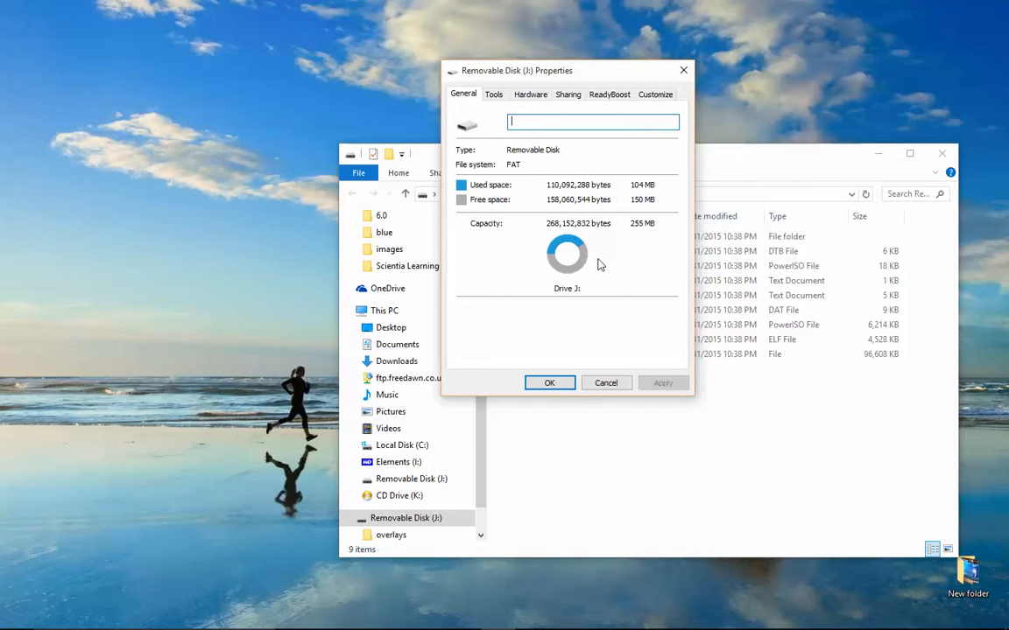
mouse_move(695, 138)
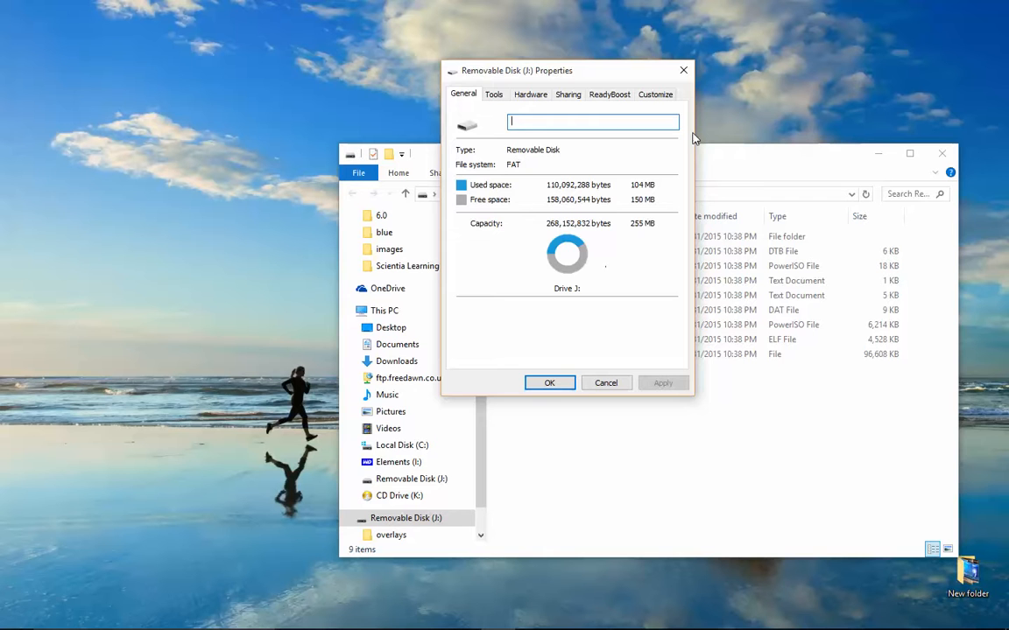
click(606, 382)
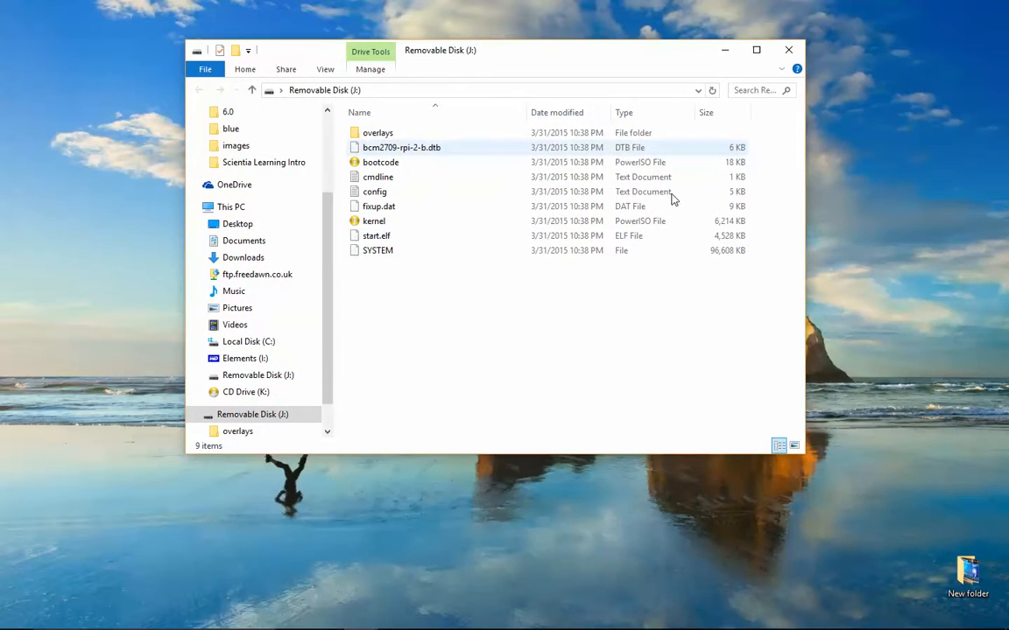
click(676, 324)
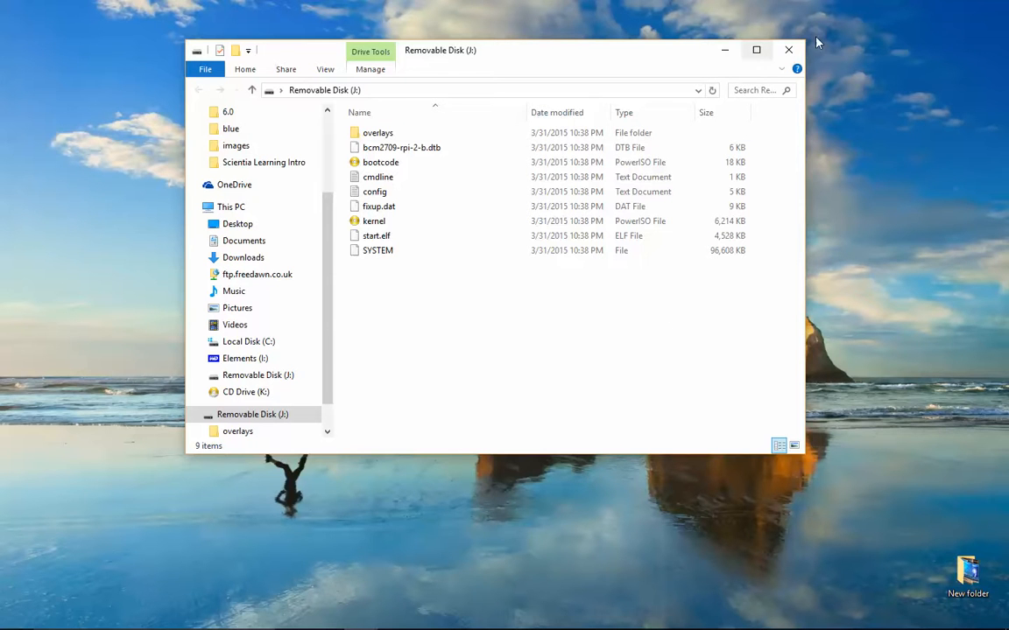
Step: Navigate via the Freedawn site menu to DOWNLOADS and reach the Kodi Operating System section
click(785, 51)
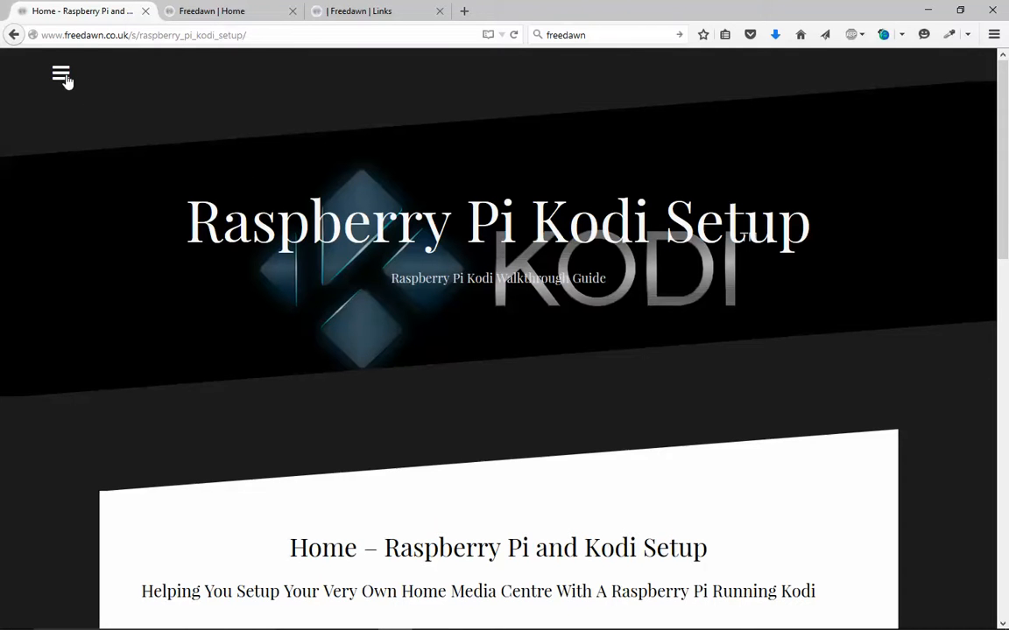
click(60, 72)
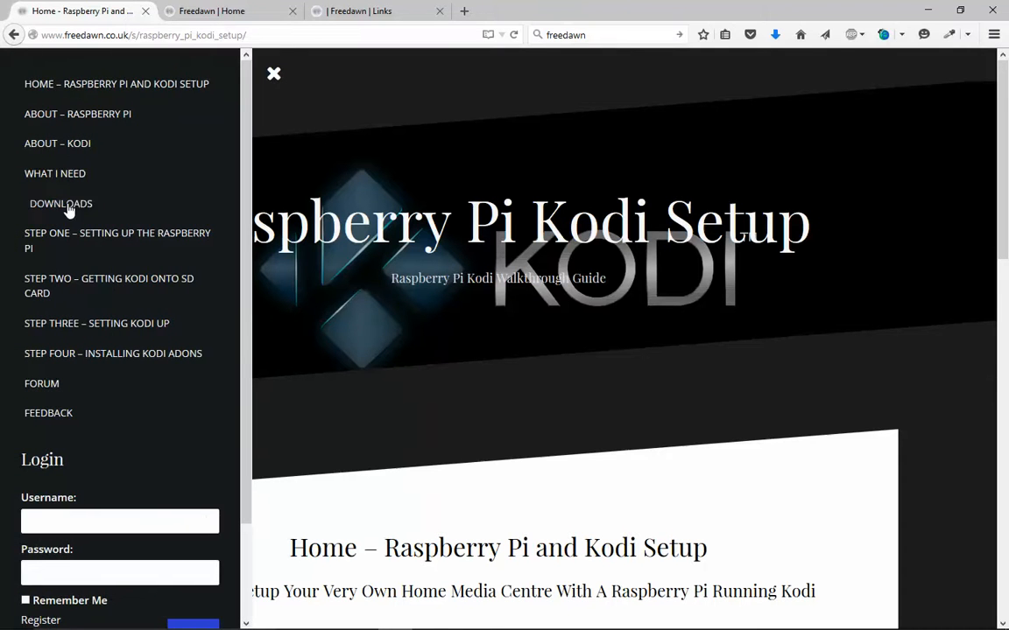
click(60, 203)
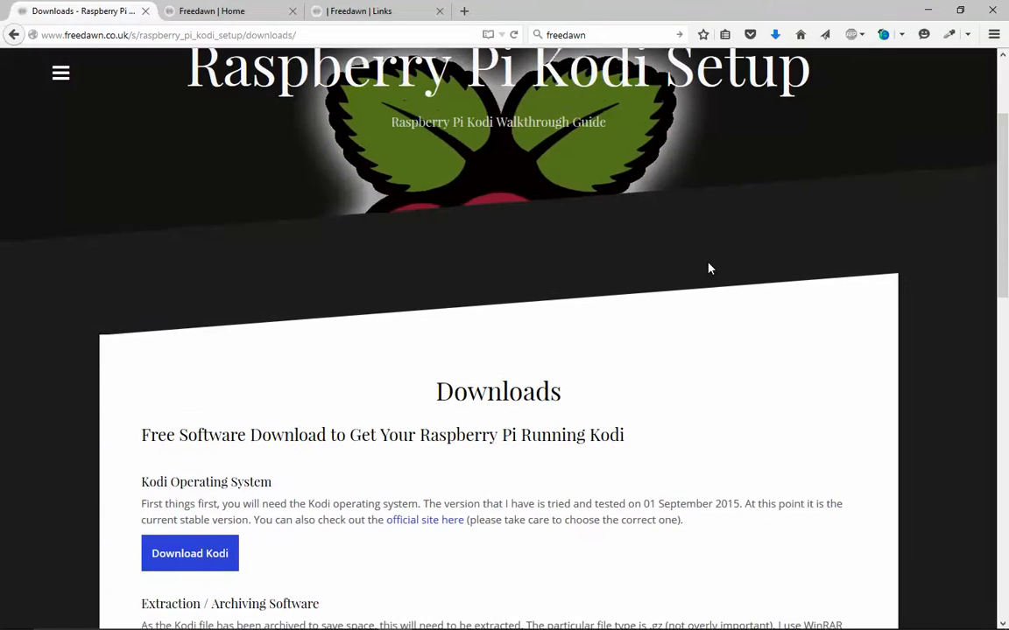
scroll(down, 3)
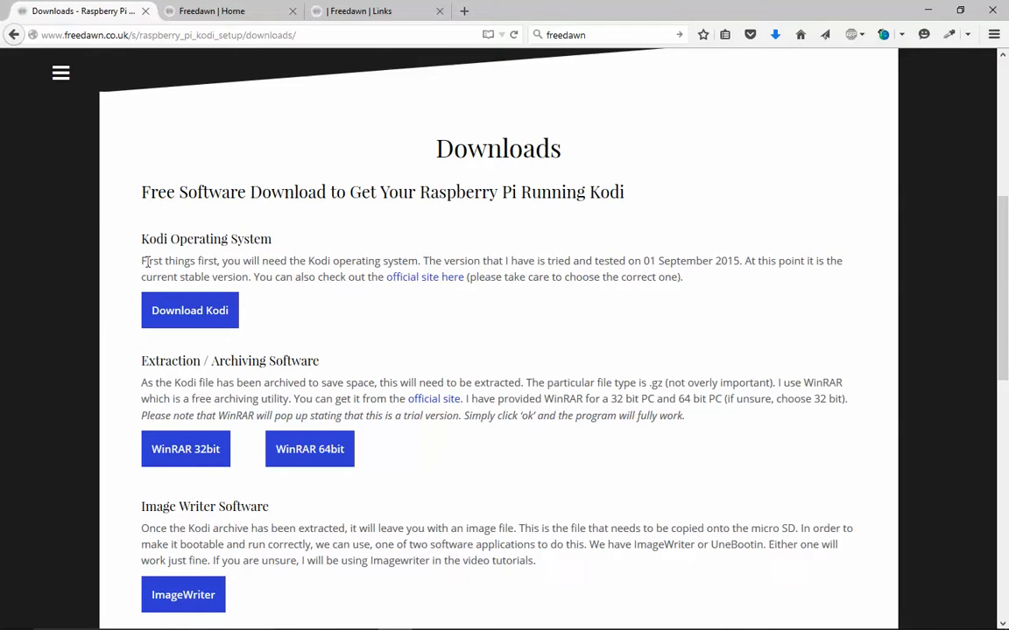
mouse_move(273, 256)
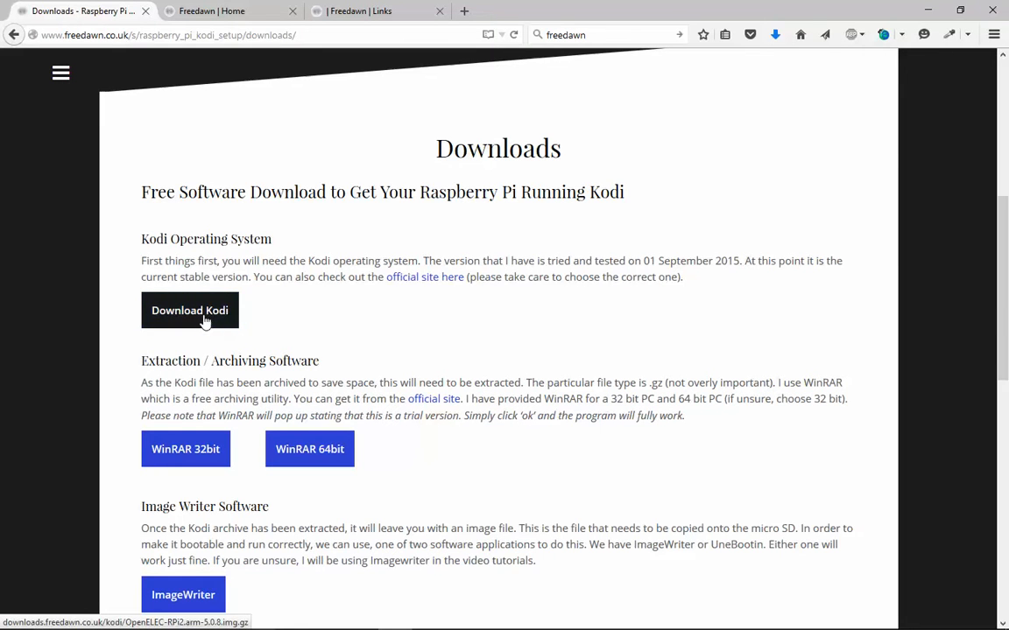
mouse_move(445, 291)
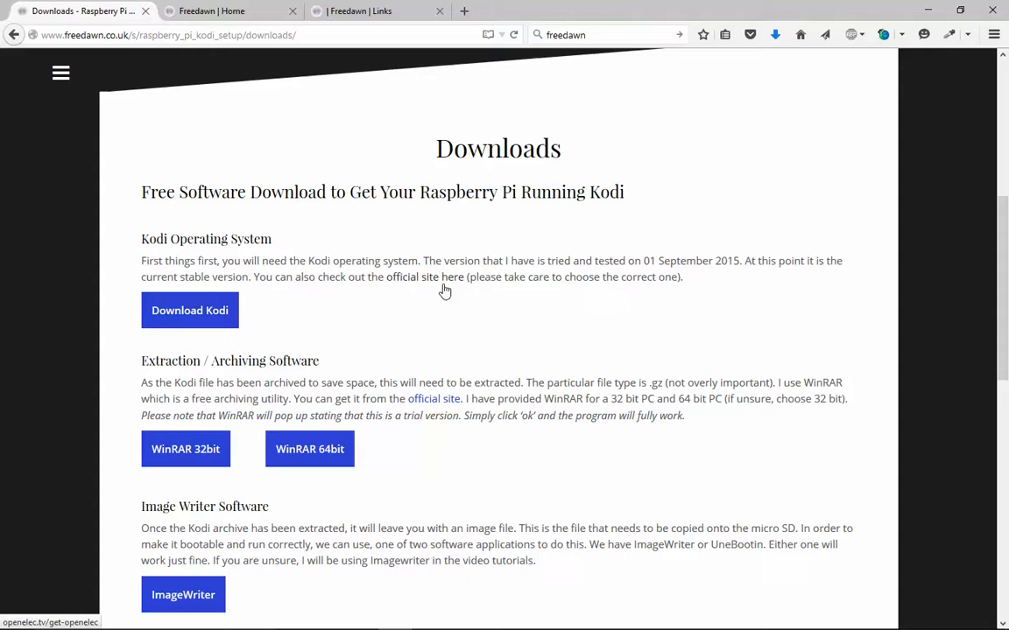
Step: Reach the RPi2 Second Generation builds on openelec.tv with the [Stable] OpenELEC 5.0.8 disk image link
click(426, 277)
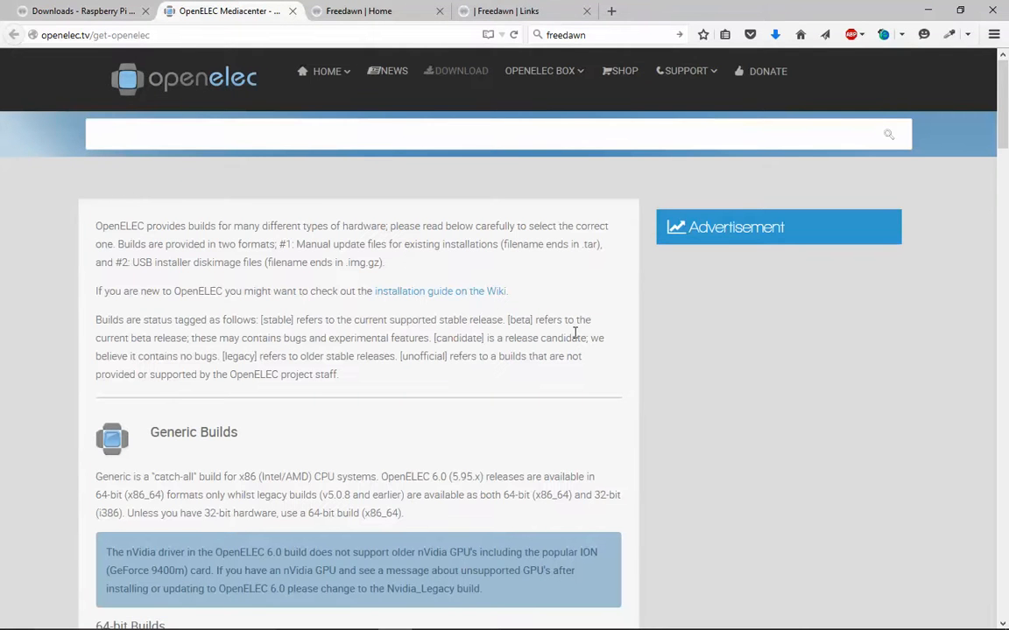
scroll(down, 3)
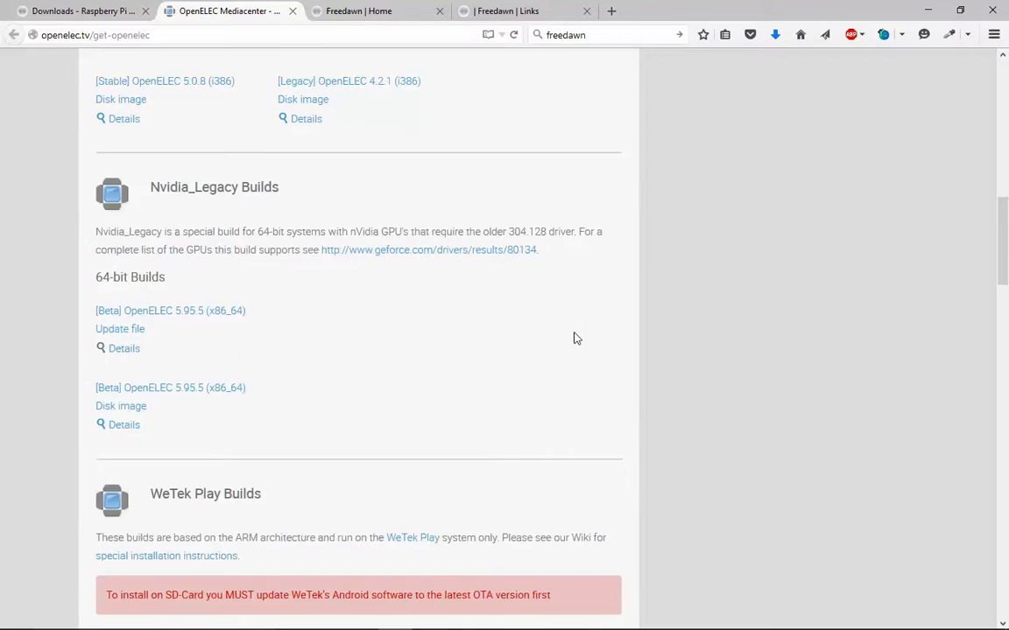
scroll(down, 3)
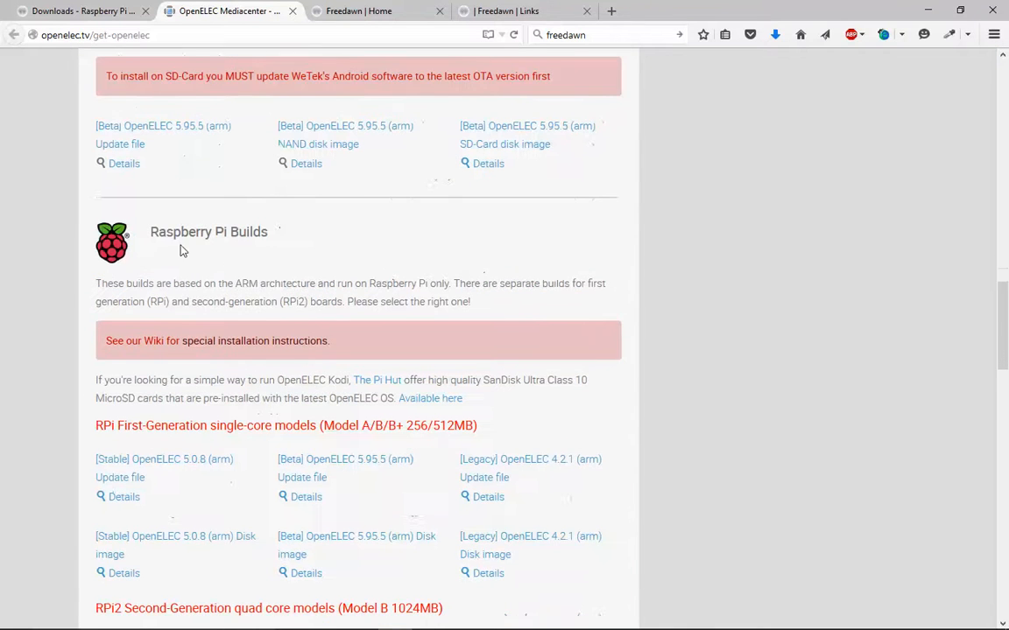
scroll(down, 3)
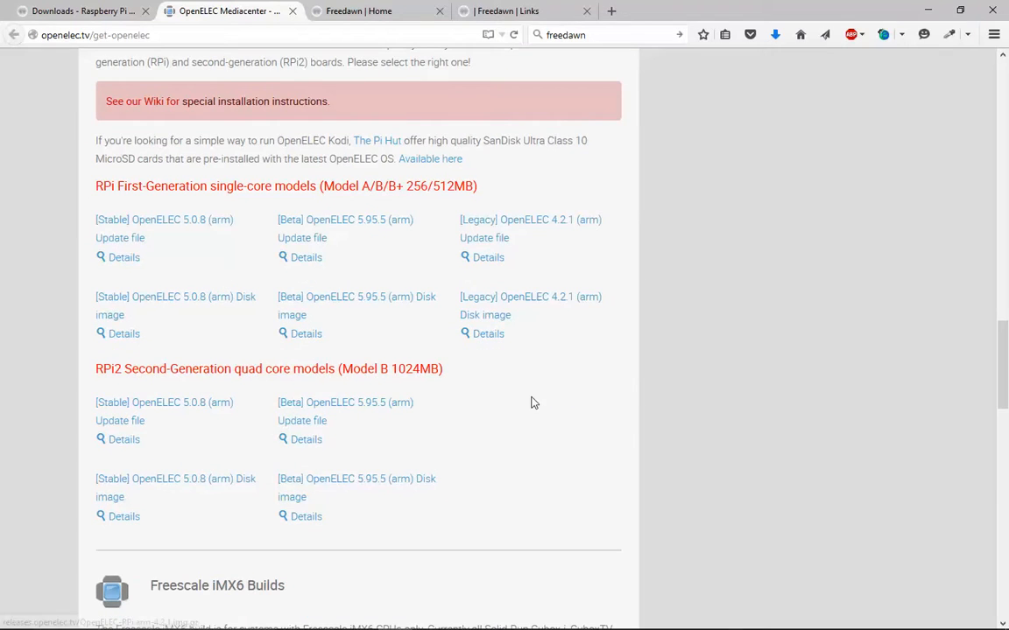
mouse_move(108, 194)
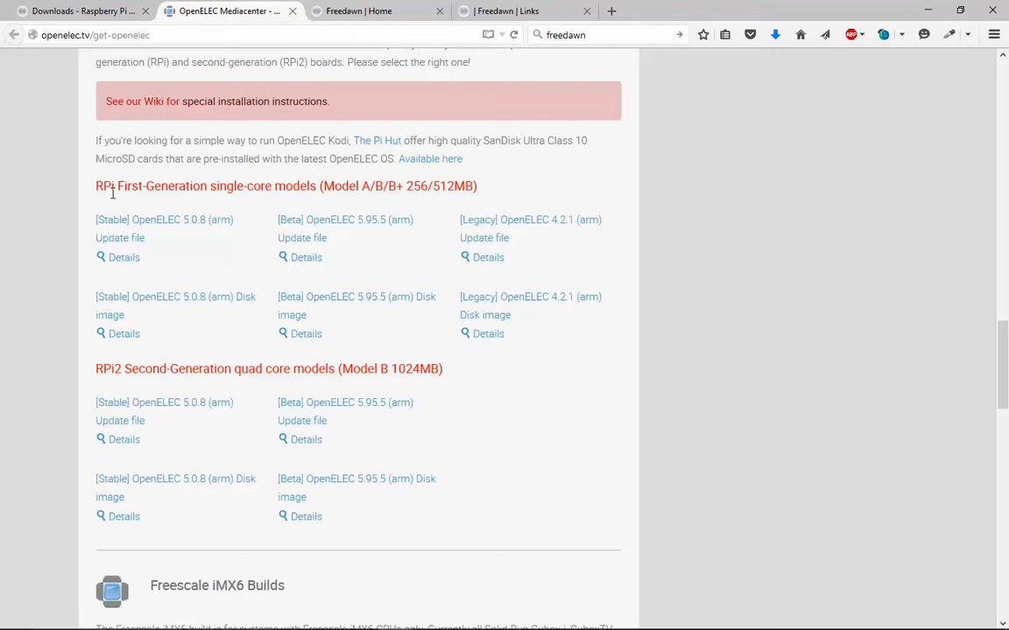
mouse_move(116, 203)
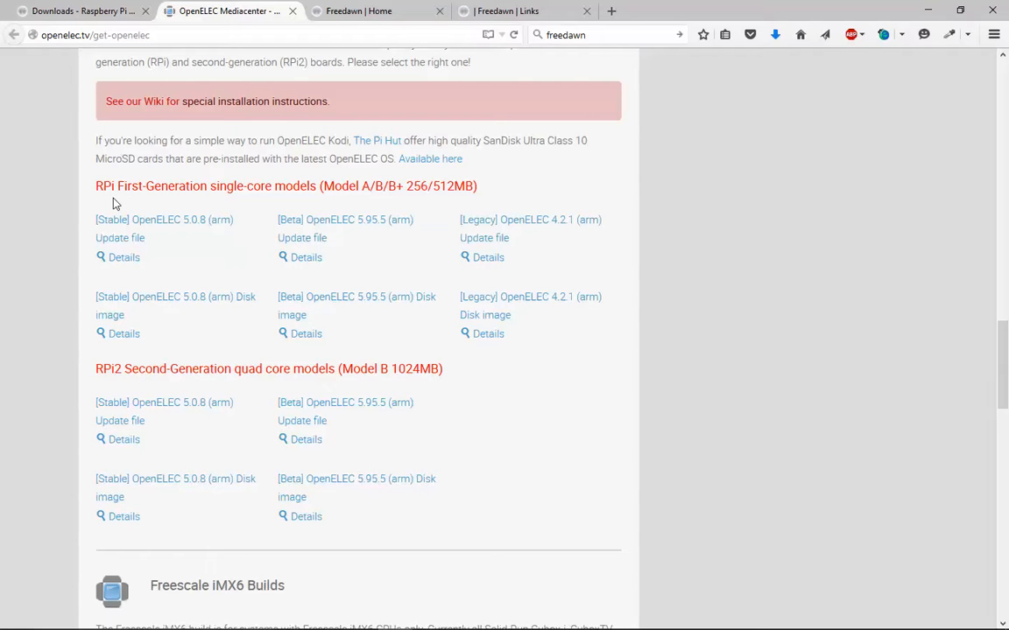
mouse_move(100, 378)
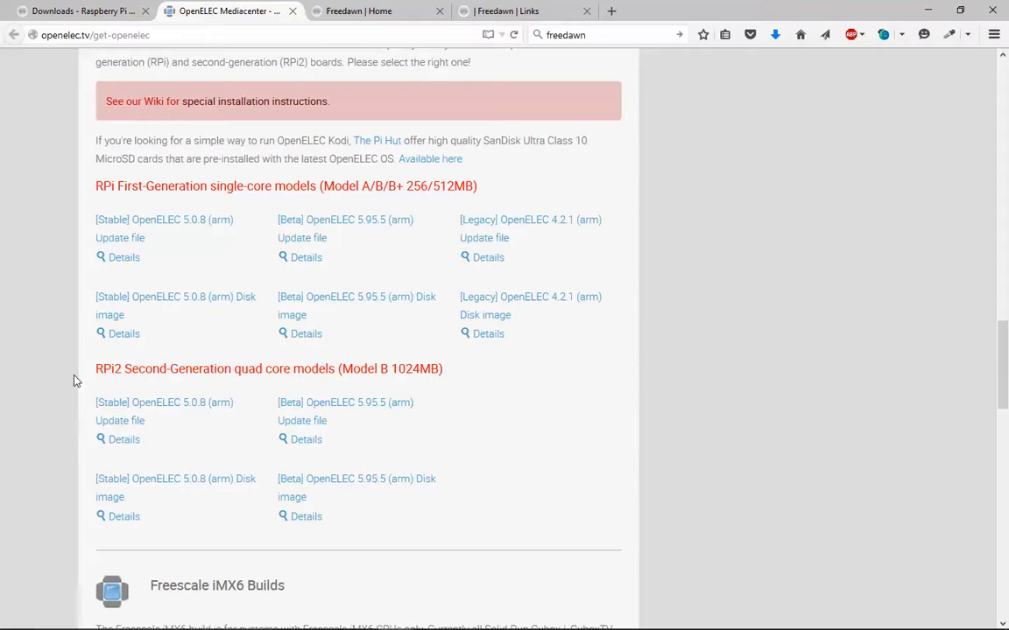
mouse_move(143, 463)
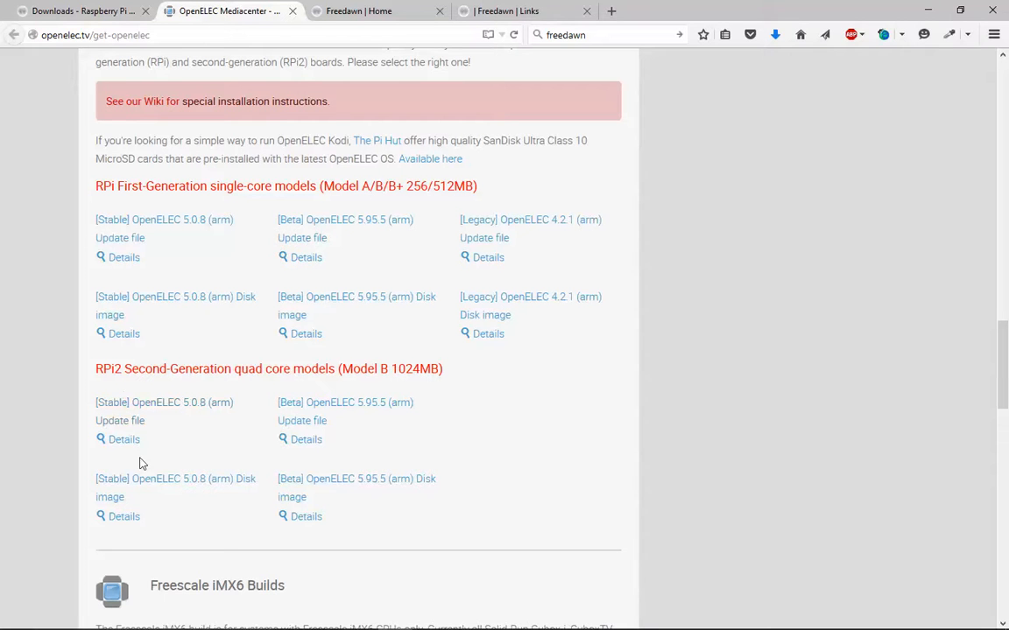
mouse_move(307, 361)
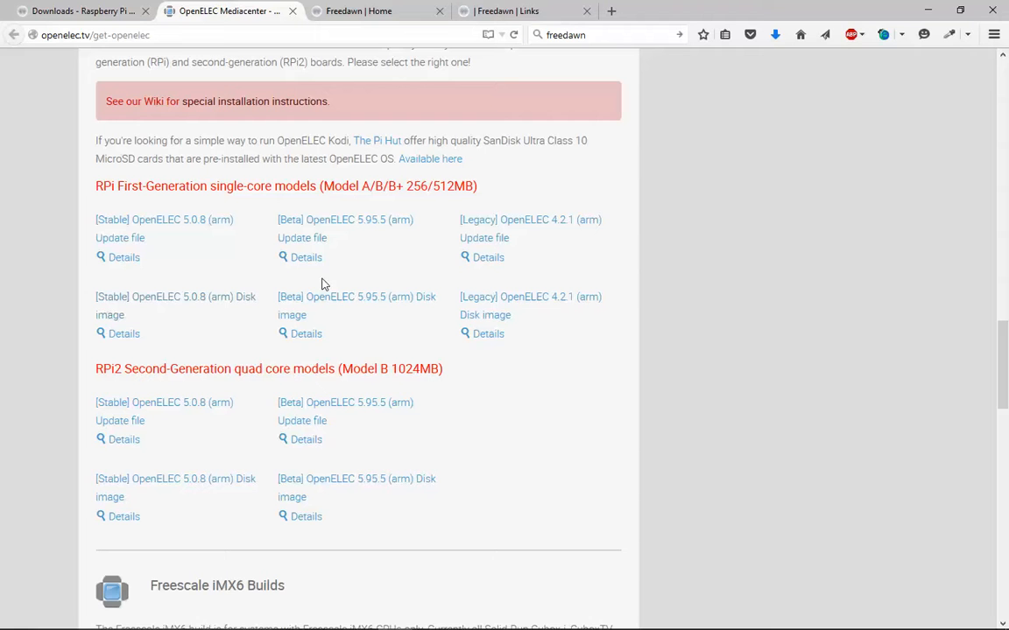
mouse_move(172, 421)
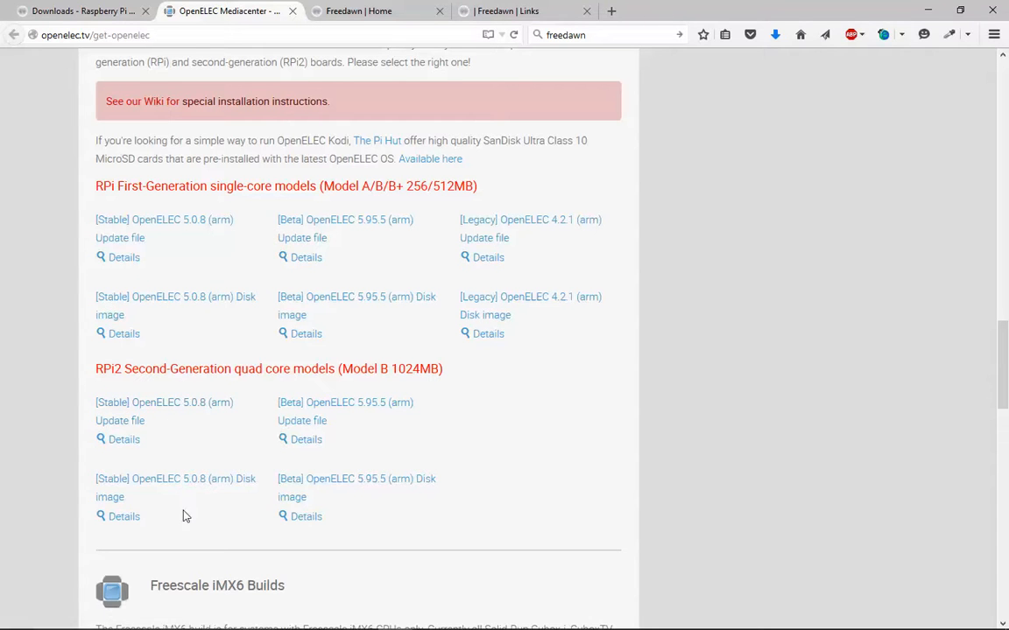
mouse_move(154, 494)
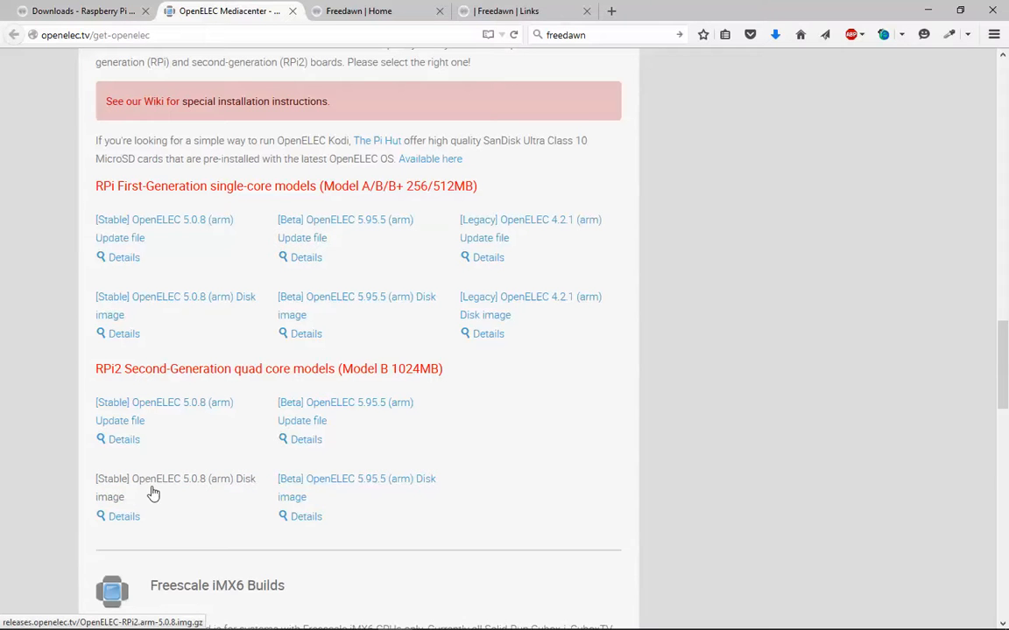
mouse_move(110, 504)
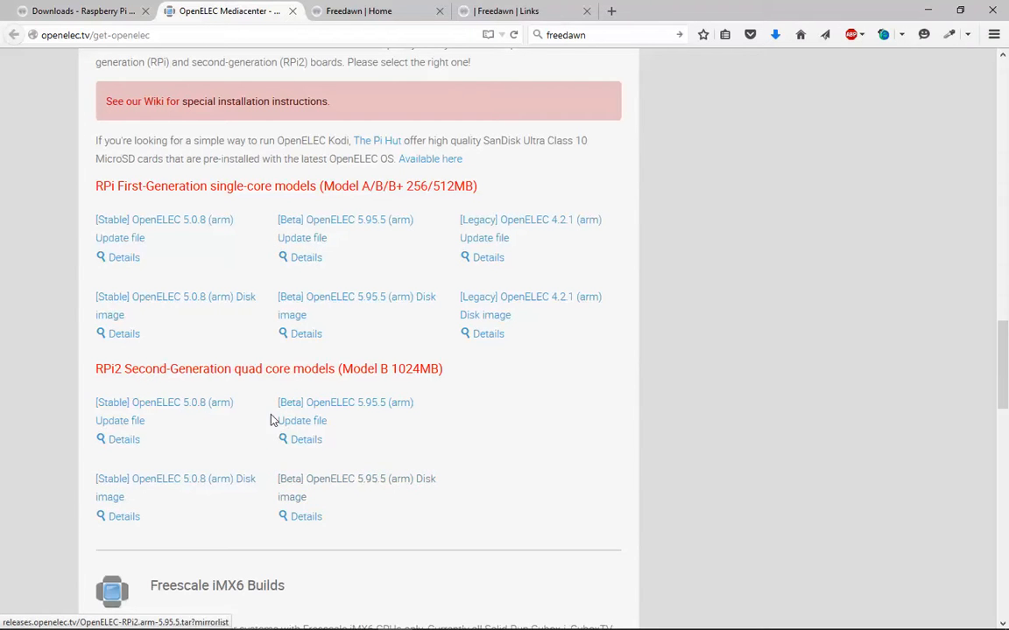
mouse_move(205, 492)
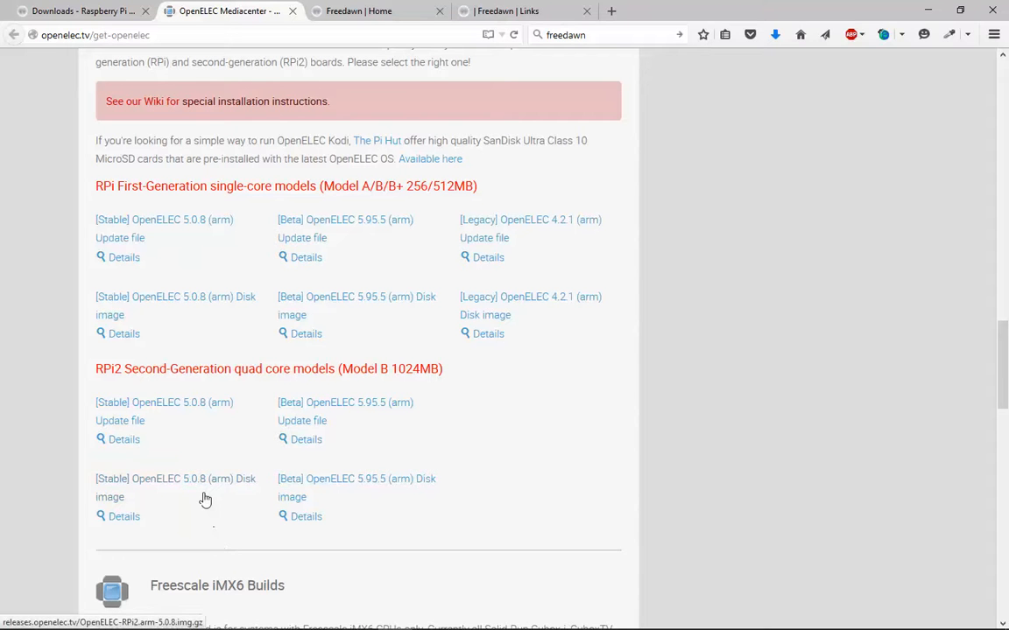
mouse_move(84, 494)
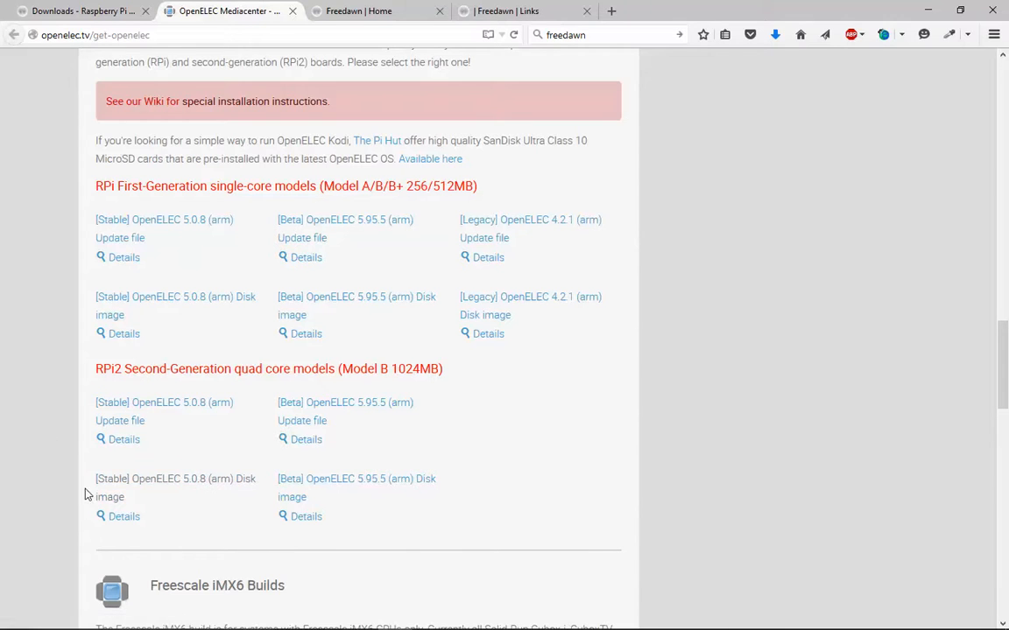
Step: Browse the Freedawn Downloads page past Kodi, WinRAR and ImageWriter down to SD Card Formatter
click(88, 10)
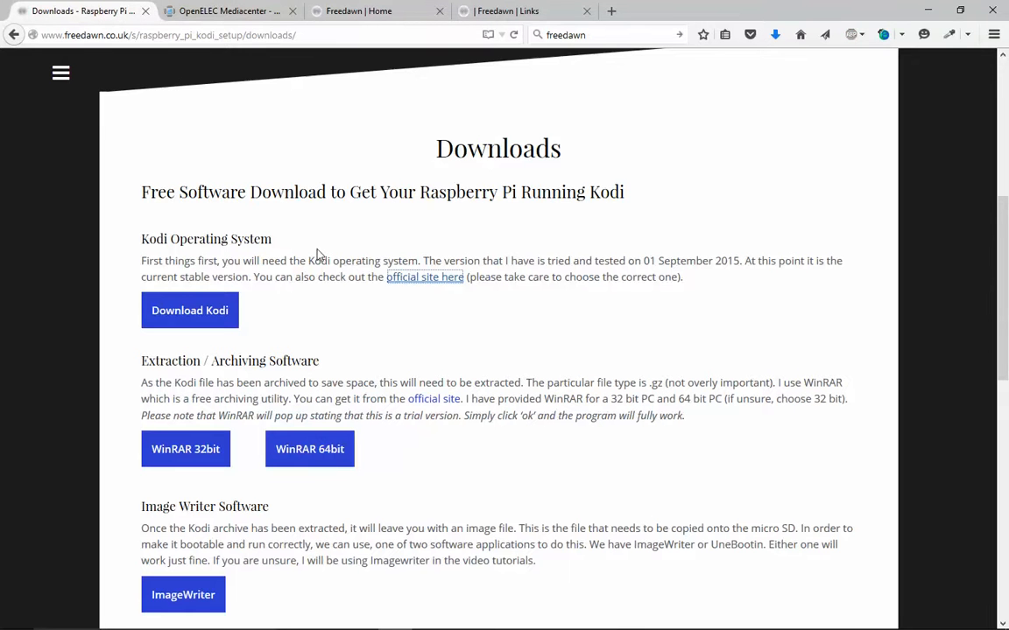
mouse_move(308, 347)
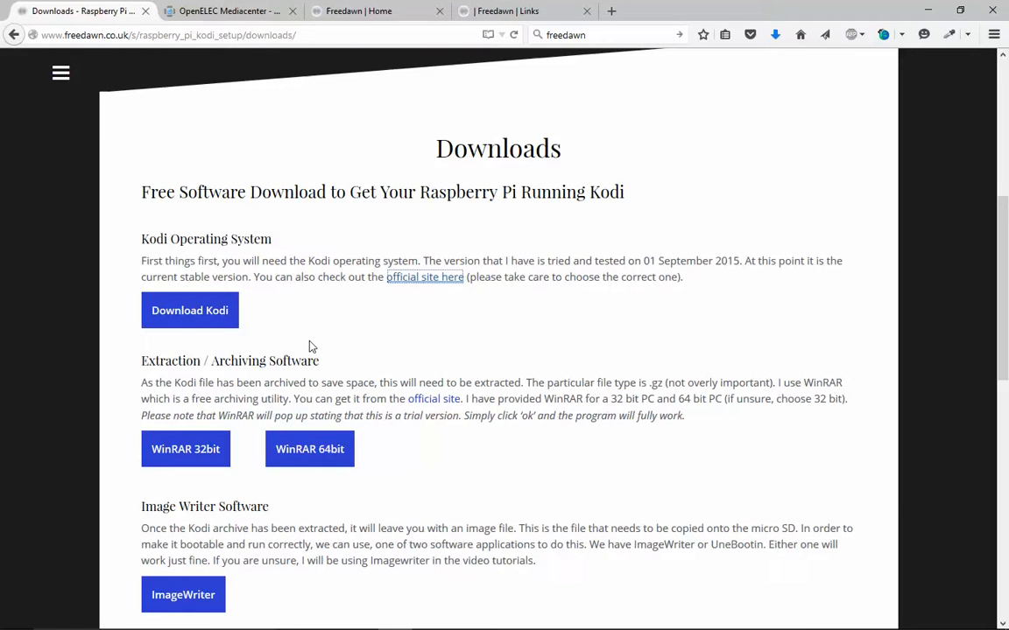
mouse_move(335, 375)
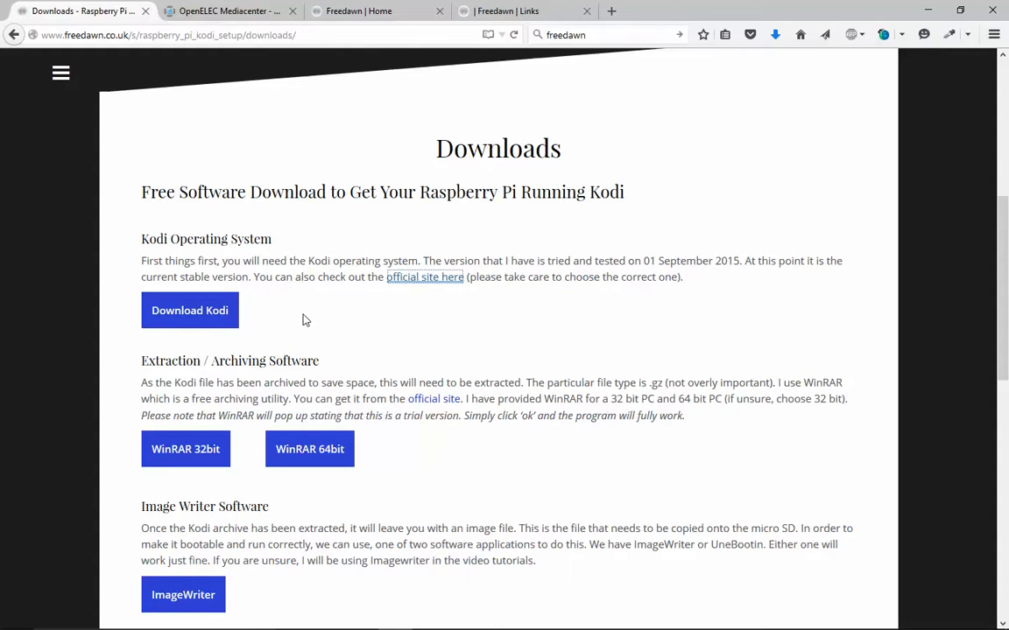
scroll(down, 3)
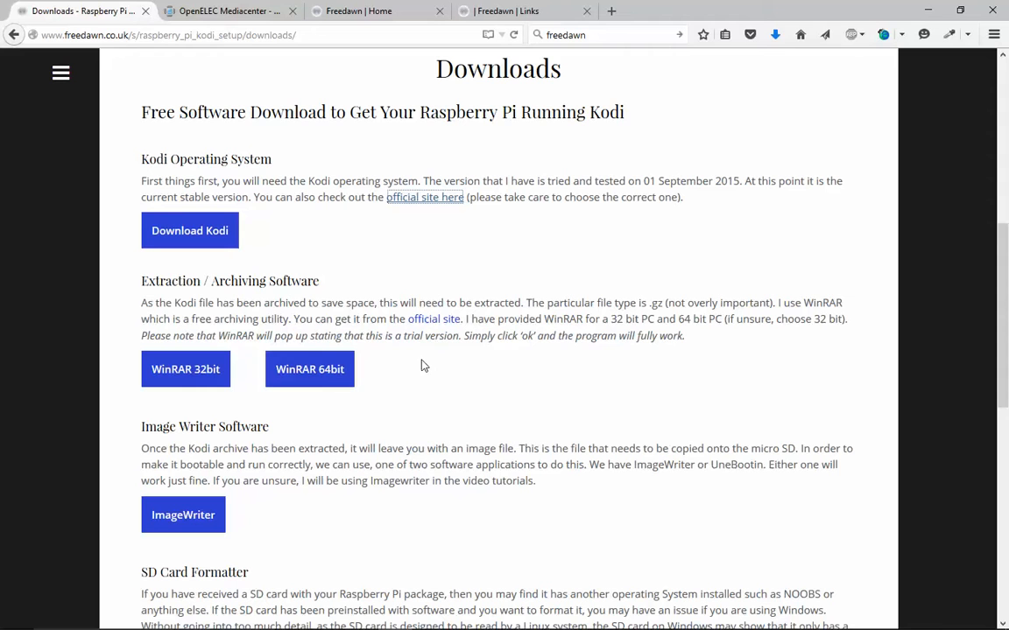
mouse_move(278, 301)
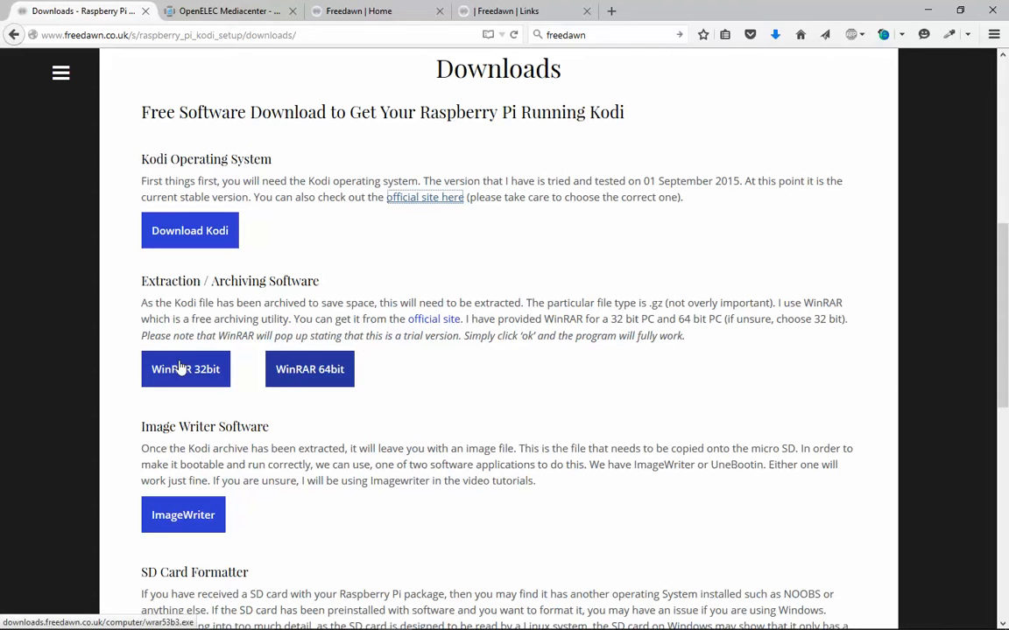
mouse_move(424, 326)
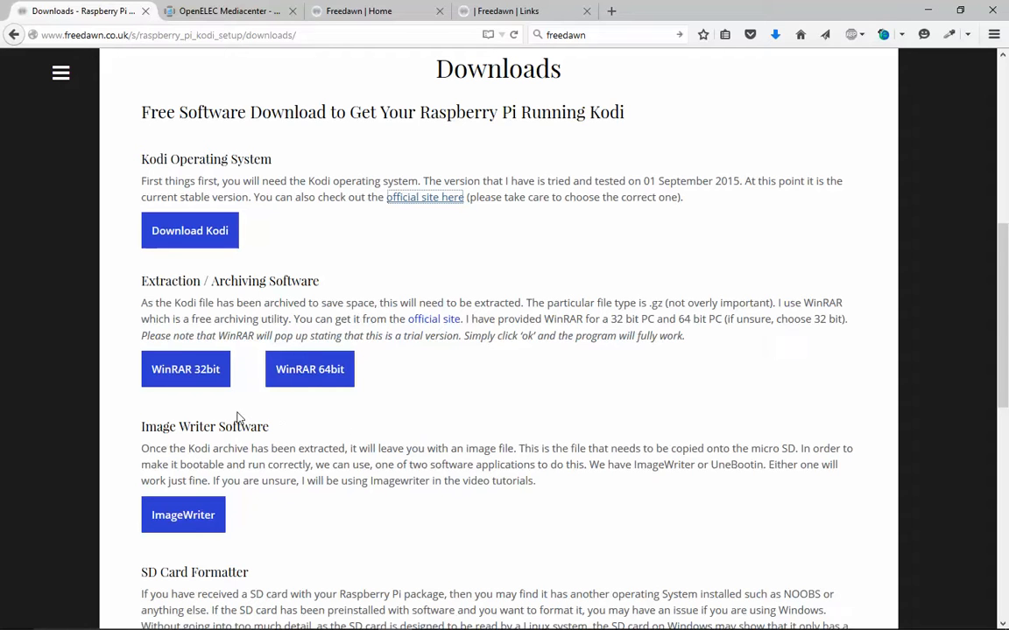
mouse_move(252, 413)
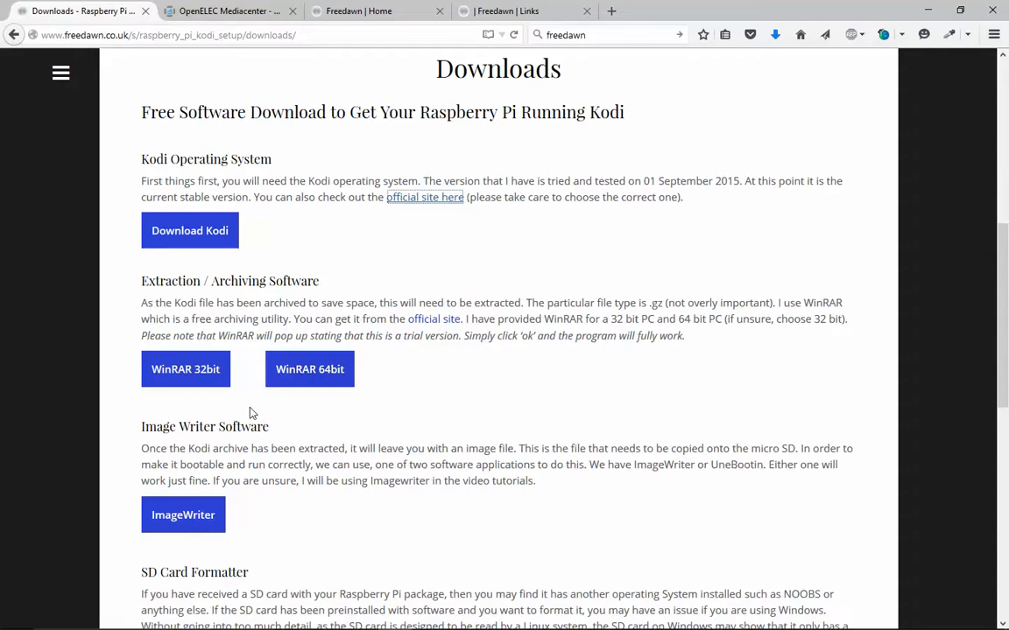
click(186, 368)
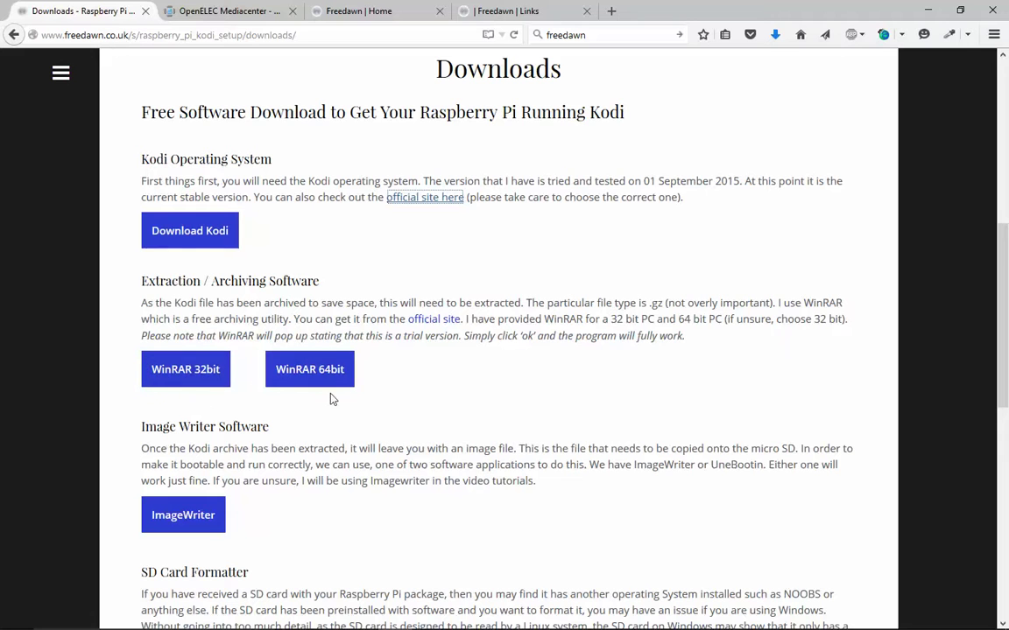
scroll(down, 3)
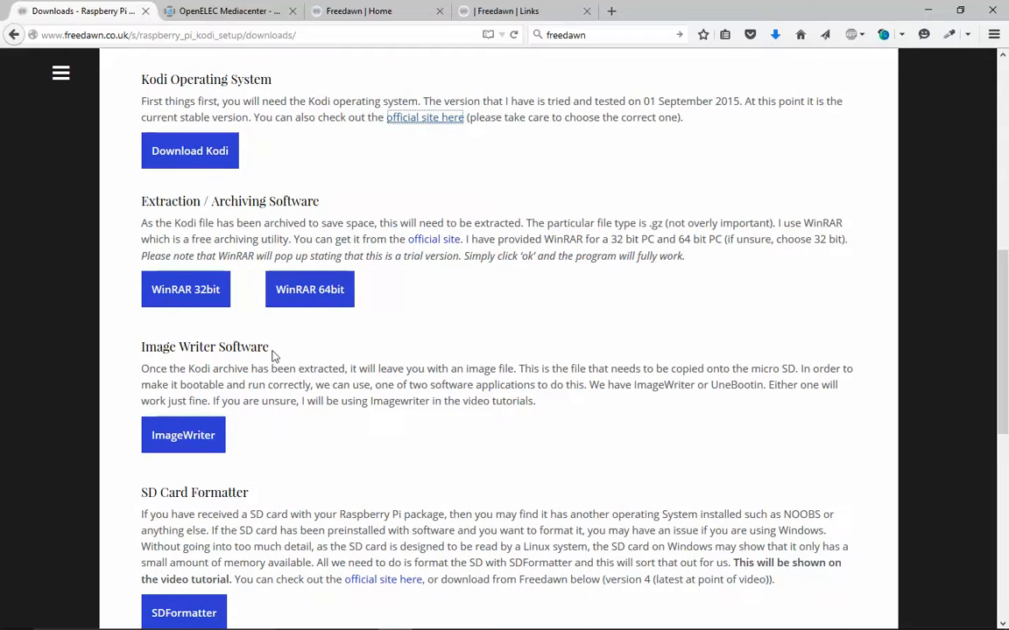
mouse_move(206, 180)
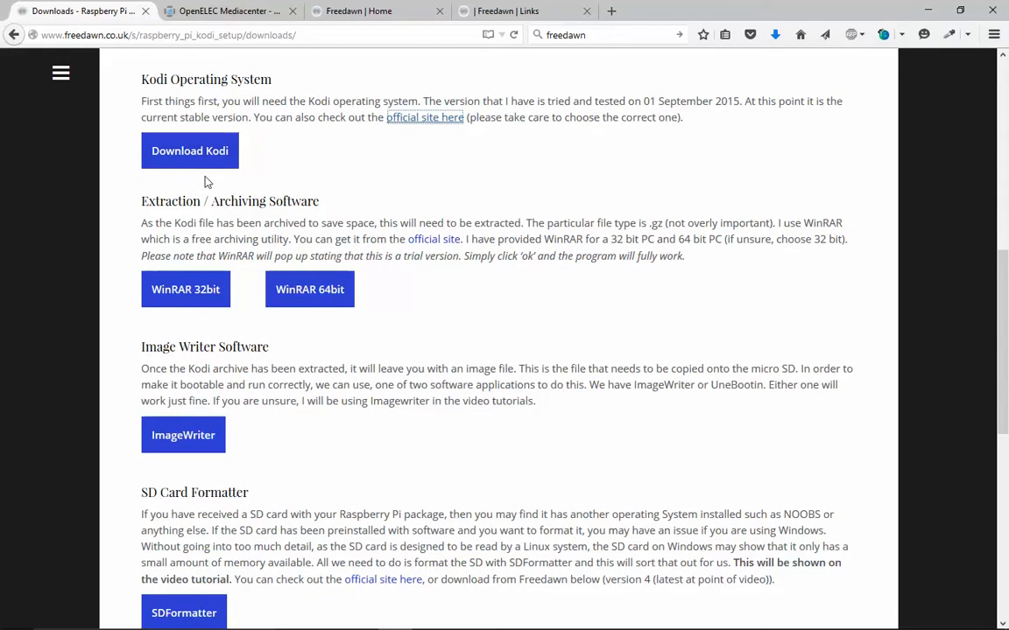
mouse_move(417, 184)
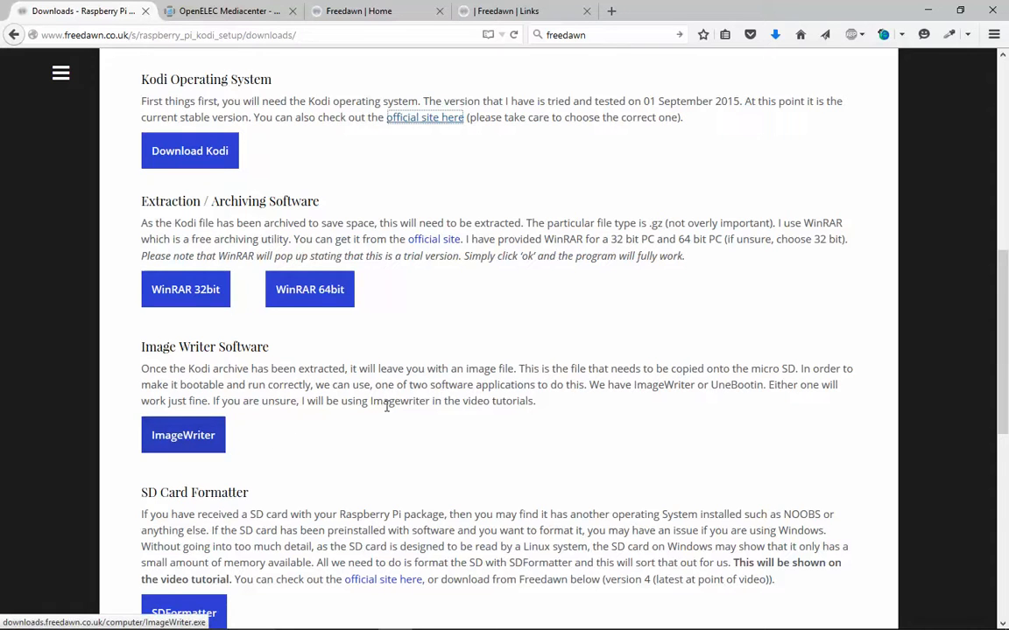
scroll(down, 3)
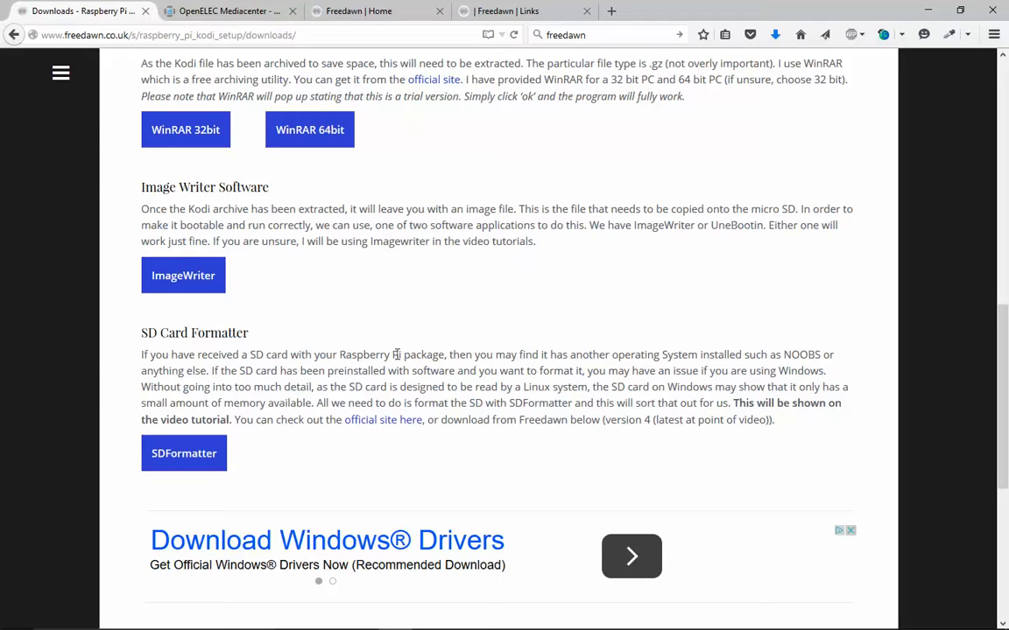
mouse_move(161, 462)
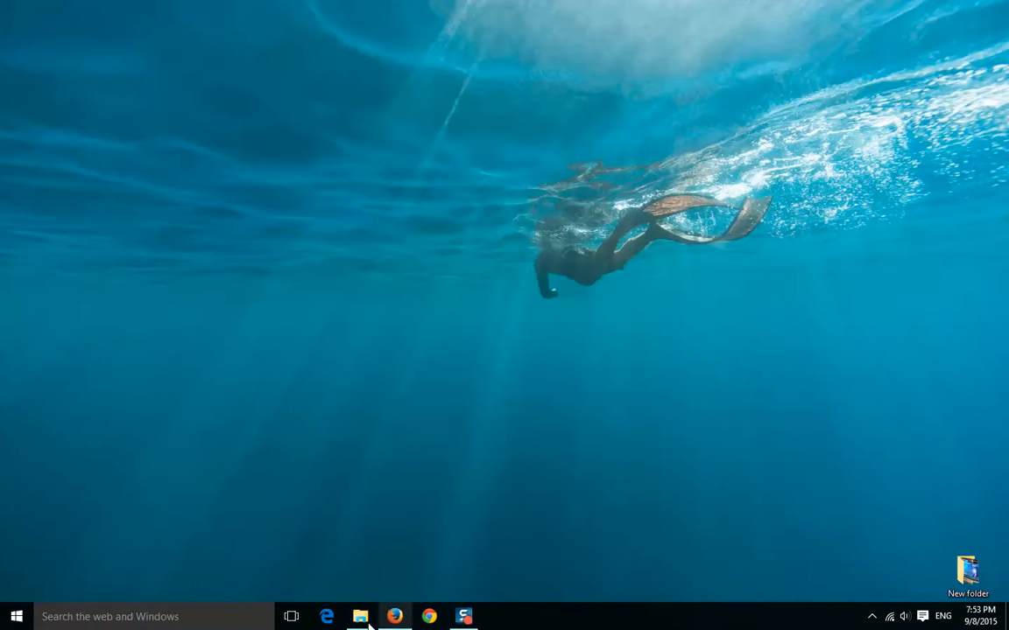
Step: Bring up the Downloads folder in File Explorer showing ImageWriter and the OpenELEC-RPi2 5.0.8 file
click(359, 617)
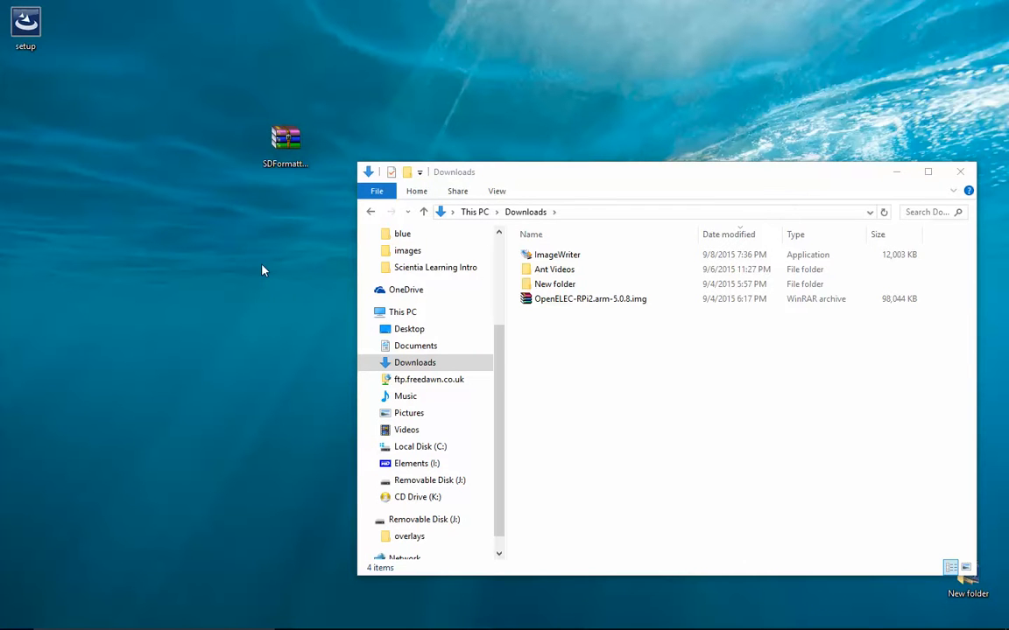
mouse_move(296, 147)
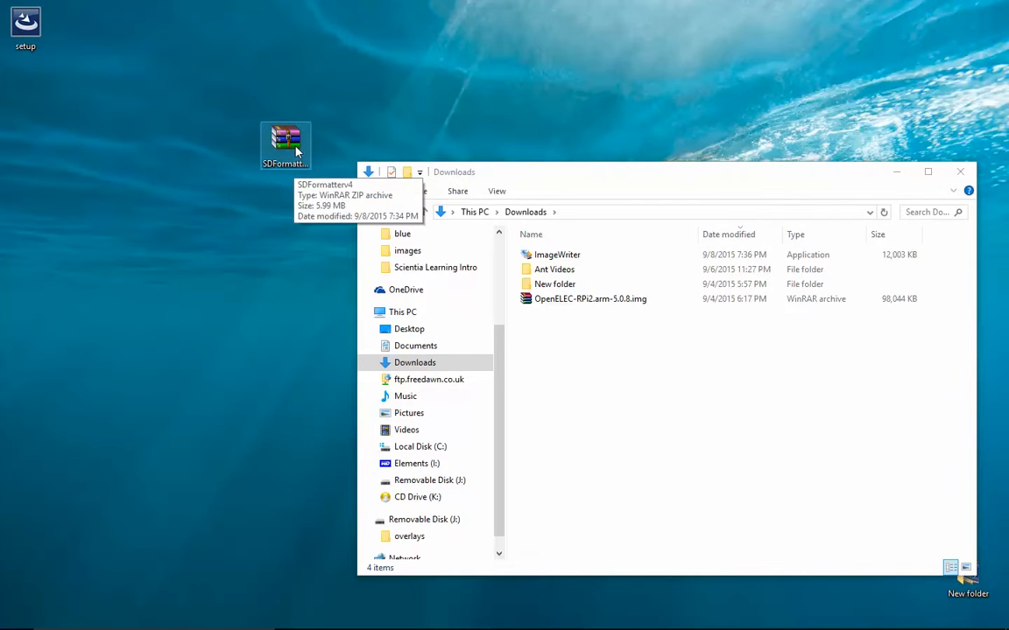
mouse_move(144, 113)
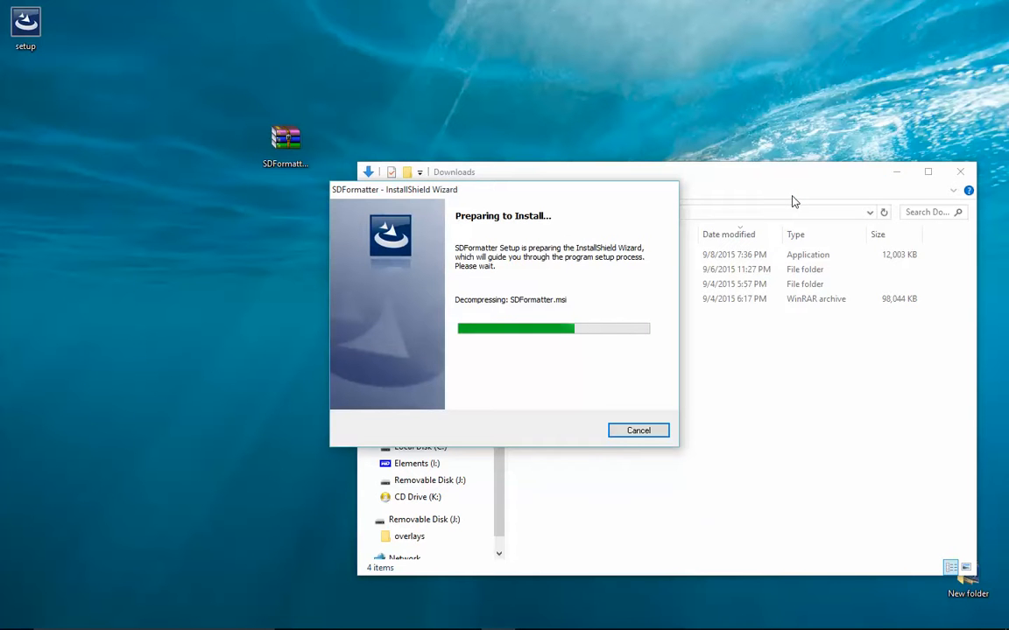
mouse_move(571, 338)
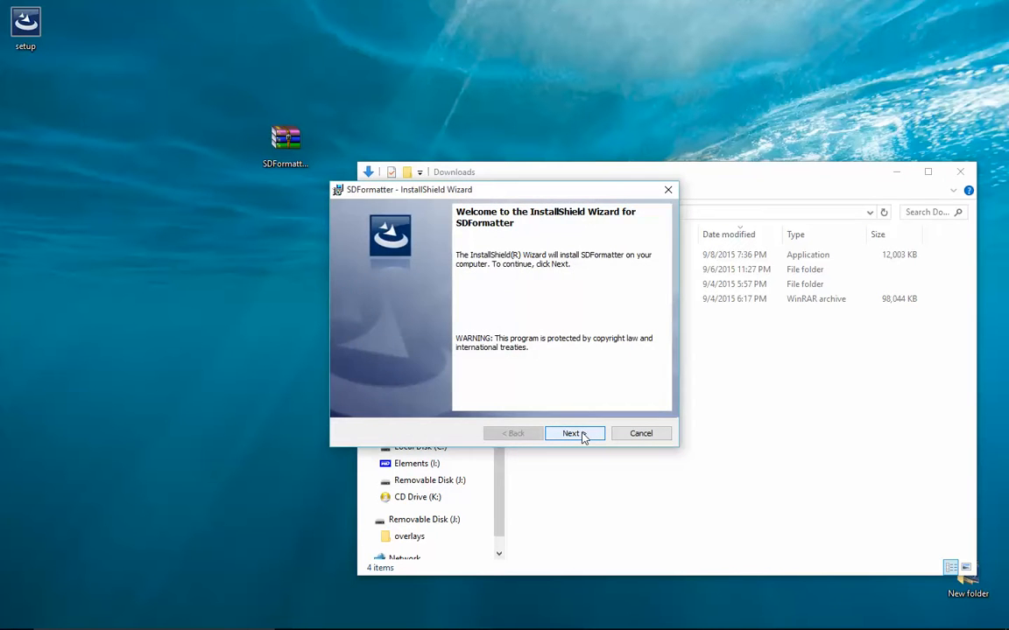
Step: Run the SDFormatter InstallShield Wizard through Next and Install, then Finish when completed
click(571, 435)
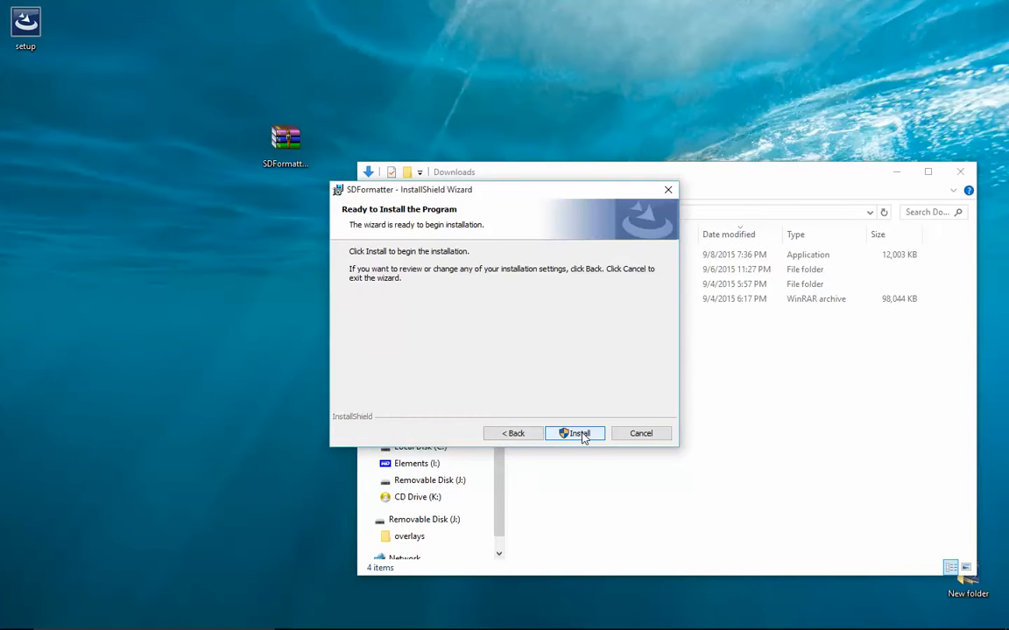
click(574, 435)
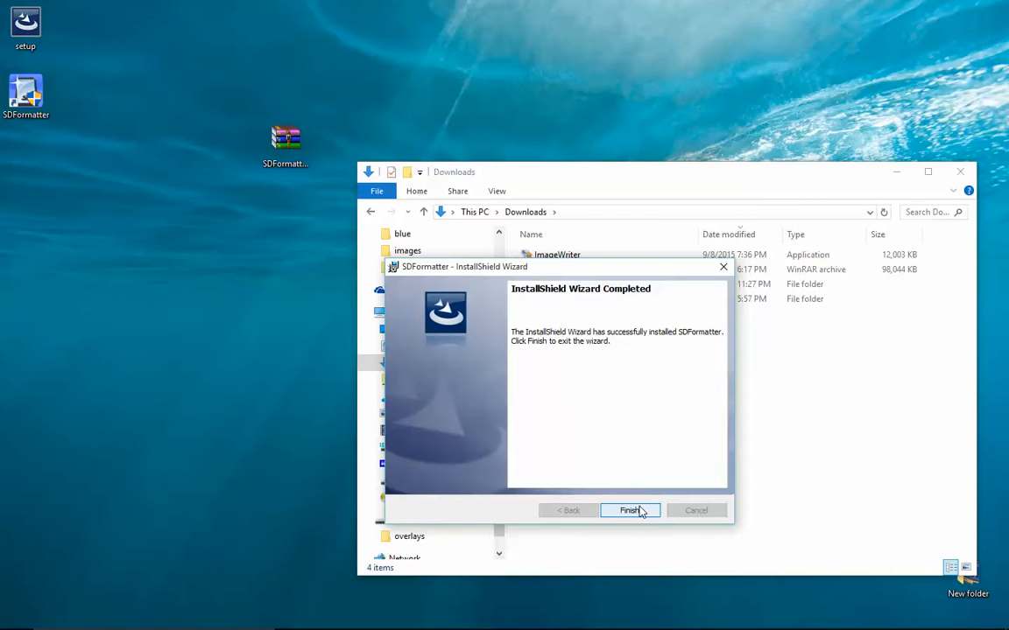
click(629, 511)
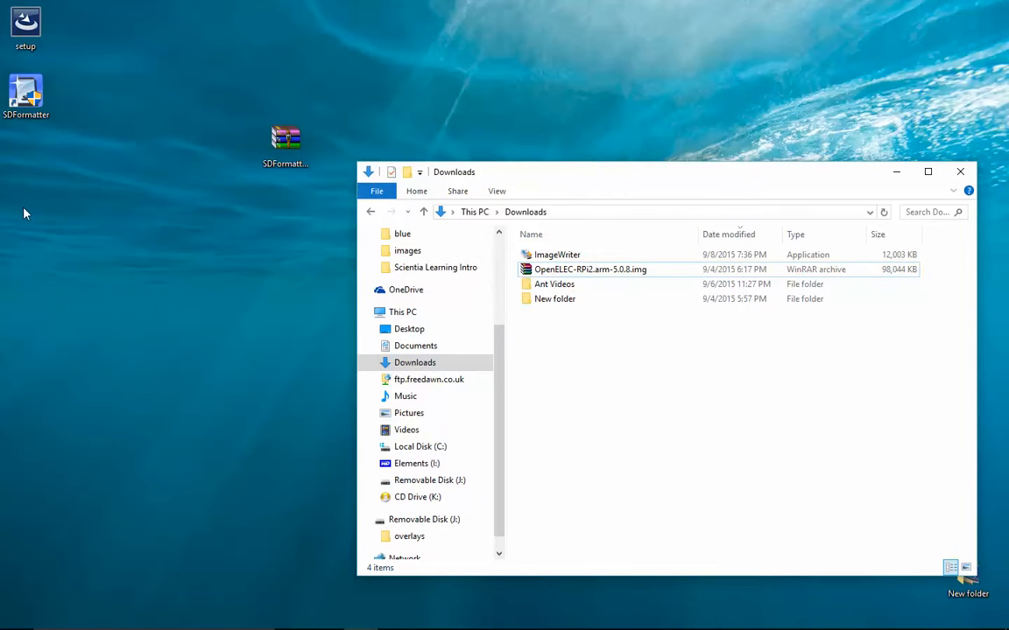
mouse_move(61, 243)
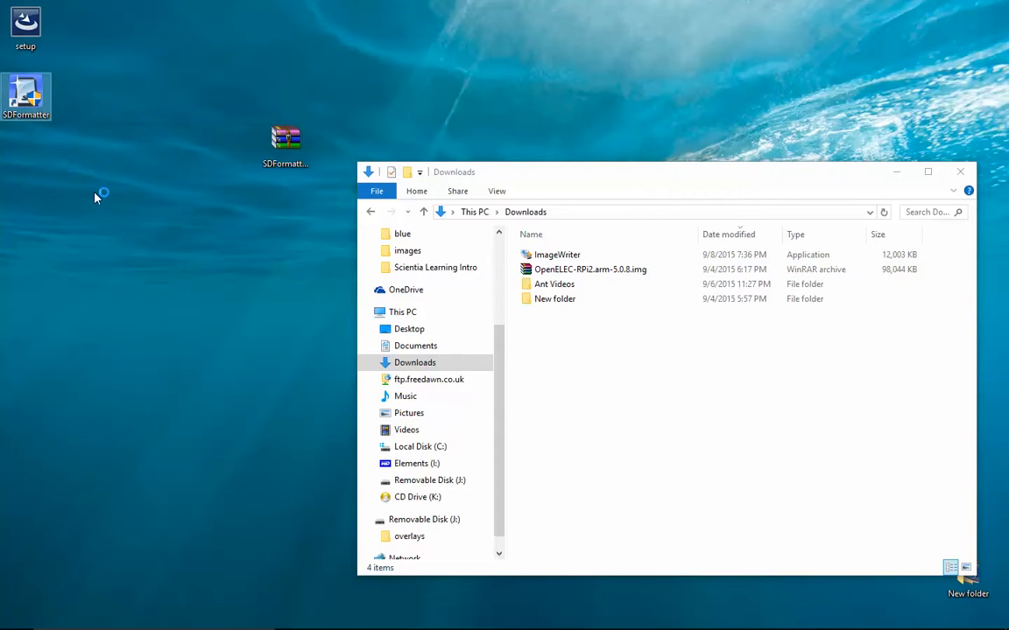
mouse_move(106, 207)
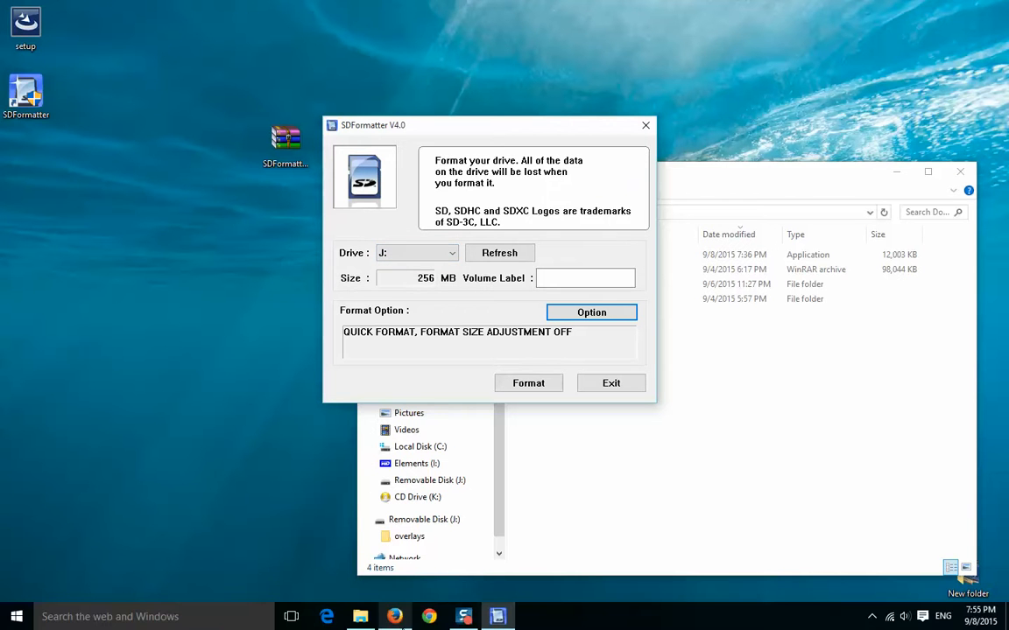
mouse_move(354, 616)
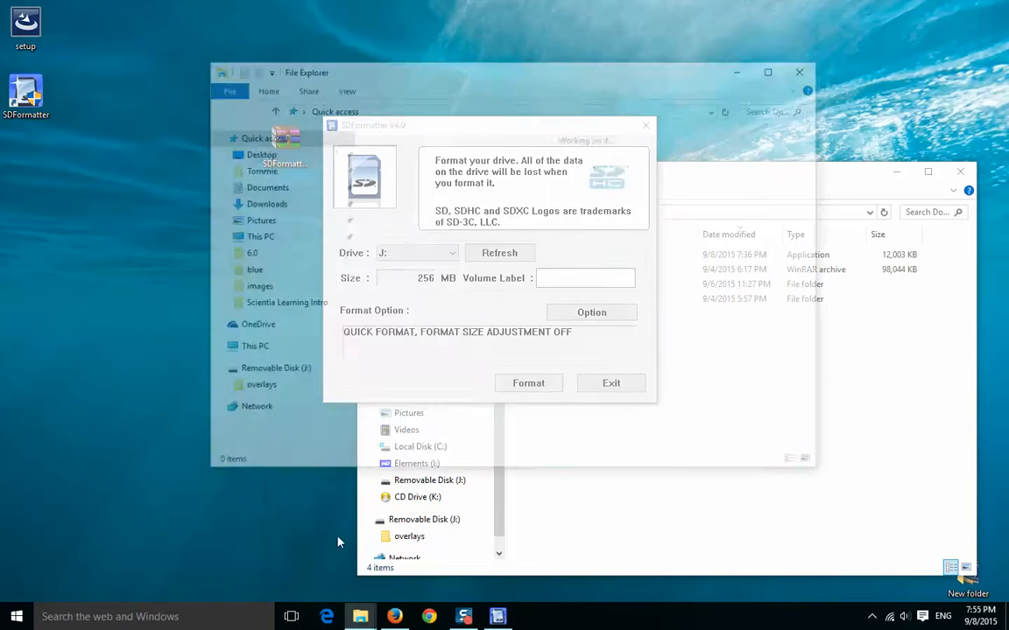
Step: Show This PC's drive list including Removable Disk (J:) with 150 MB free of 255 MB
click(248, 347)
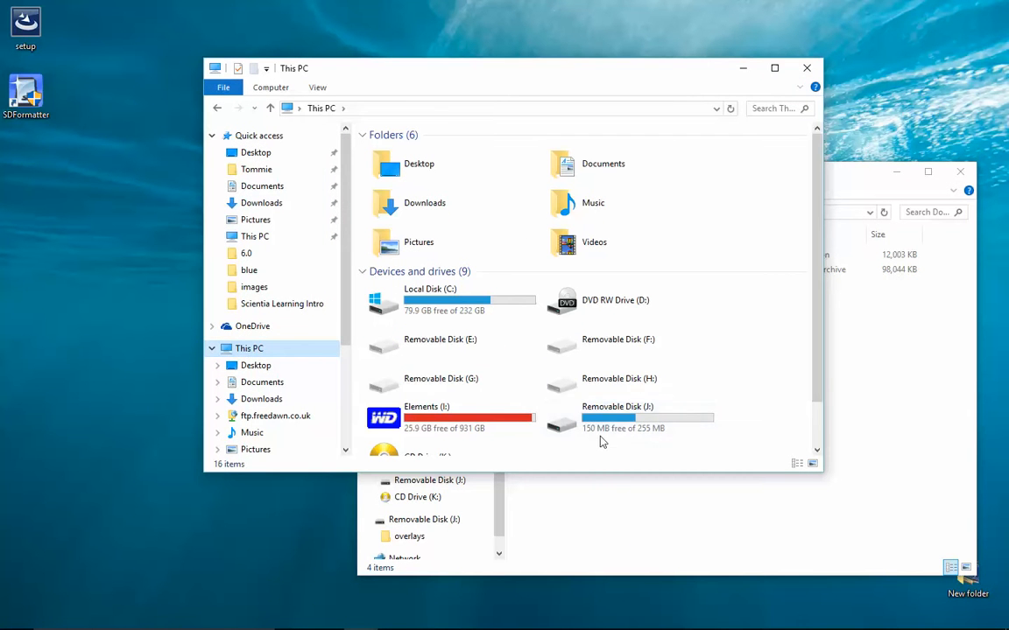
mouse_move(655, 420)
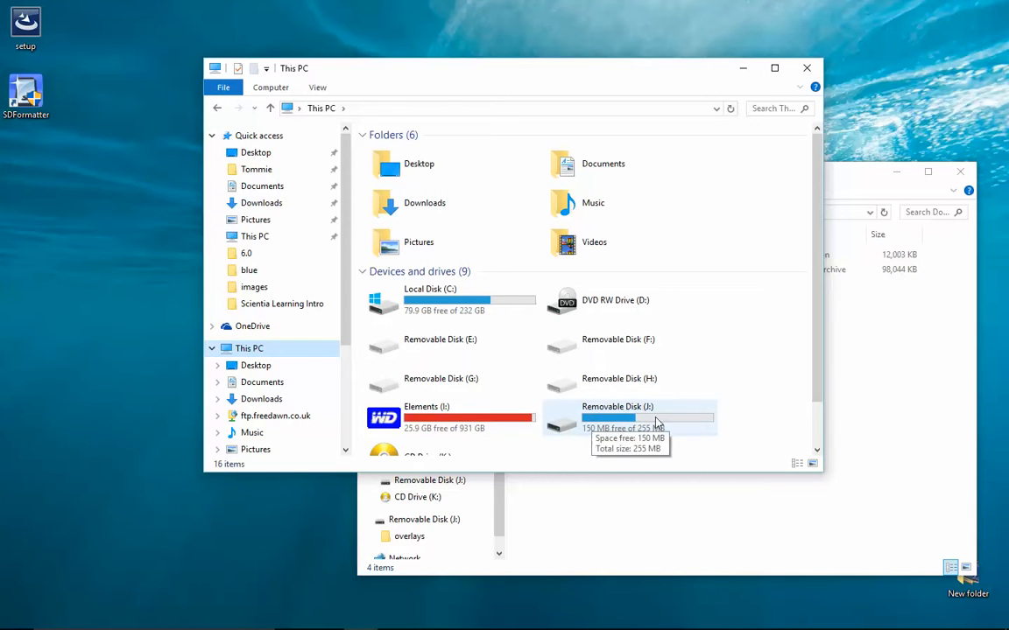
mouse_move(650, 417)
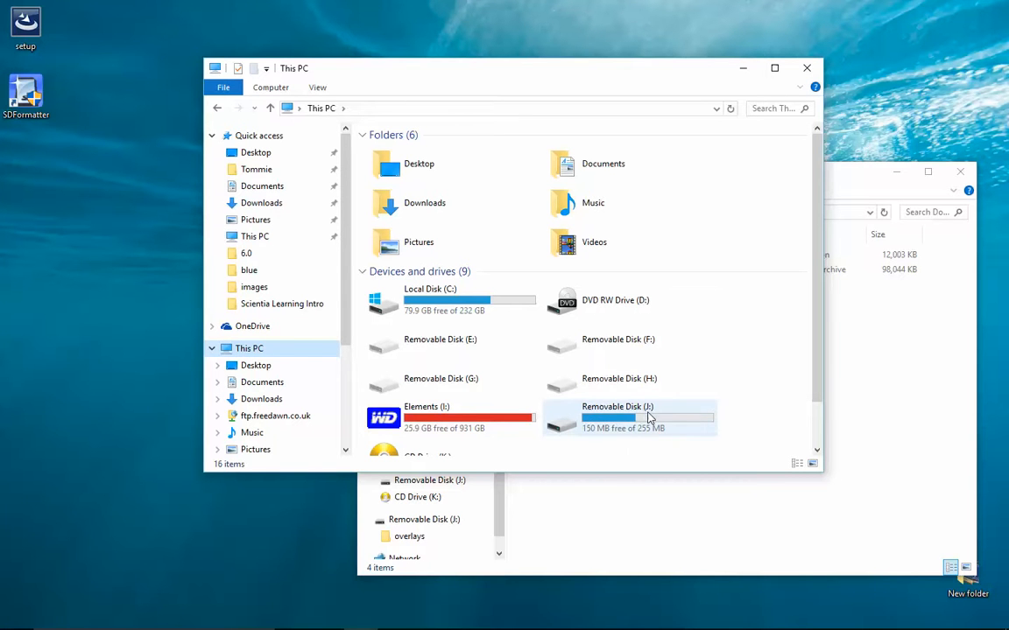
mouse_move(742, 221)
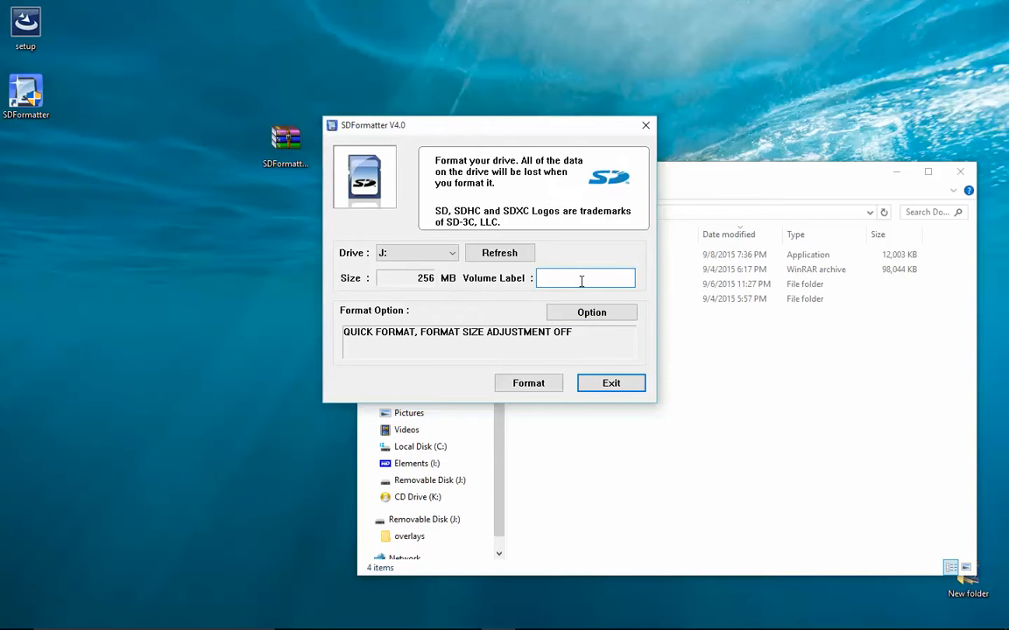
Step: Set volume label Kodi with QUICK format type and Format Size Adjustment ON
text(Kodi)
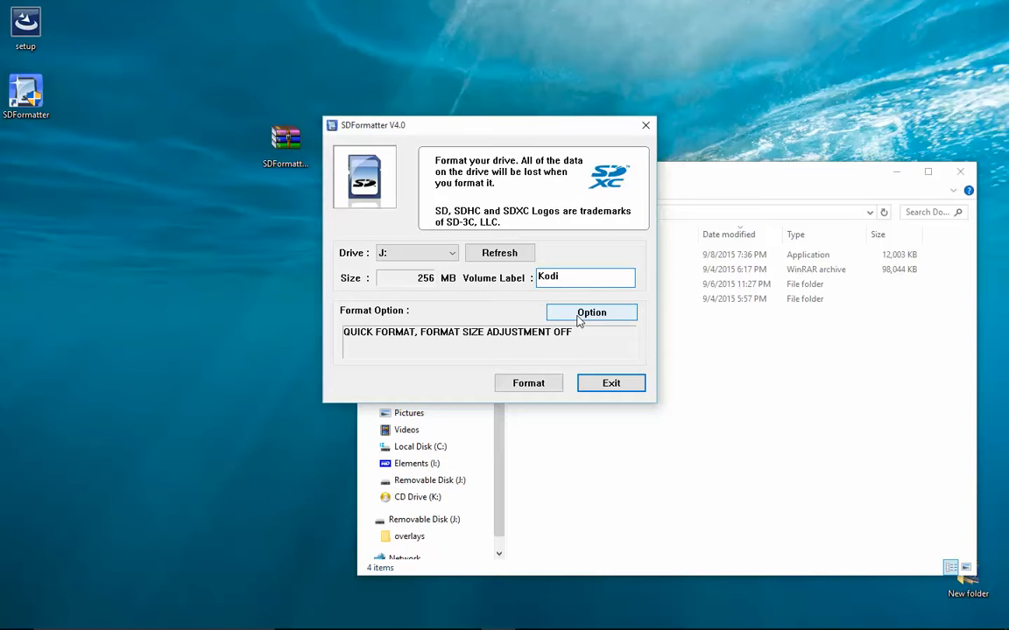
click(592, 312)
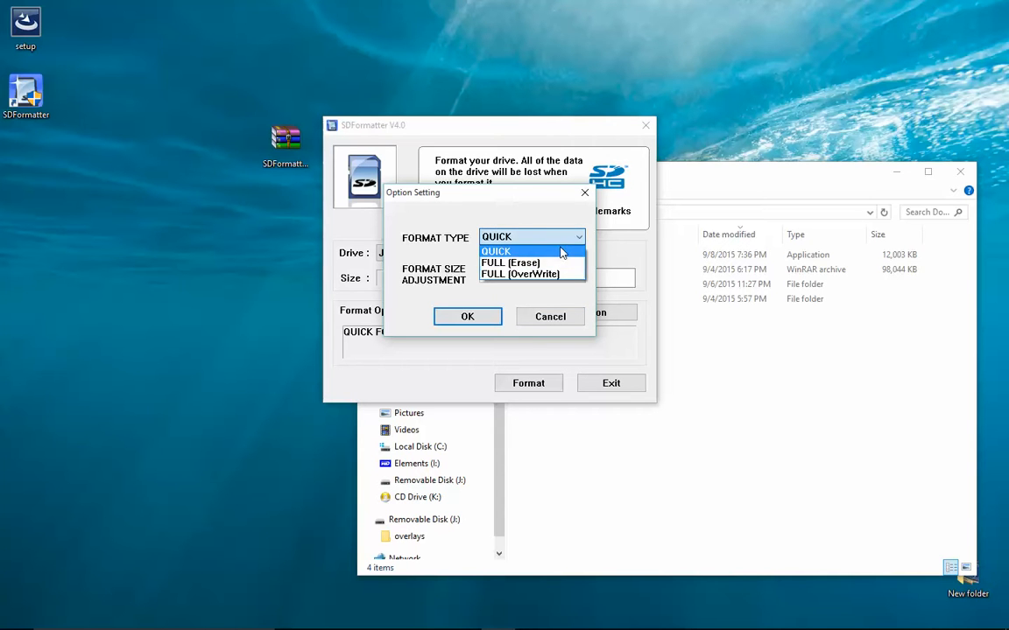
click(496, 252)
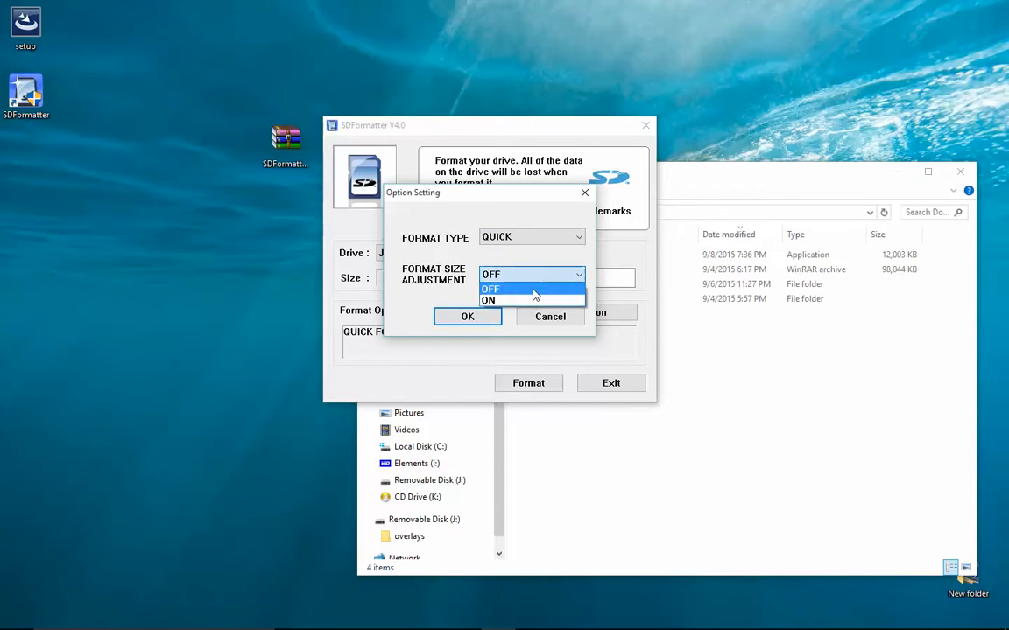
click(486, 301)
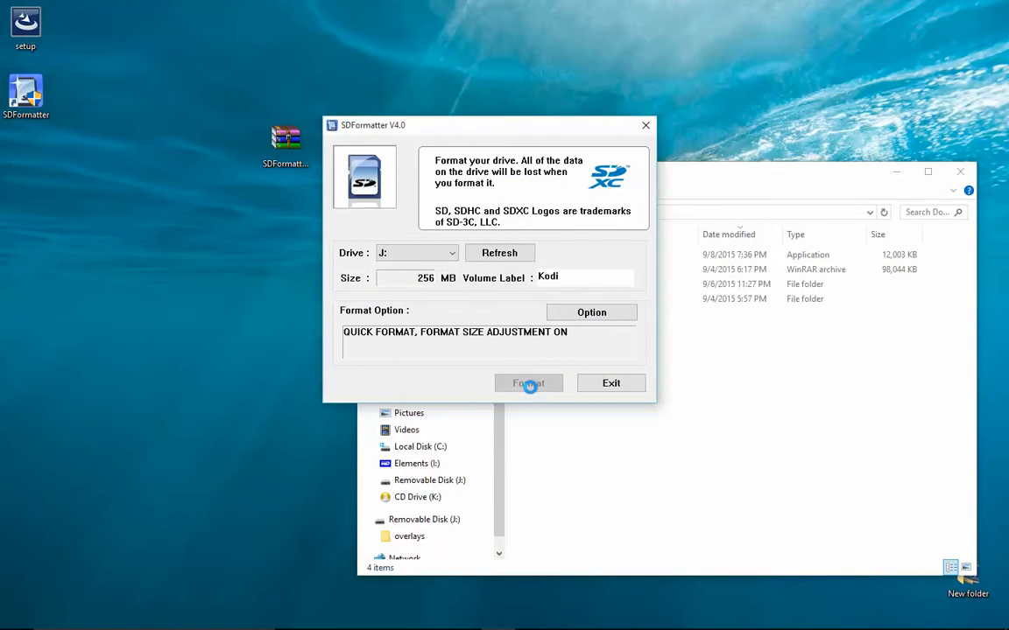
Step: Format drive J: as the KODI volume, confirm completion, and exit SDFormatter
click(529, 382)
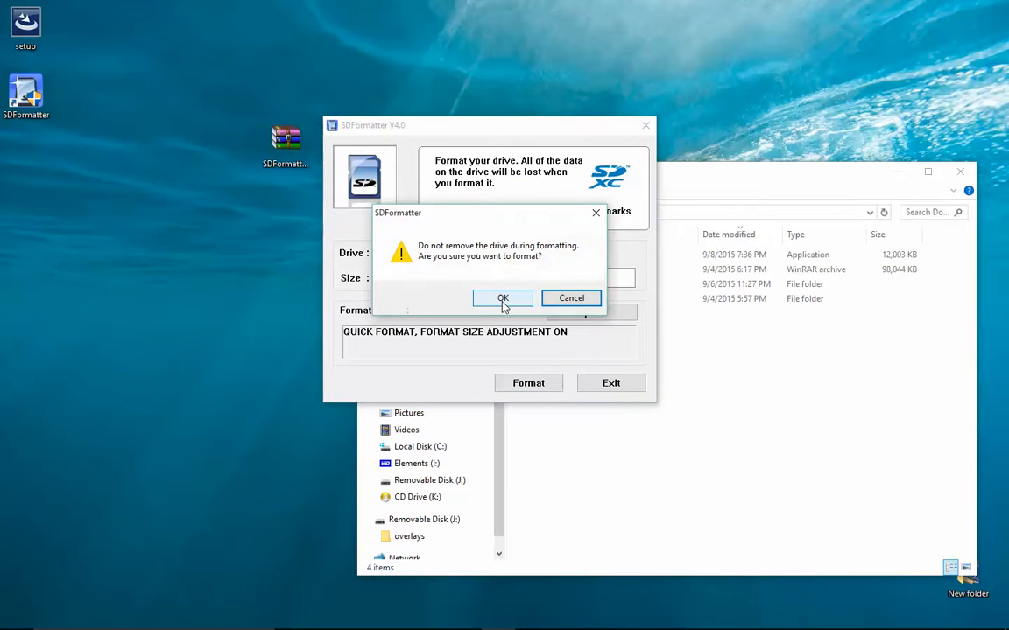
click(503, 297)
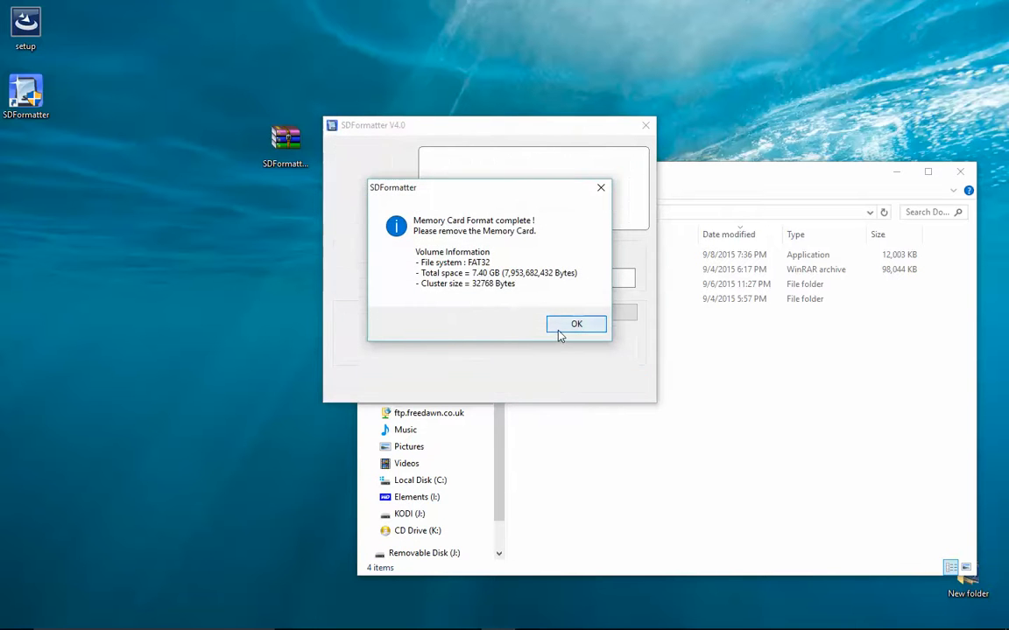
click(576, 324)
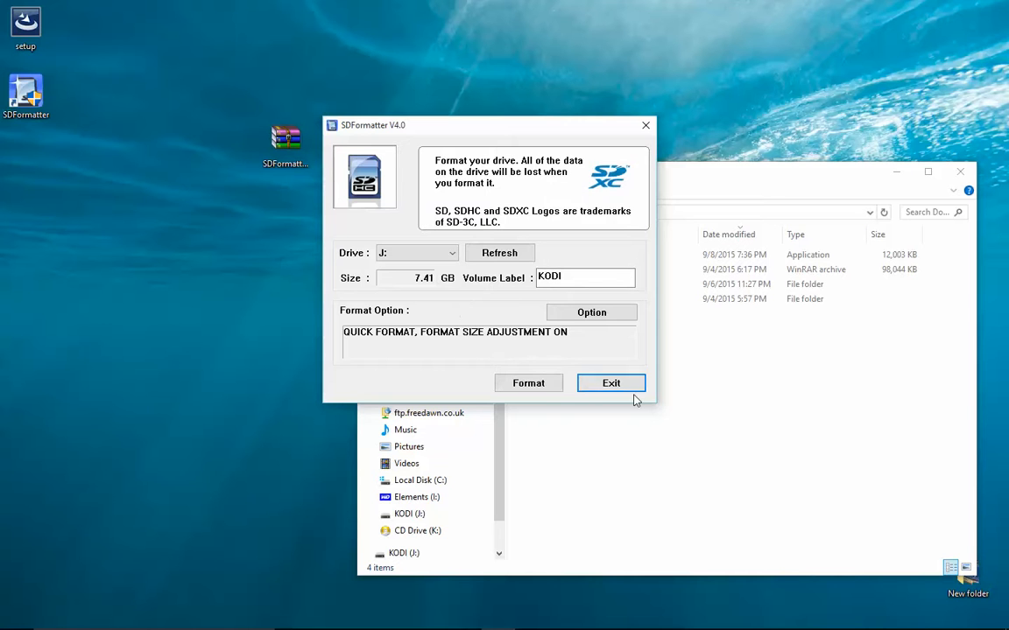
click(610, 382)
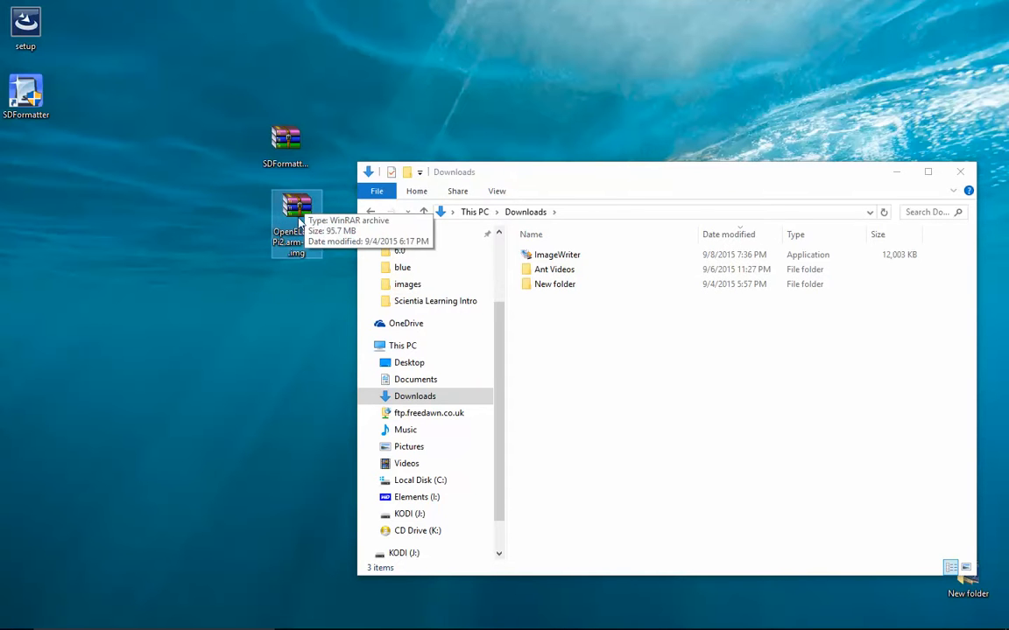
Step: Extract the OpenELEC RPi2 disk image from its RAR archive onto the desktop
right_click(296, 209)
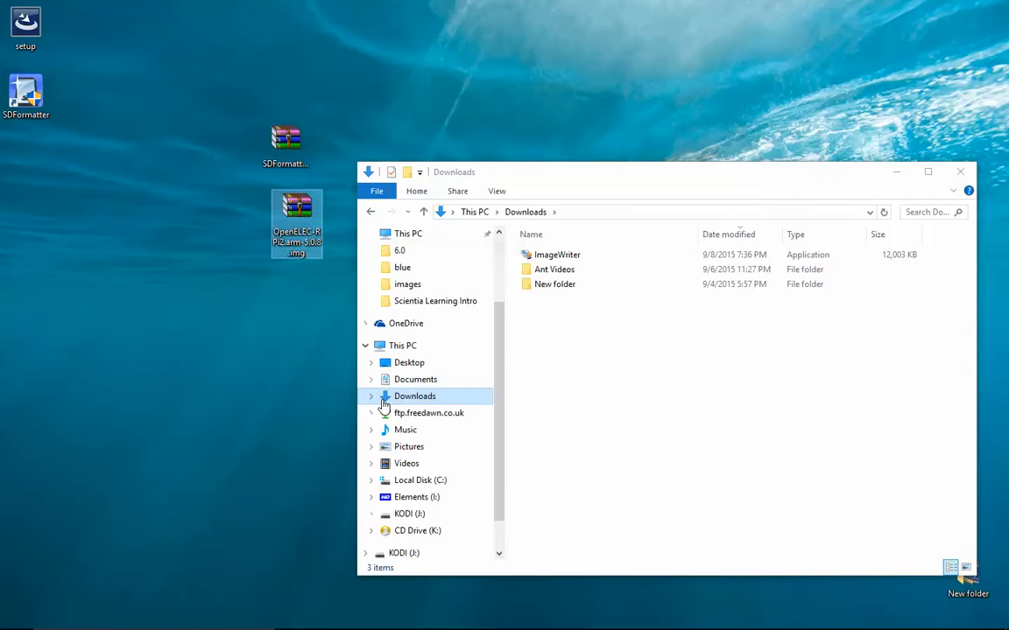
double_click(296, 210)
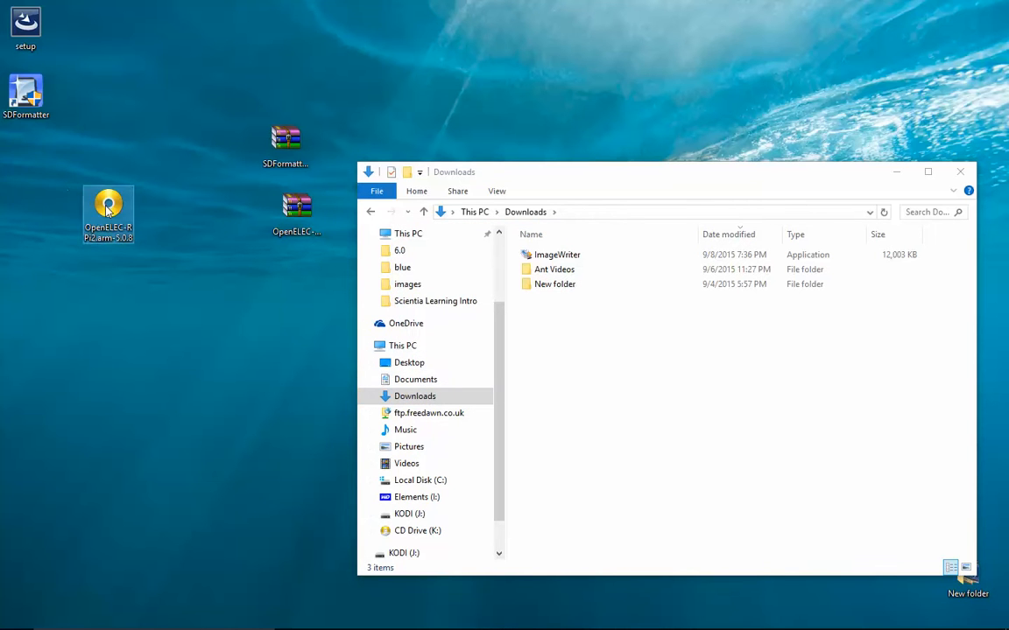
mouse_move(116, 208)
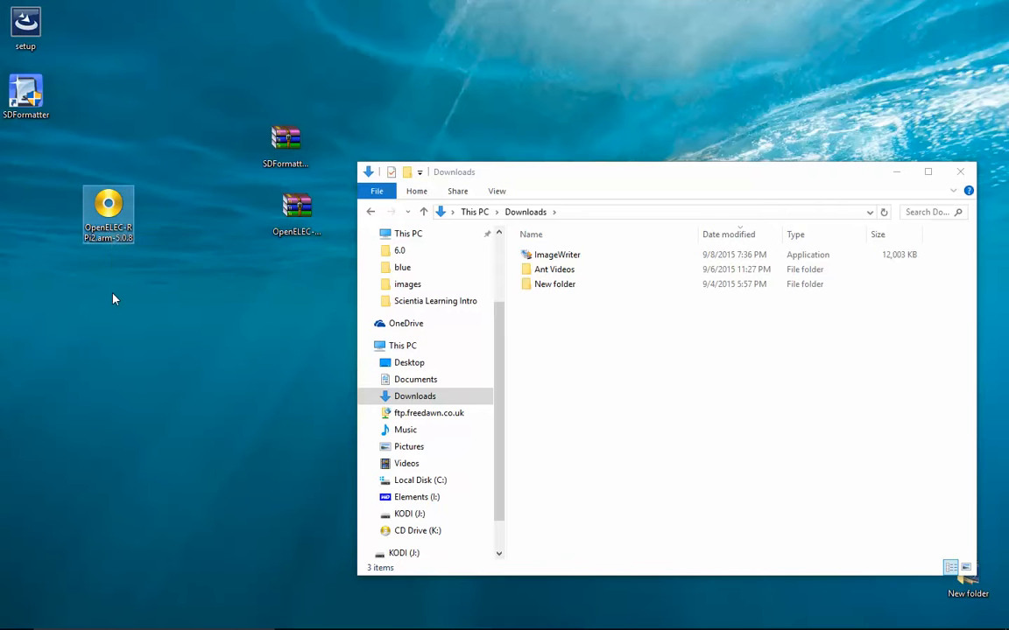
mouse_move(175, 288)
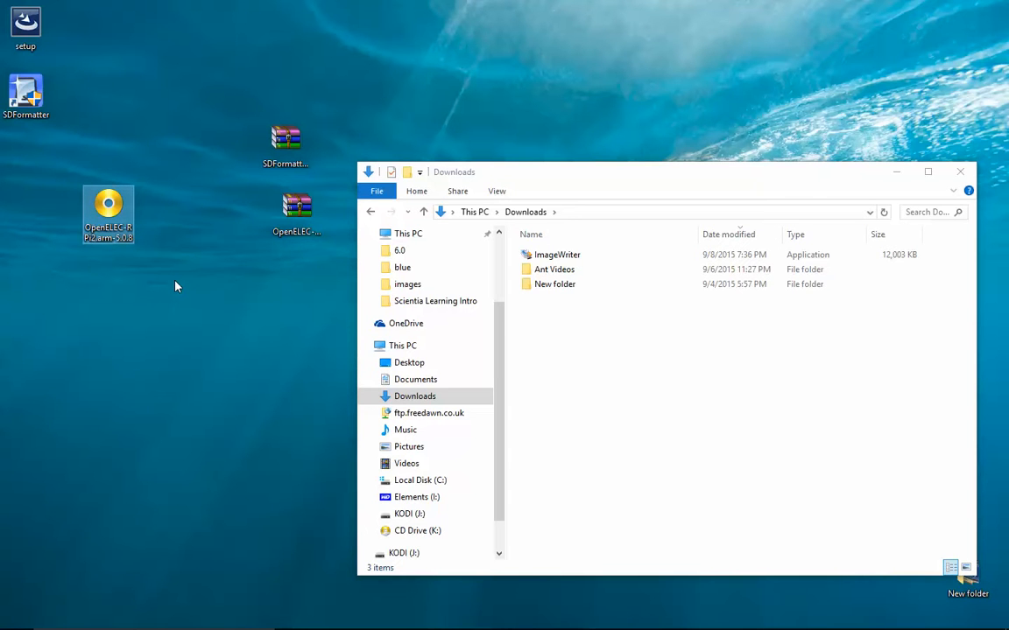
mouse_move(88, 217)
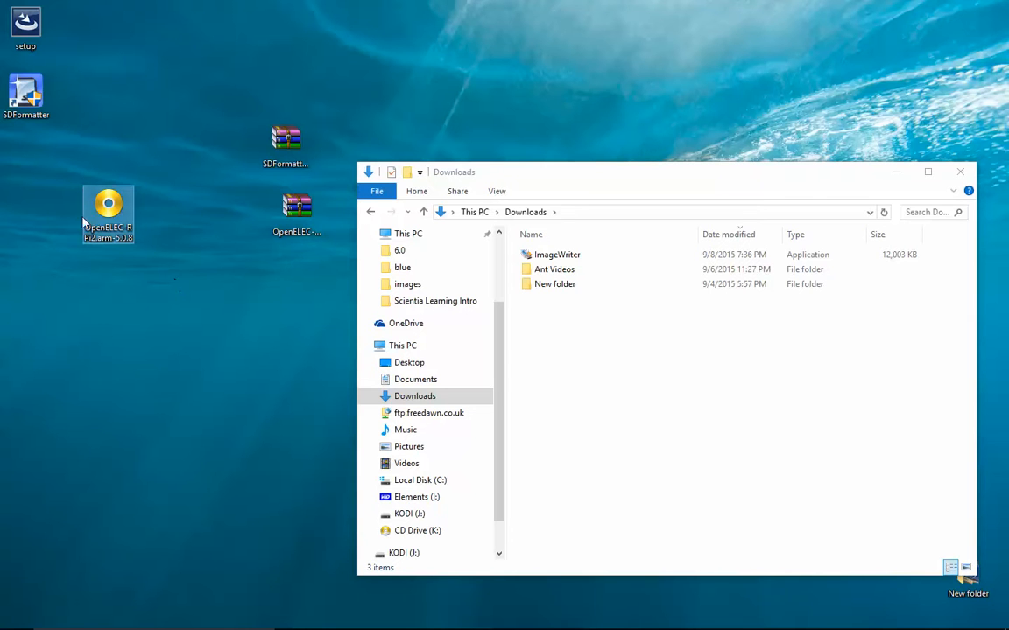
mouse_move(291, 329)
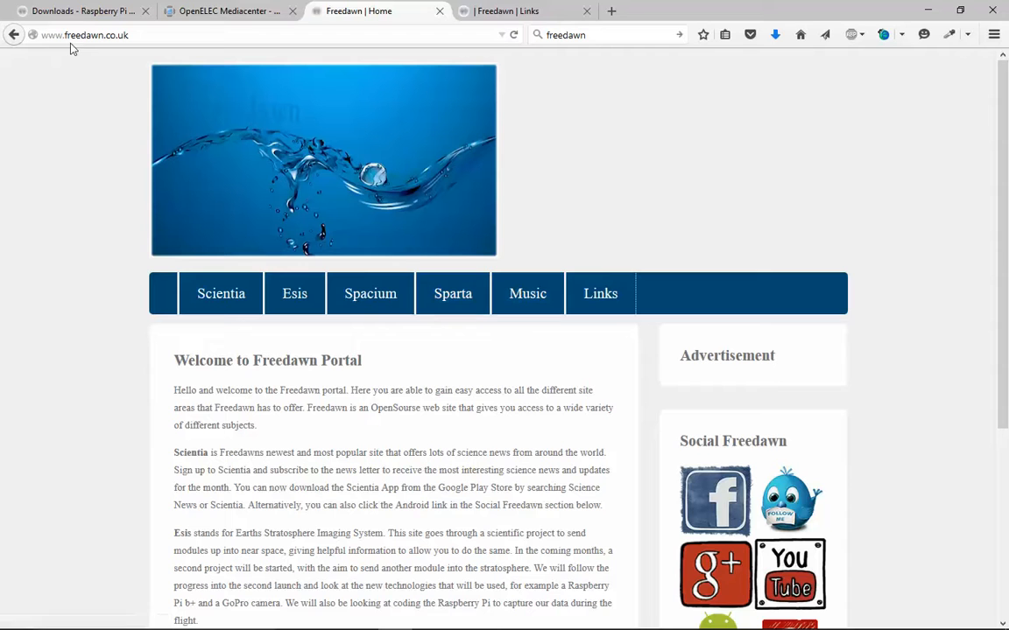
mouse_move(599, 294)
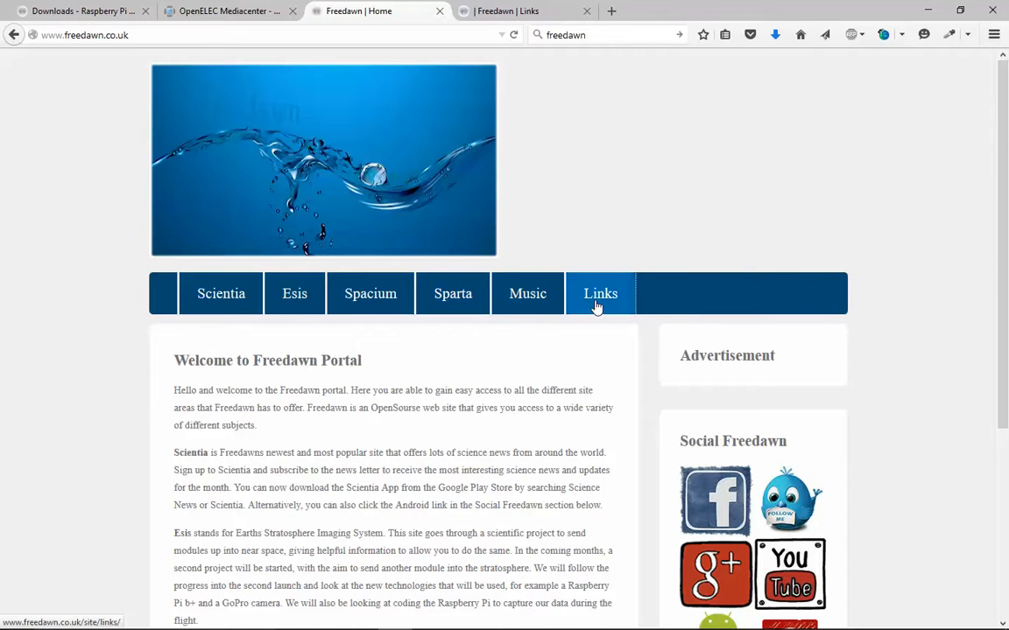
Step: Browse the Freedawn Links page's Software section, then return to the Downloads folder window
click(599, 294)
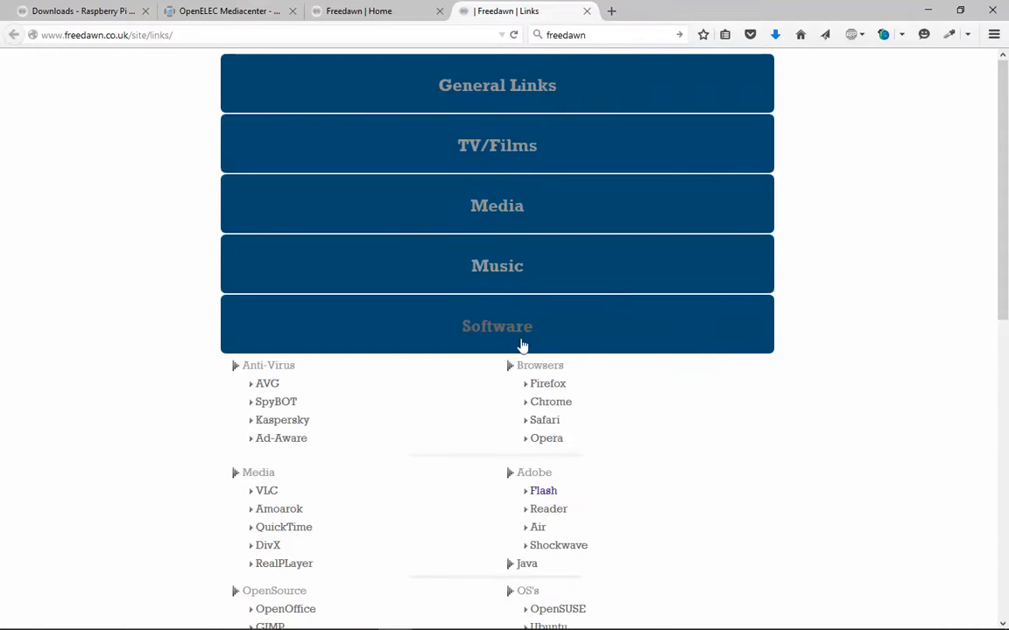
scroll(down, 3)
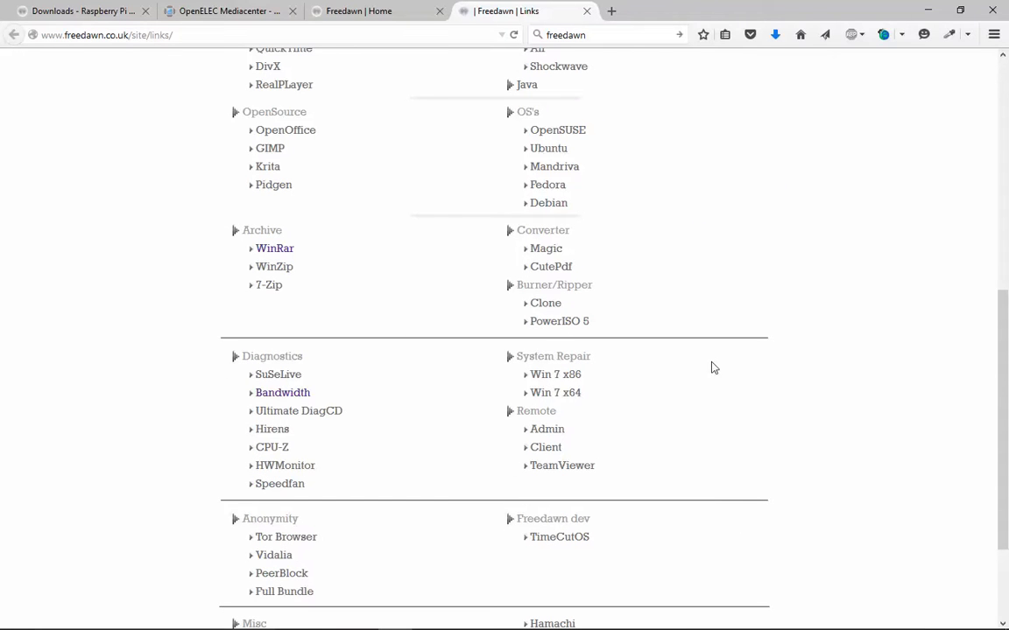
mouse_move(563, 331)
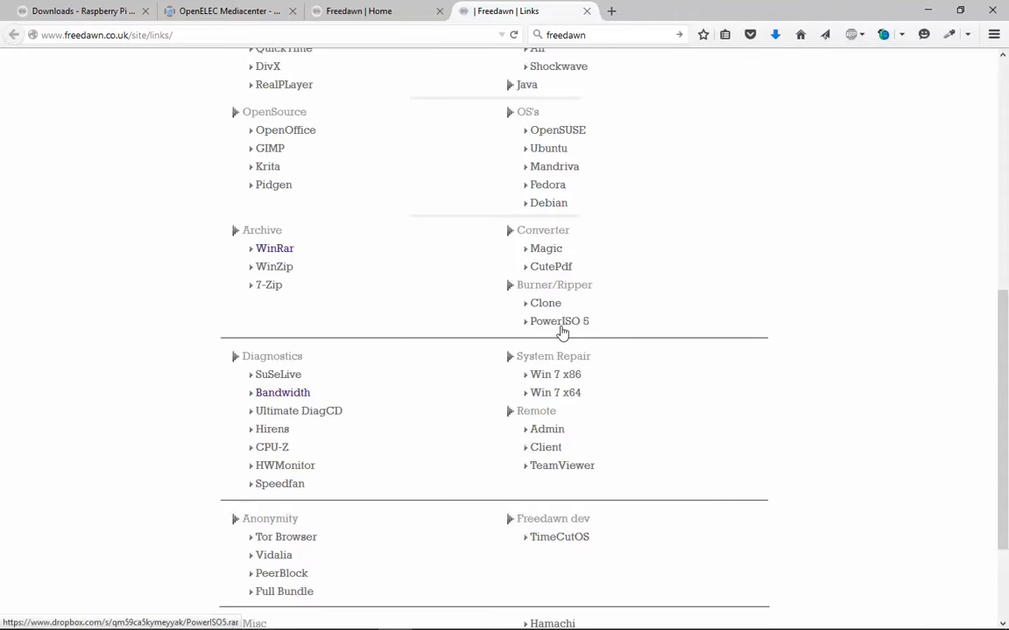
mouse_move(995, 11)
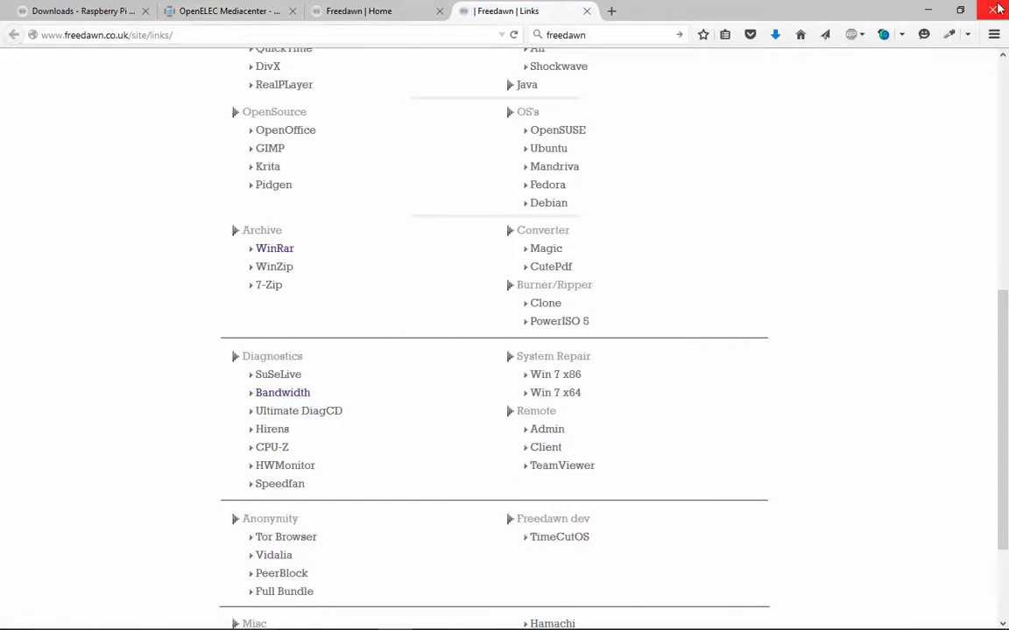
click(996, 10)
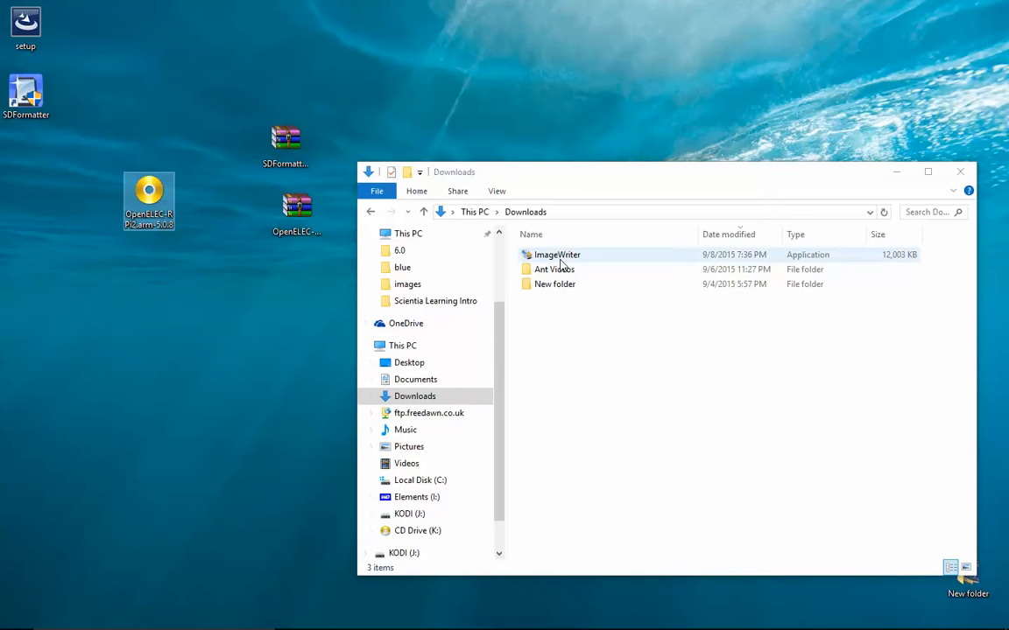
Step: Launch the ImageWriter installer to reach the Win32DiskImager 0.9.5 Setup Wizard welcome page
click(556, 254)
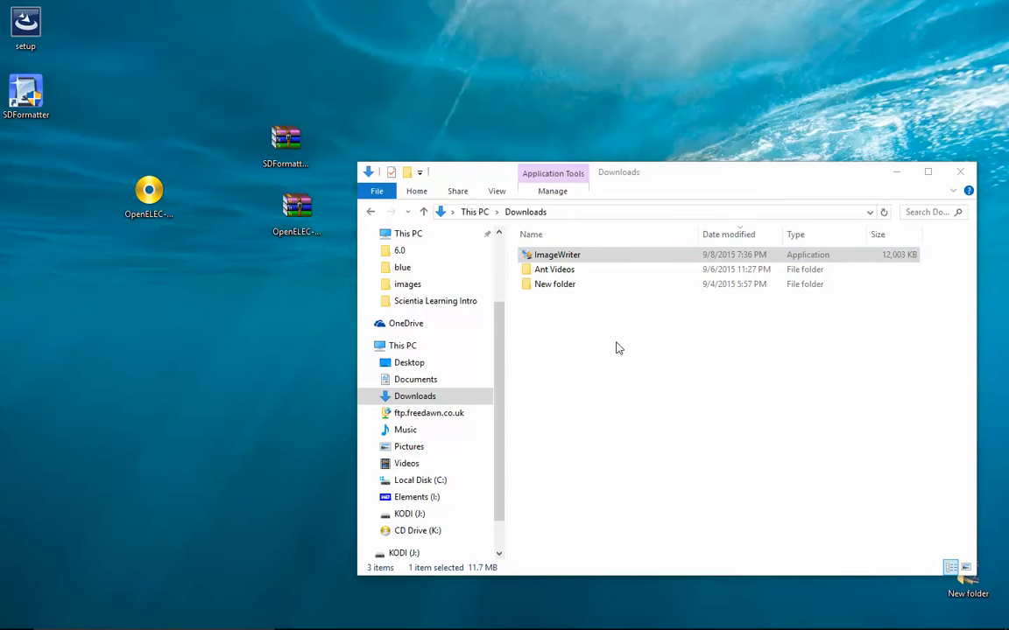
mouse_move(571, 344)
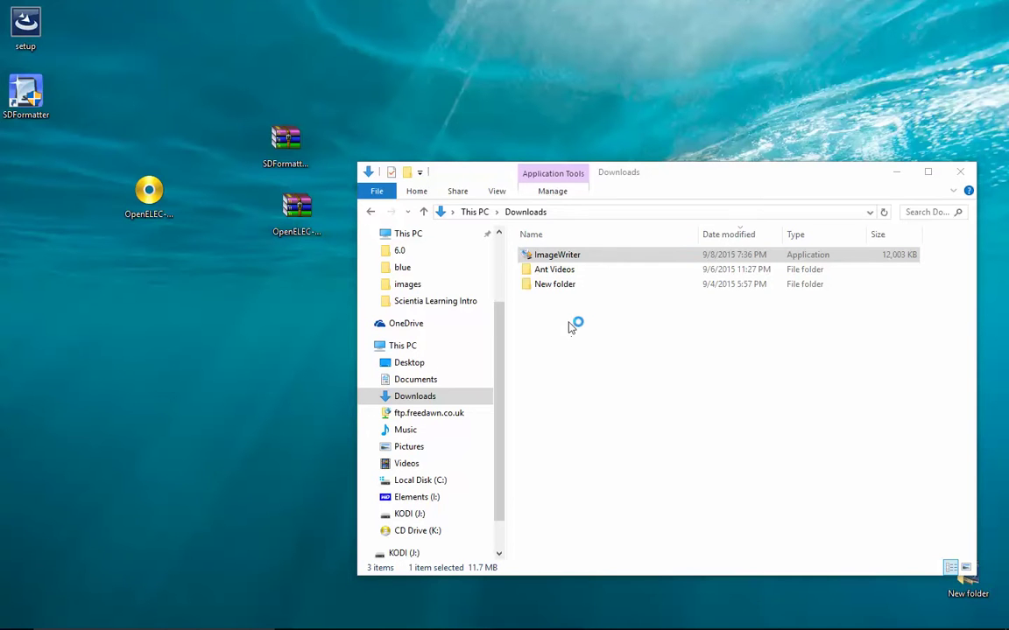
mouse_move(550, 319)
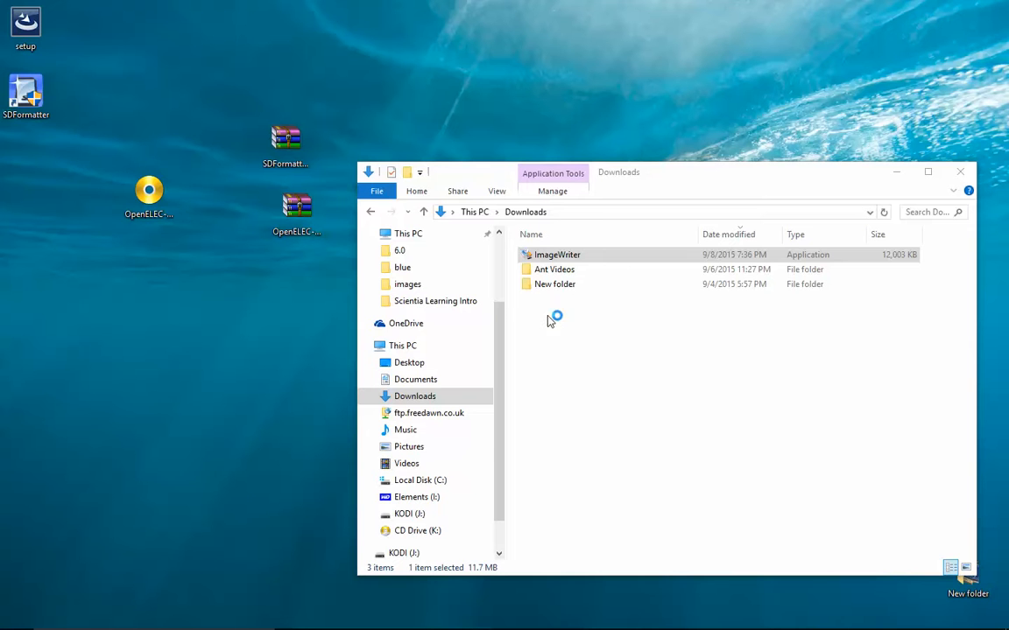
double_click(556, 254)
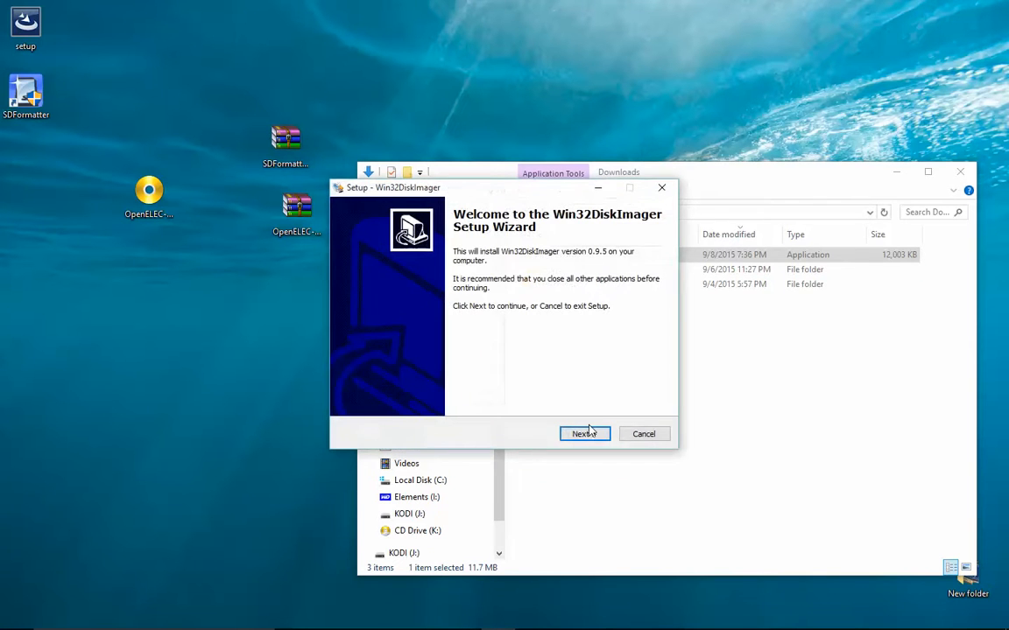
Step: Accept the license agreement and the default Program Files install folder
click(585, 434)
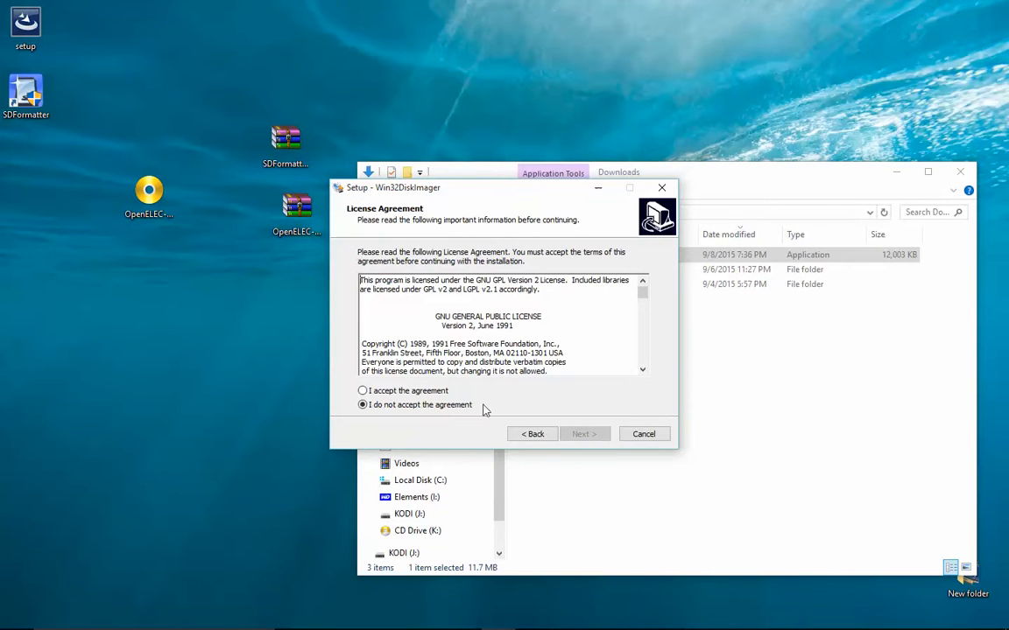
click(360, 390)
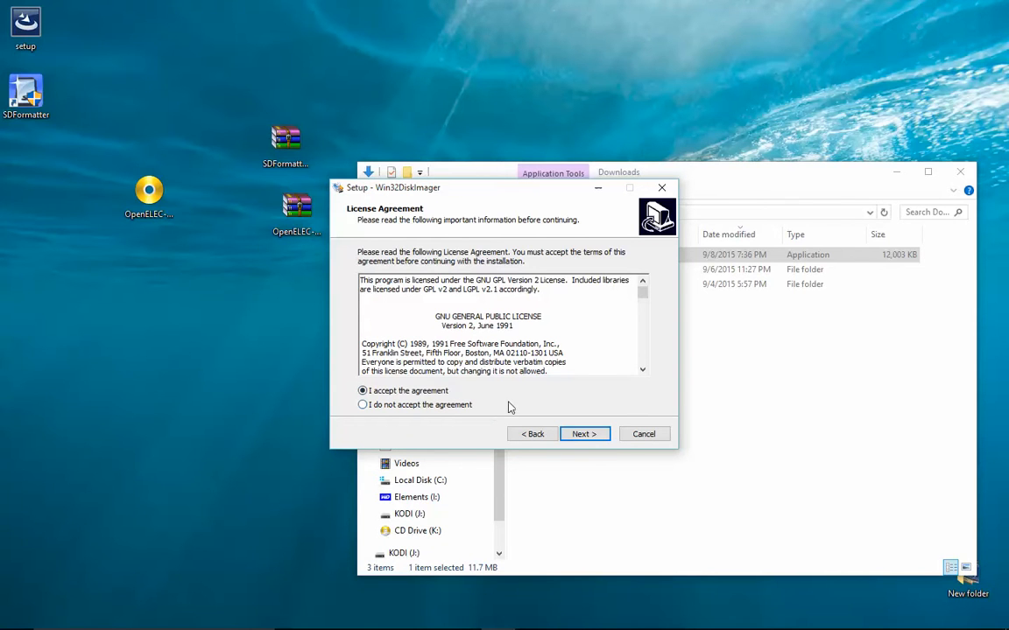
mouse_move(591, 445)
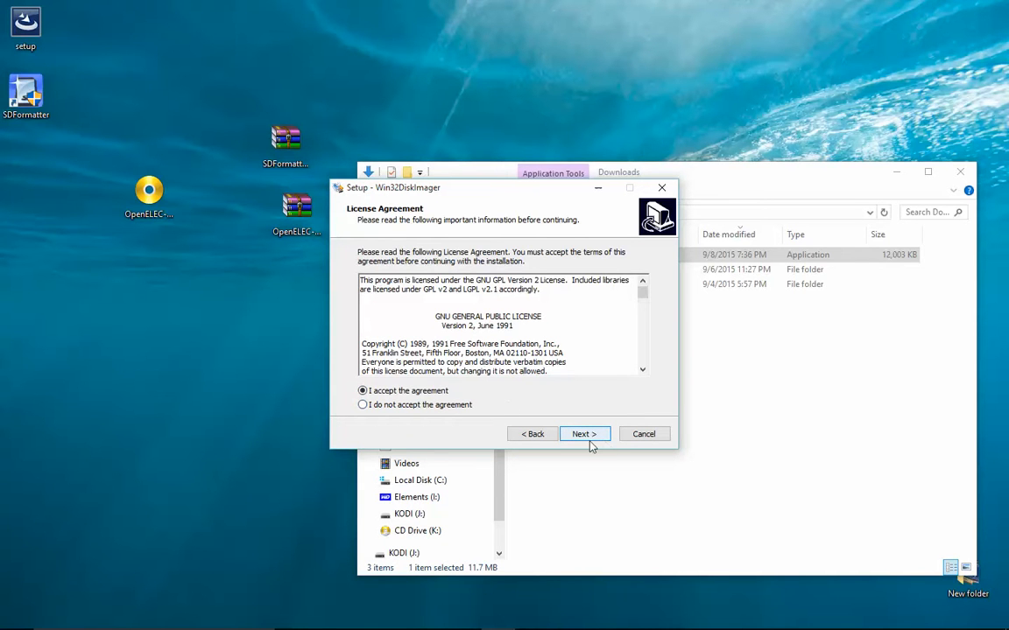
click(585, 434)
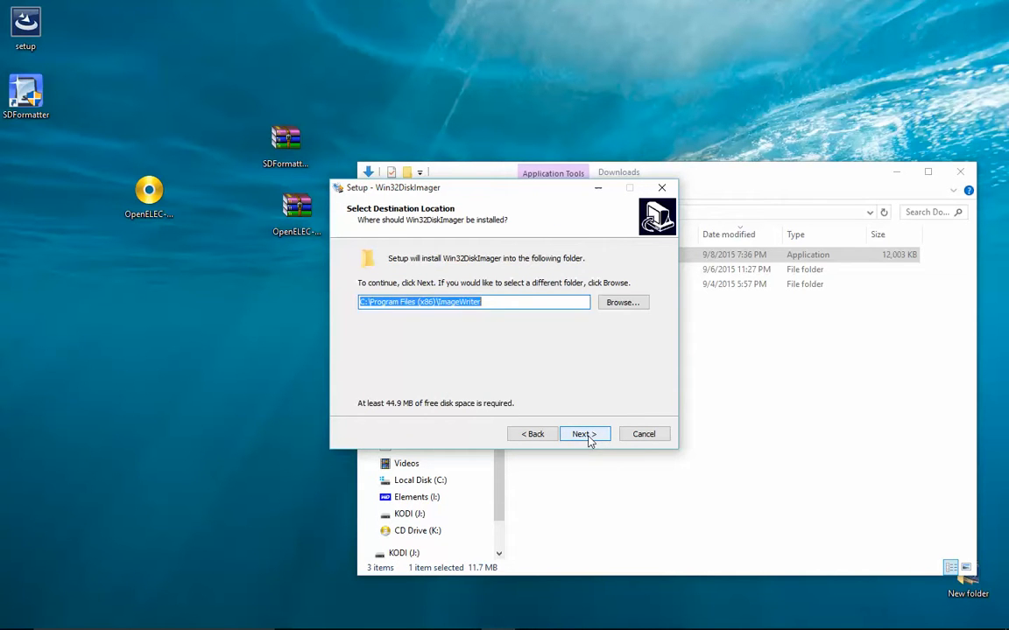
click(585, 434)
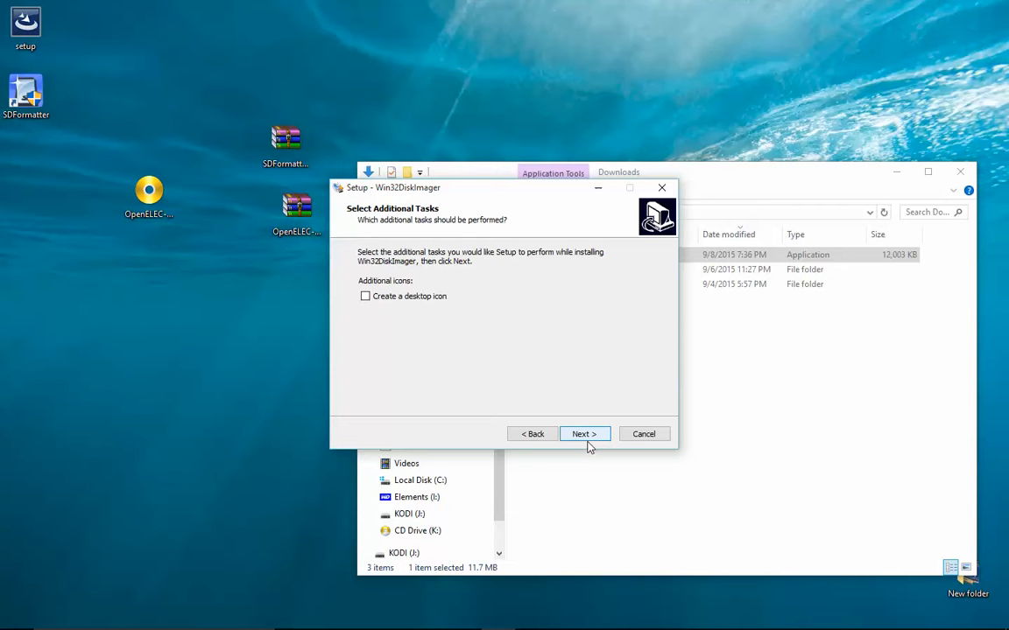
Step: Install Win32DiskImager with a desktop shortcut and finish without viewing README.txt
click(364, 296)
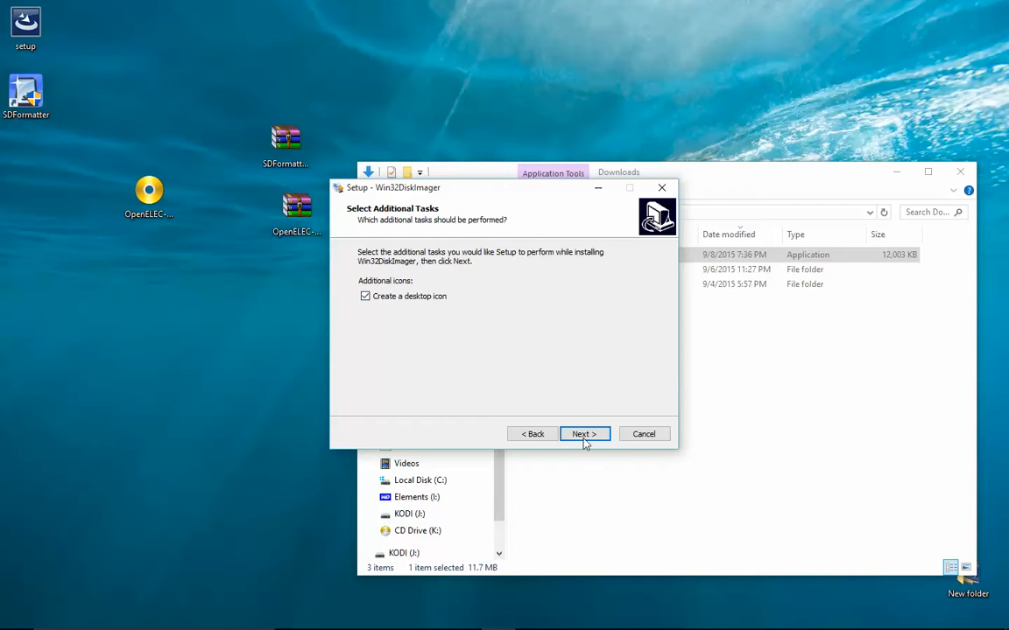
click(585, 434)
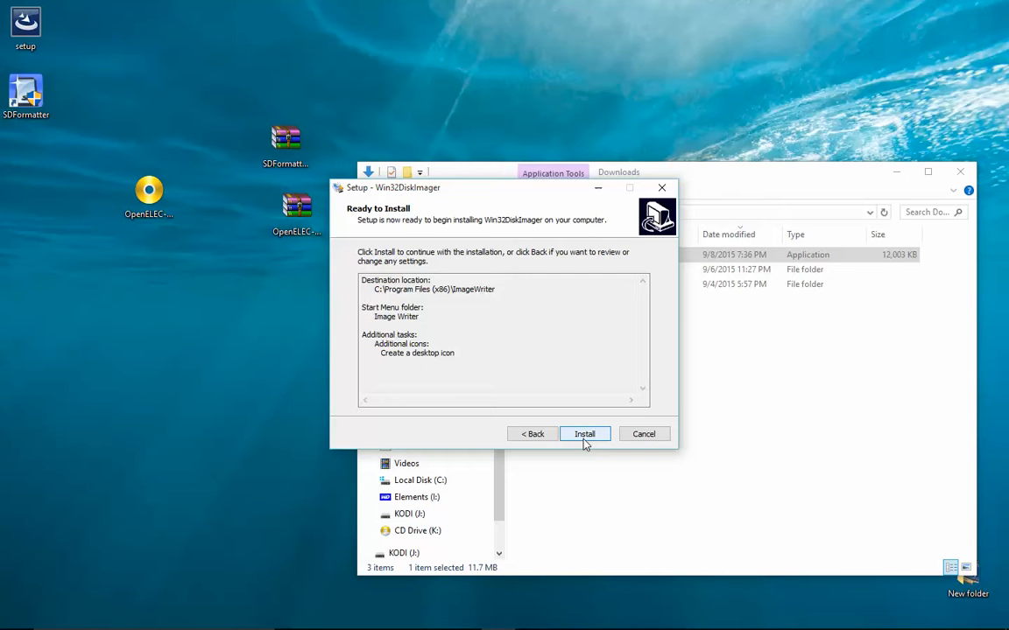
click(585, 434)
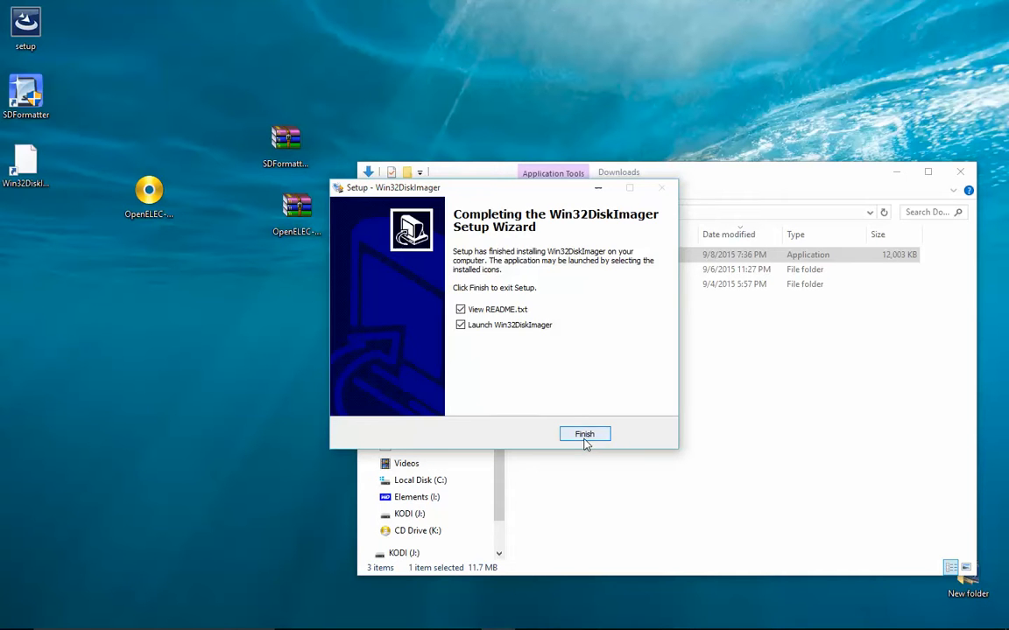
click(459, 308)
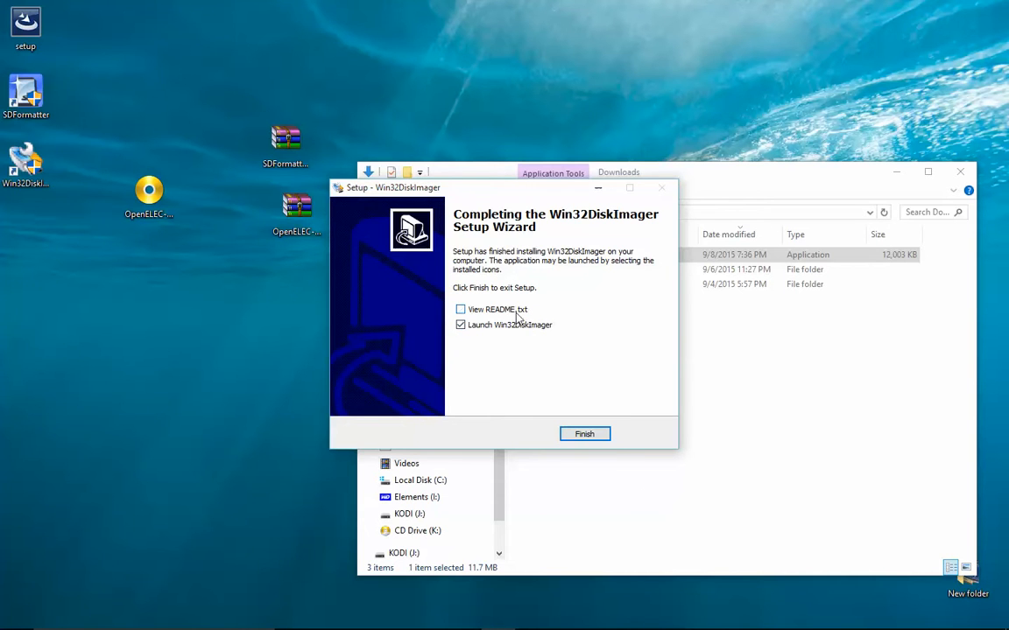
click(585, 434)
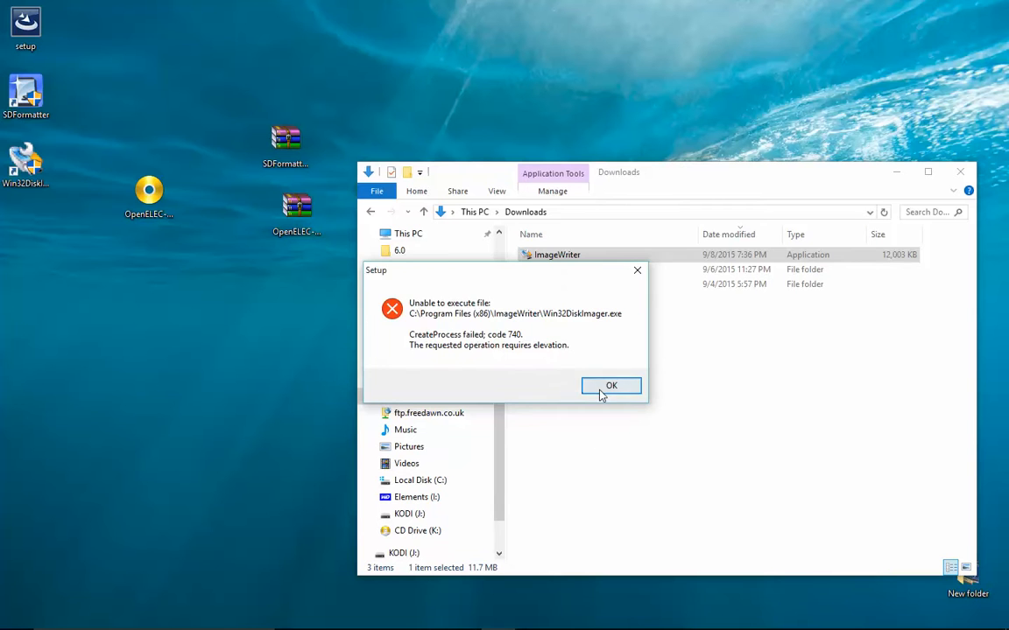
Step: Dismiss the elevation error, move the shortcut beside SDFormatter, and launch Win32 Disk Imager
click(609, 385)
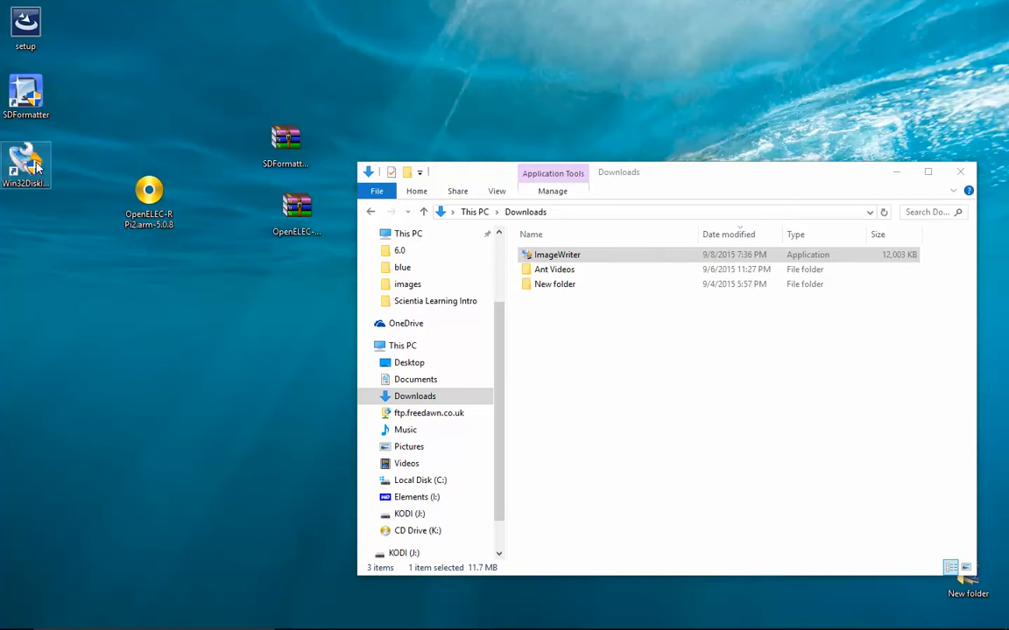
drag(26, 161, 147, 96)
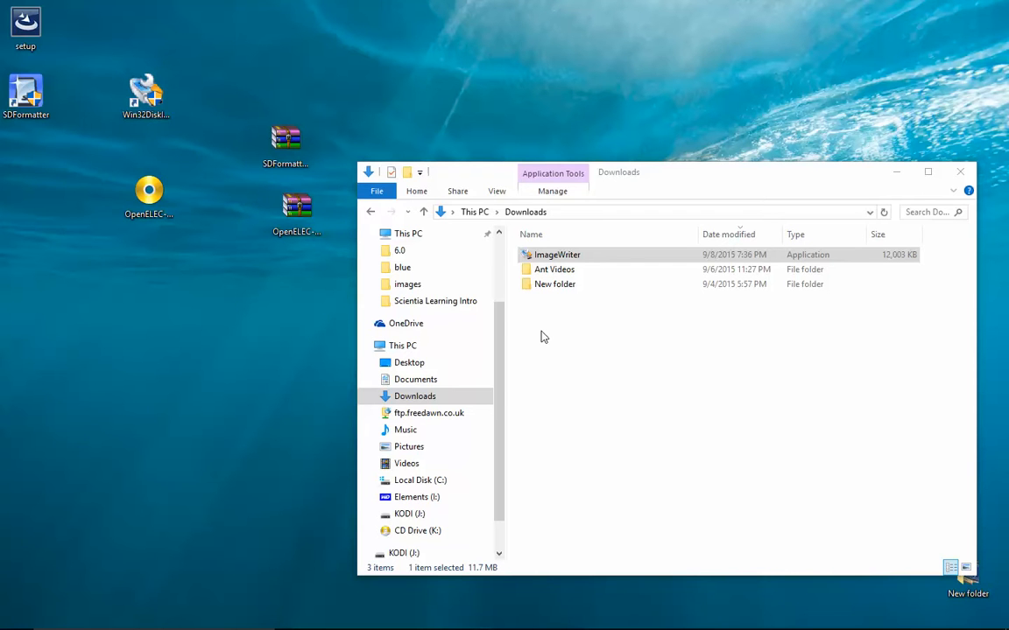
double_click(553, 254)
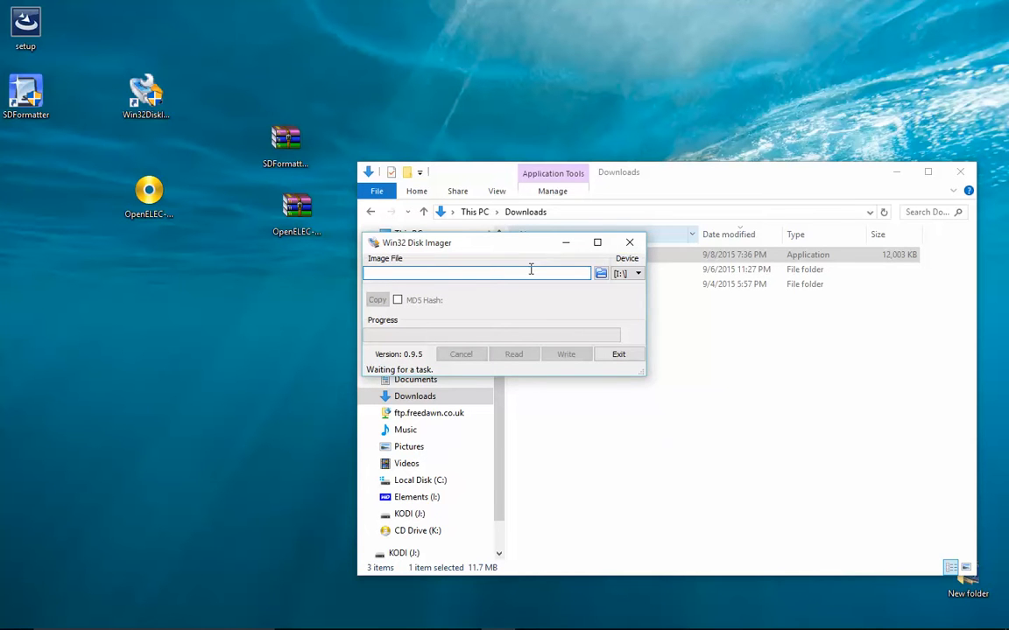
Step: Load OpenELEC-RPi2.arm-5.0.8.img from the Desktop as the image file
click(476, 273)
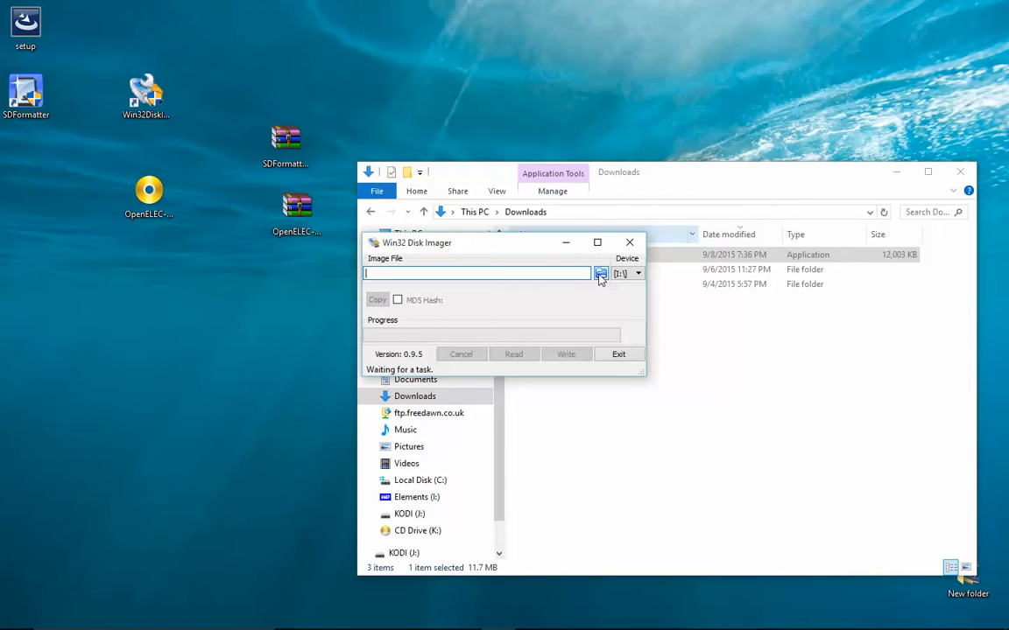
click(600, 273)
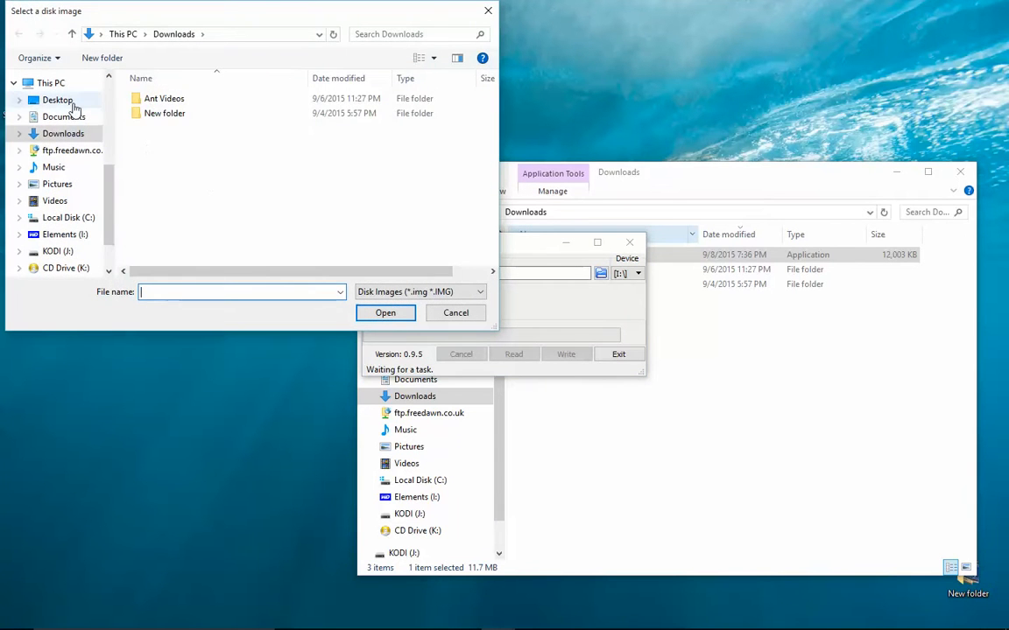
click(56, 100)
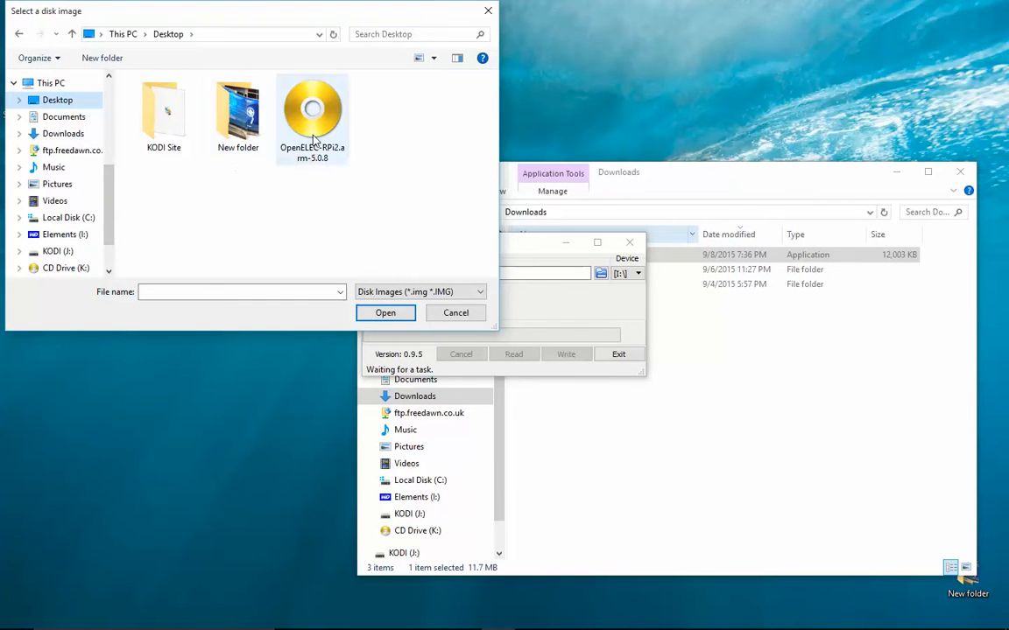
click(312, 109)
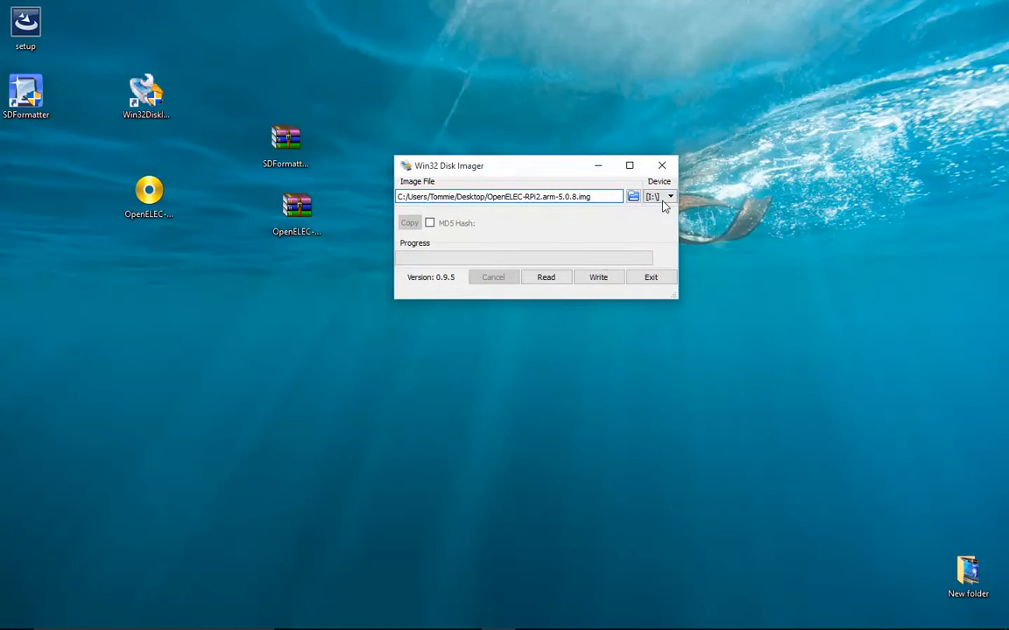
Step: Write the image to device [I:\], confirming the overwrite of the KODI card
click(673, 196)
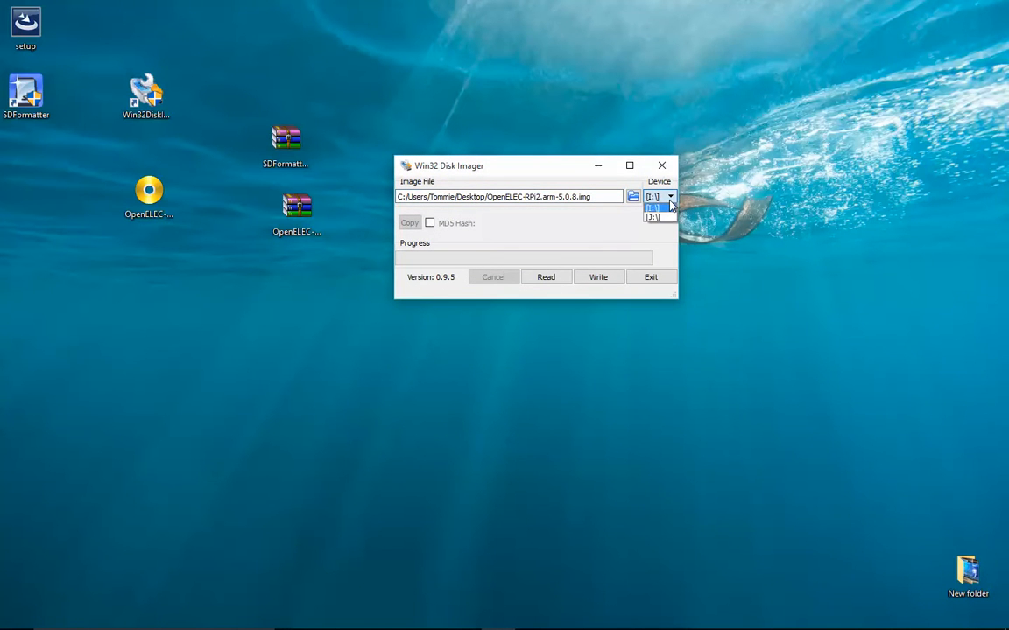
click(655, 217)
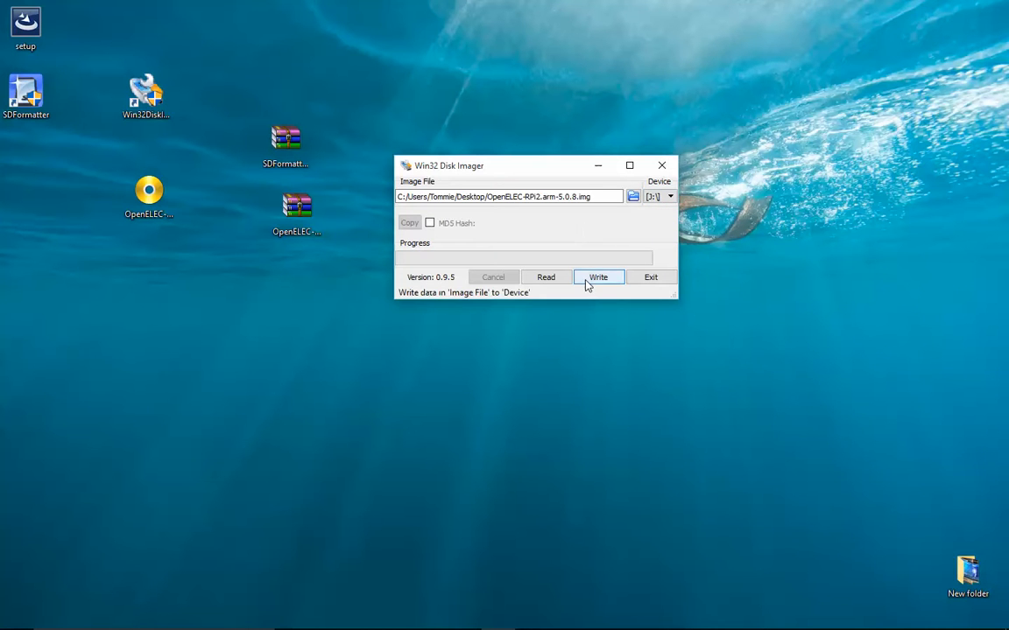
click(599, 276)
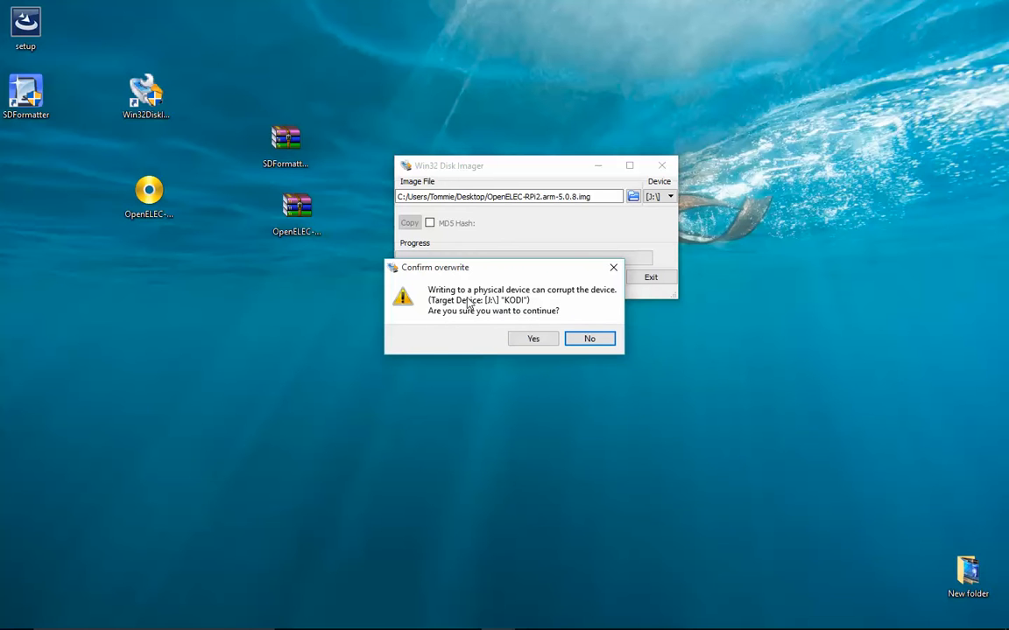
mouse_move(573, 305)
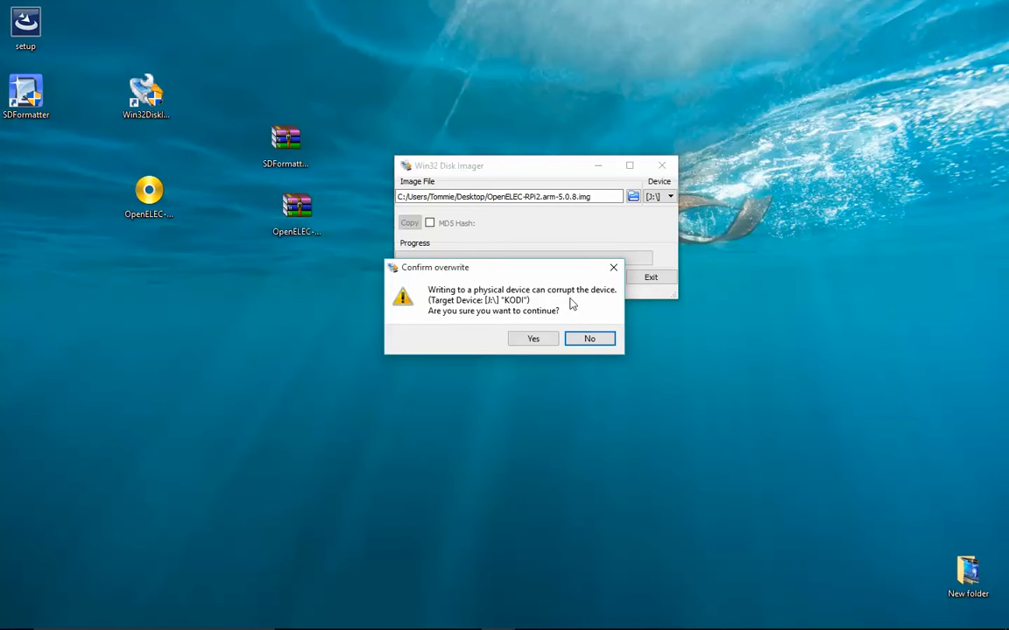
mouse_move(445, 333)
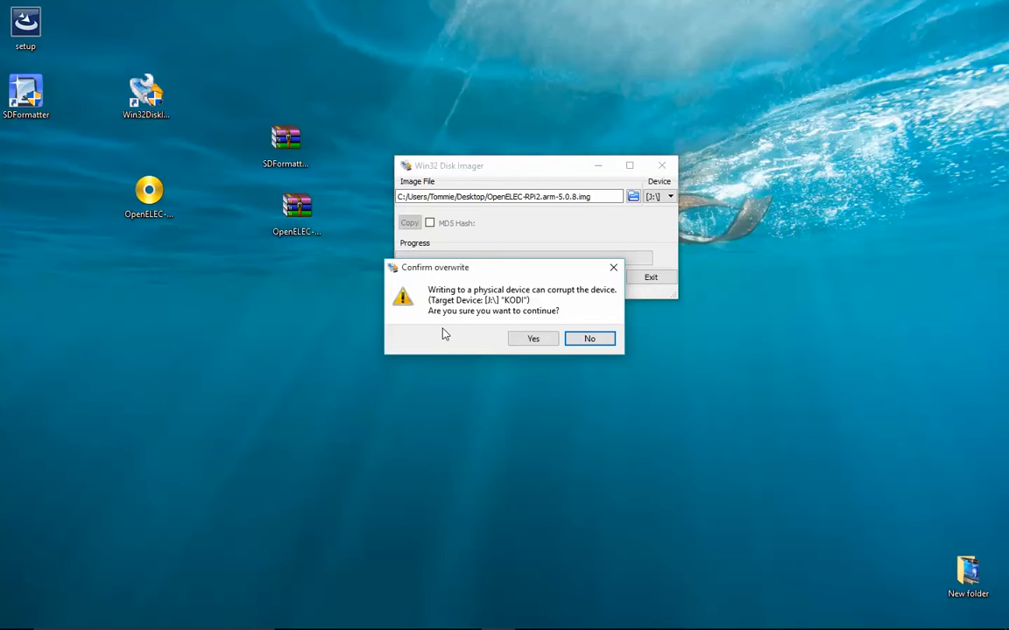
click(532, 338)
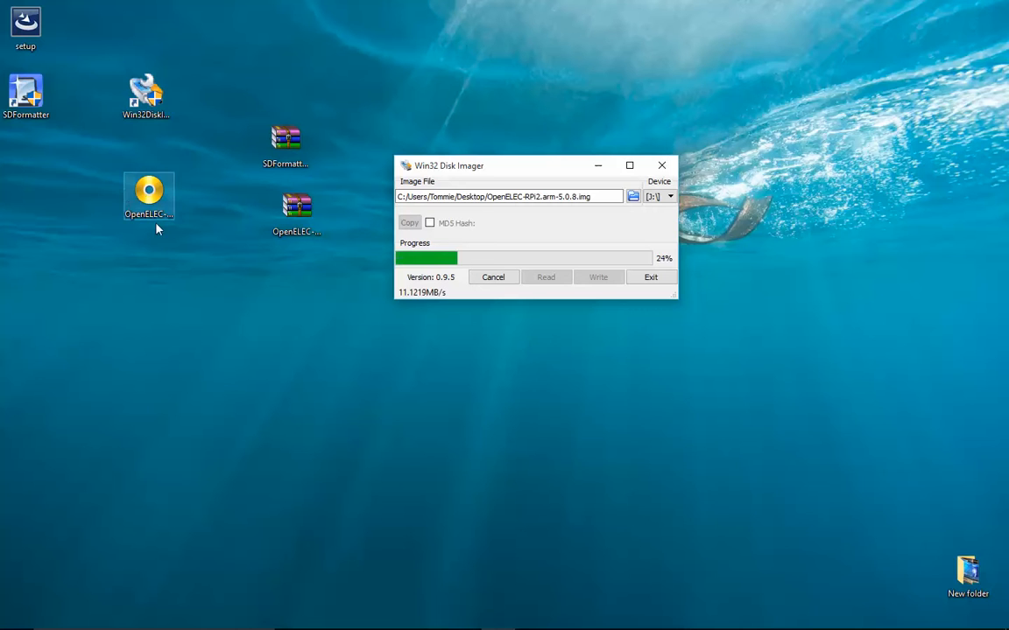
mouse_move(193, 288)
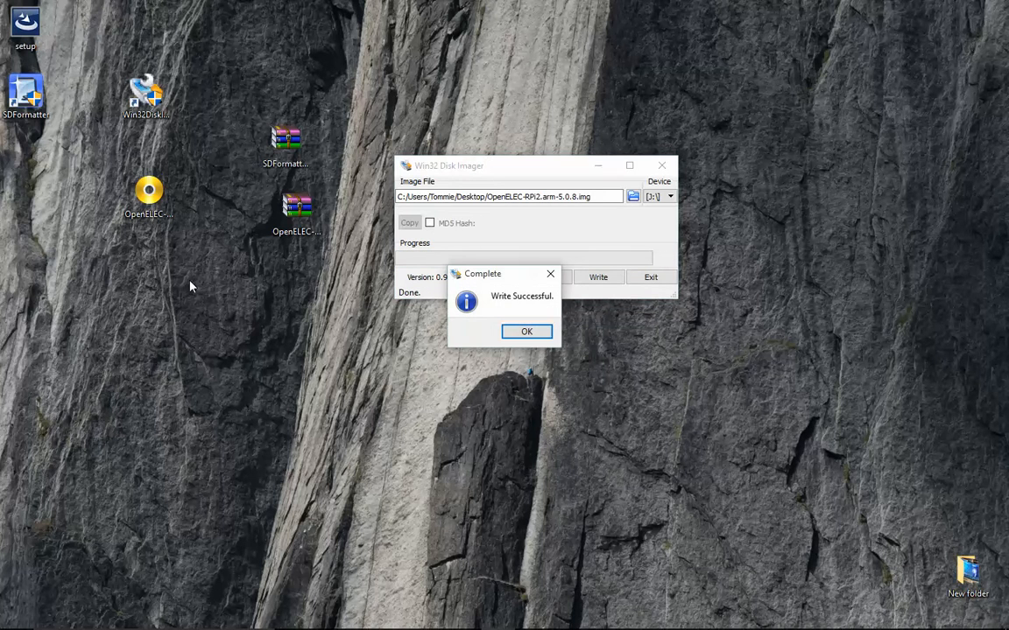
mouse_move(433, 335)
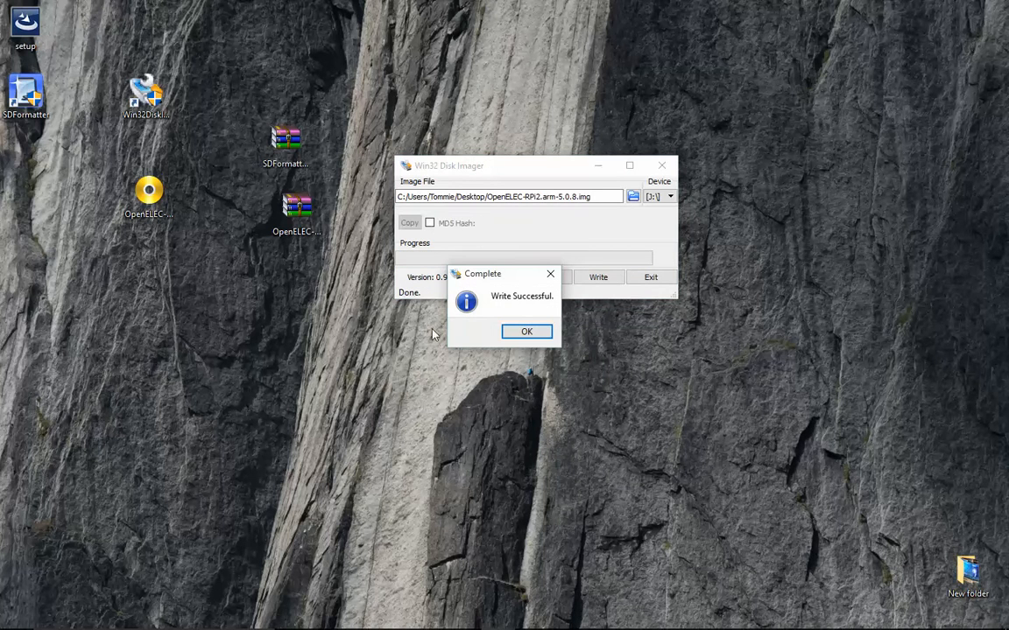
Step: Acknowledge the Write Successful message and close Win32 Disk Imager
click(526, 331)
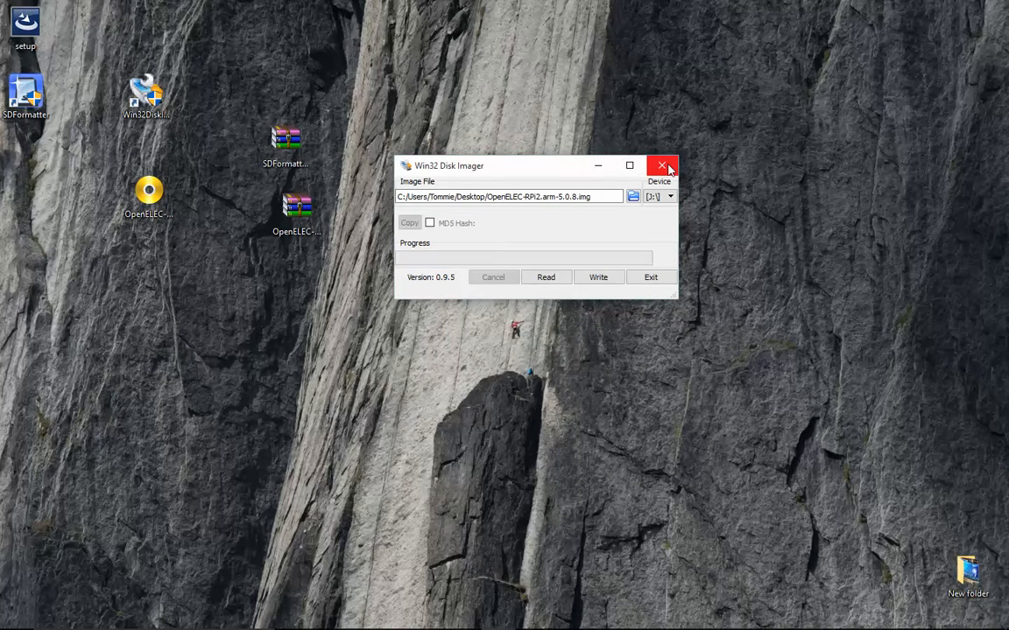
click(662, 166)
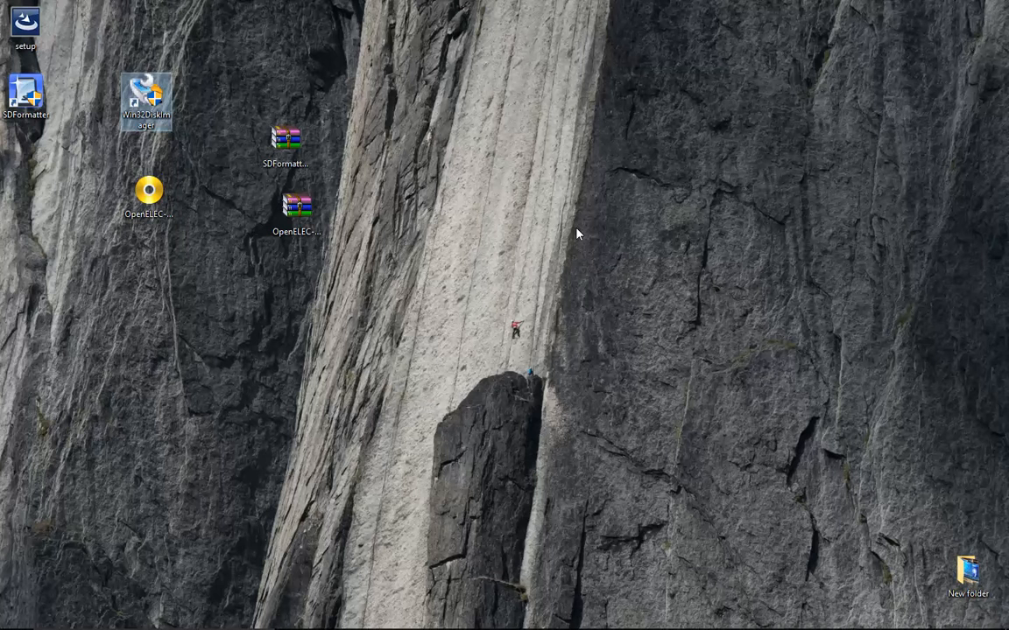
mouse_move(557, 247)
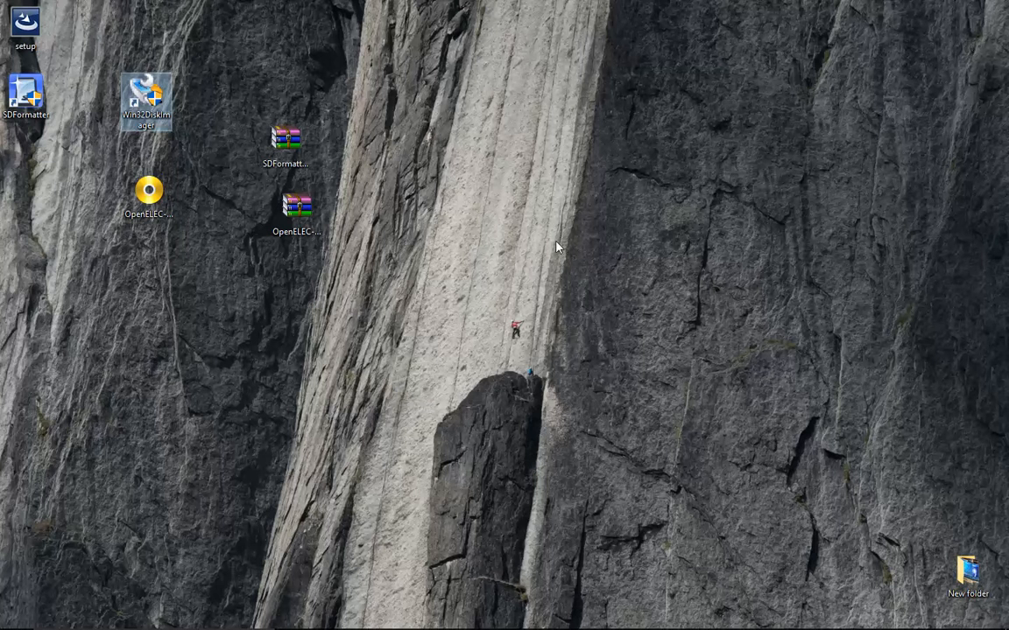